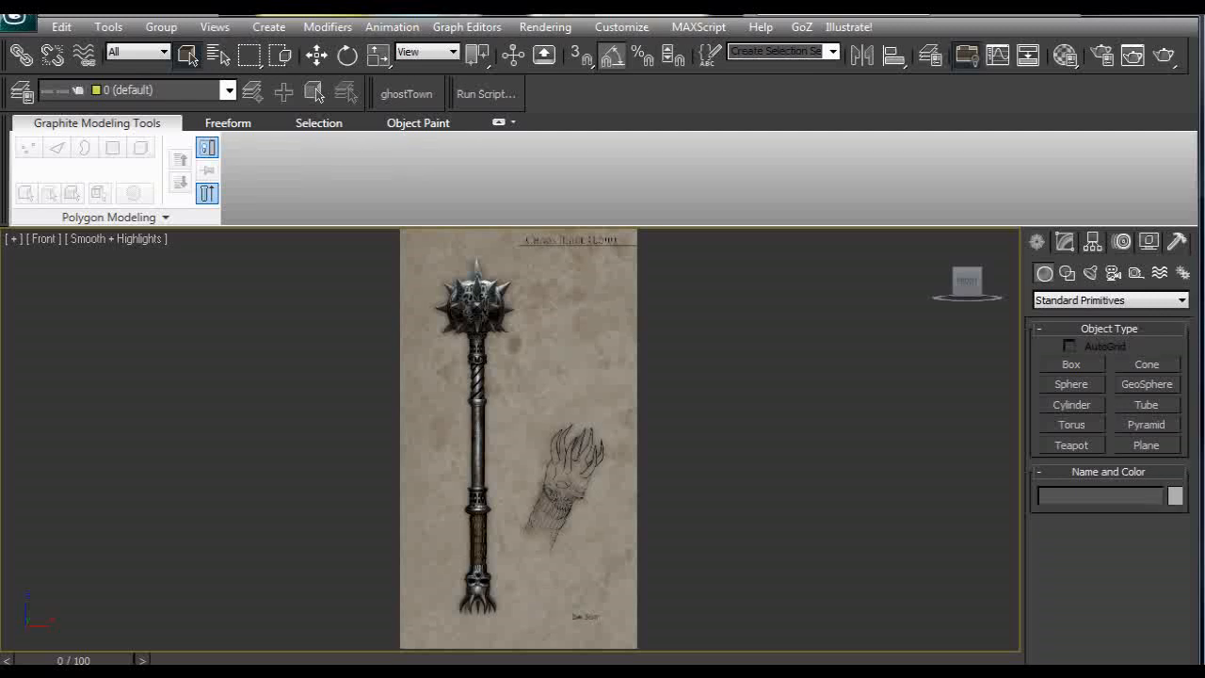
pyautogui.moveTo(761, 365)
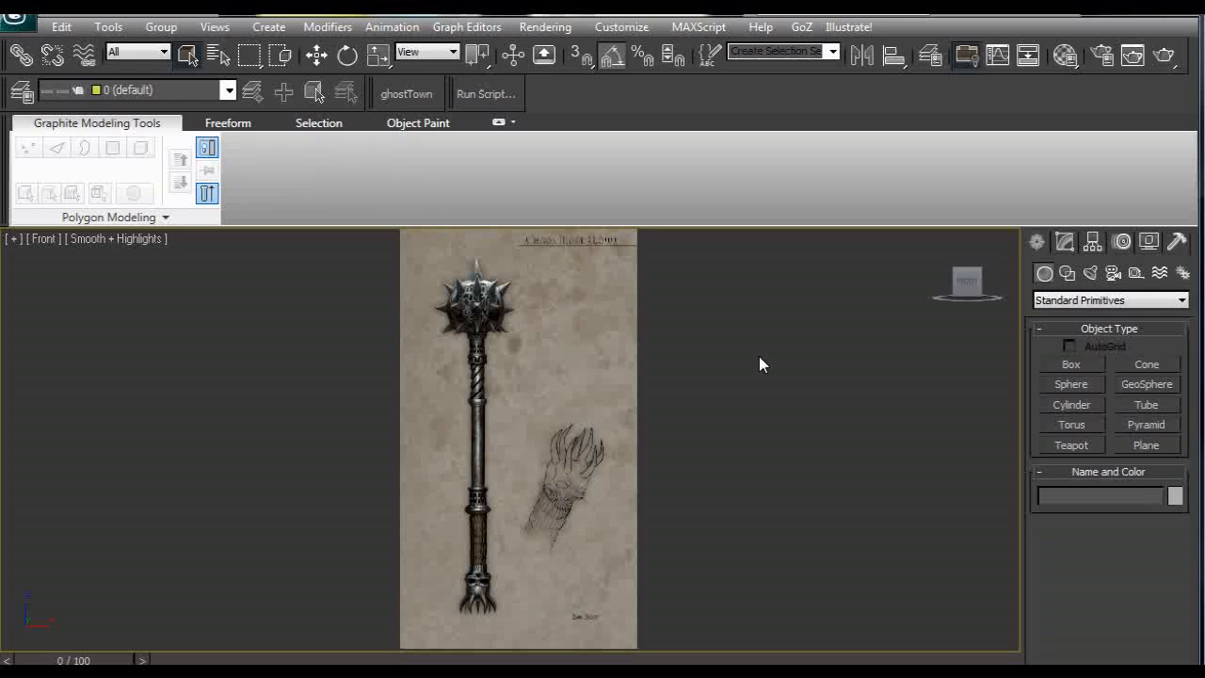
pyautogui.moveTo(591, 316)
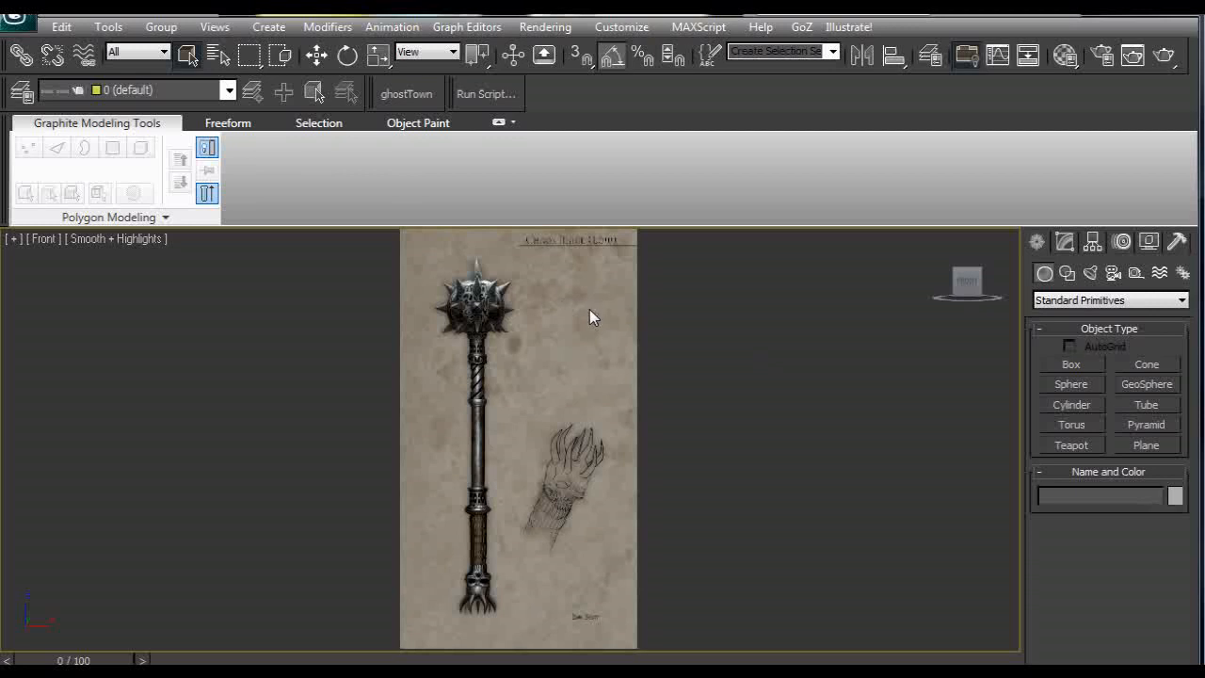
pyautogui.moveTo(552, 292)
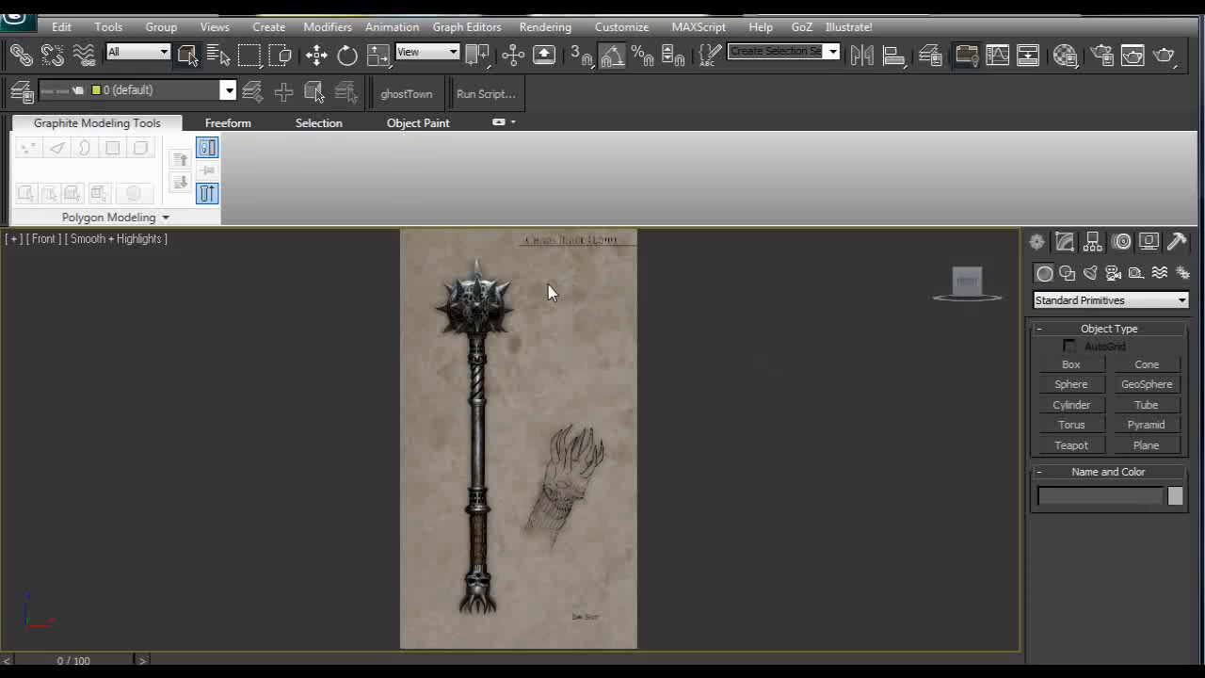
pyautogui.moveTo(461, 273)
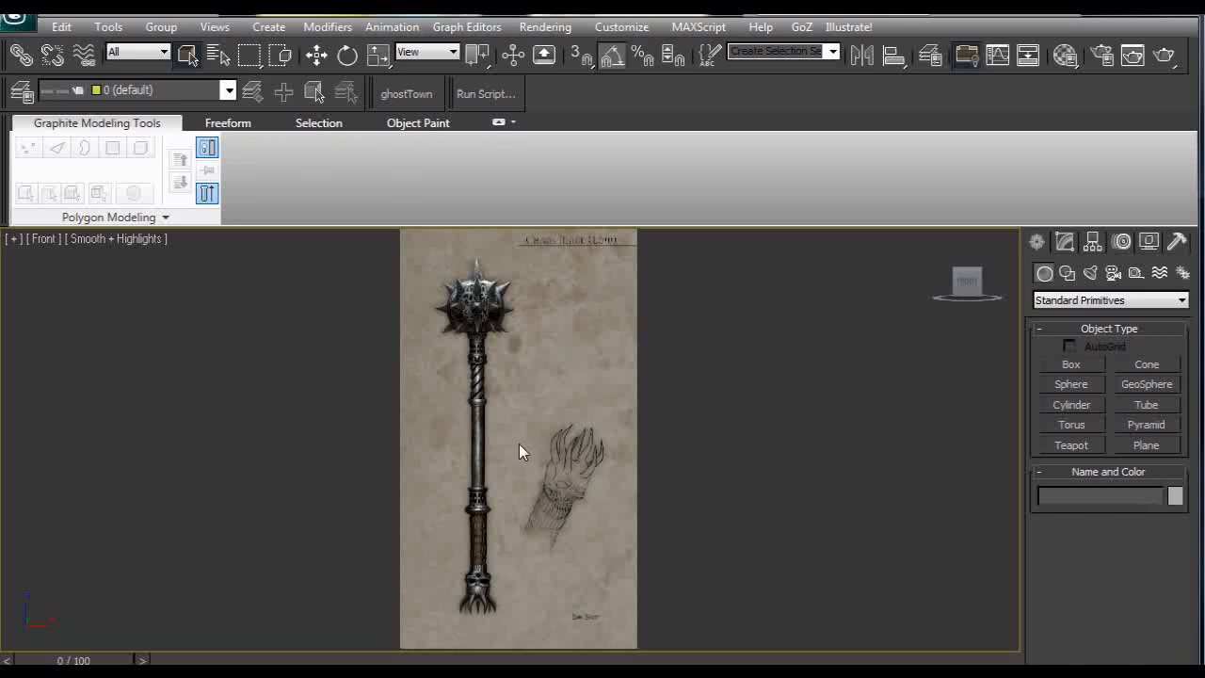
pyautogui.moveTo(640, 420)
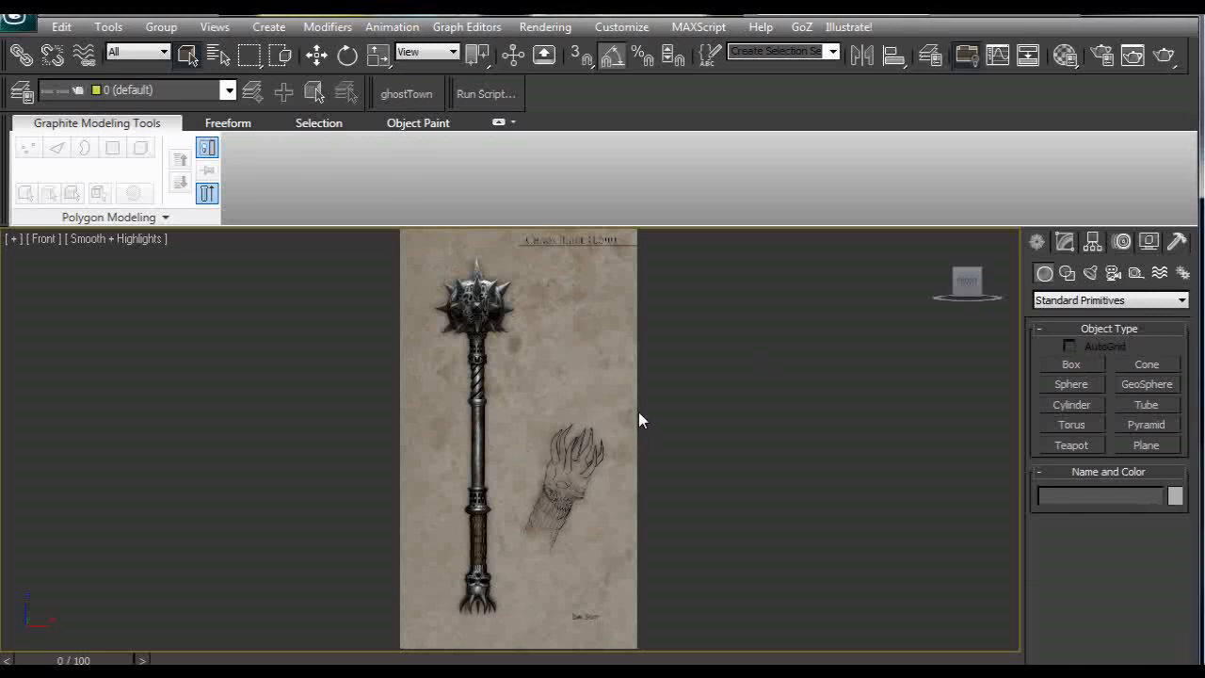
pyautogui.moveTo(591, 395)
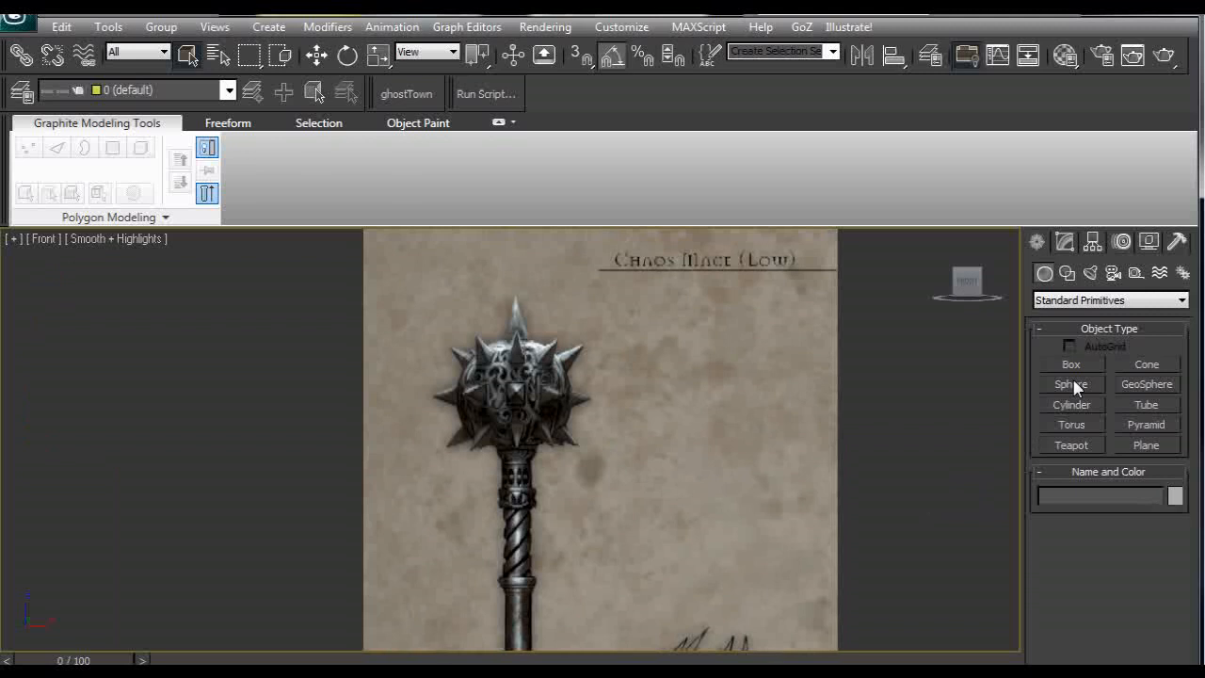
pyautogui.moveTo(1079, 411)
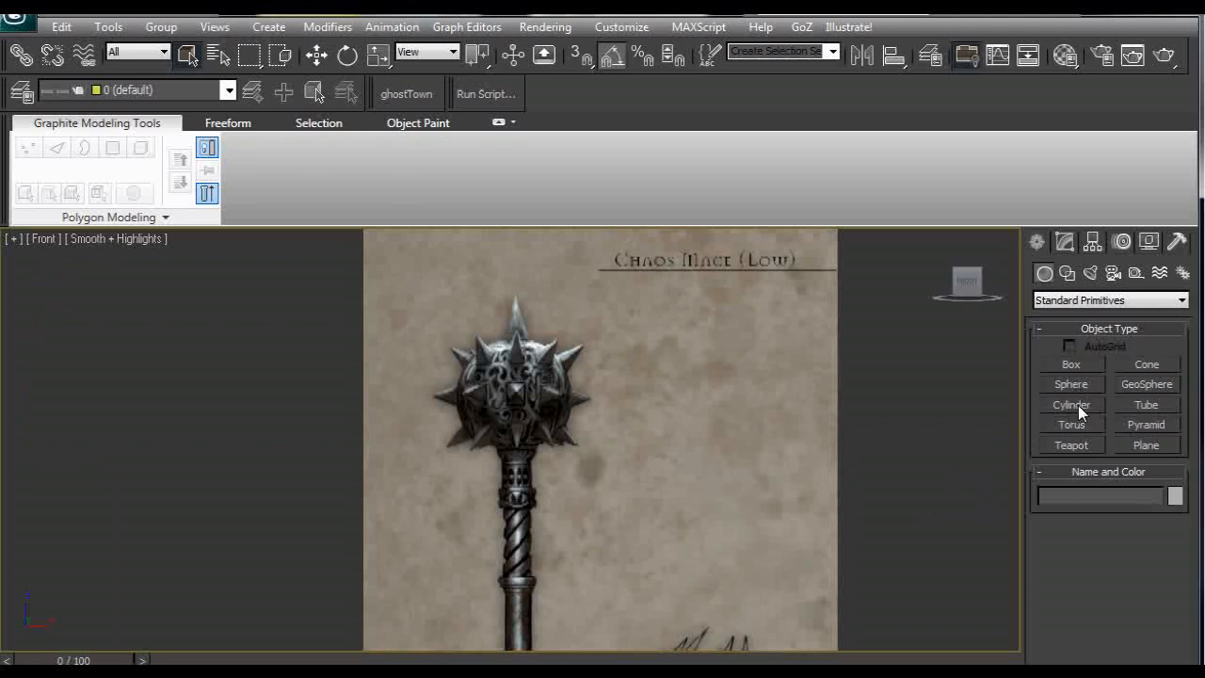
# Step: Draw a 1.0 cm radius, 18-segment sphere in the Top view as the mace head
pyautogui.click(1069, 384)
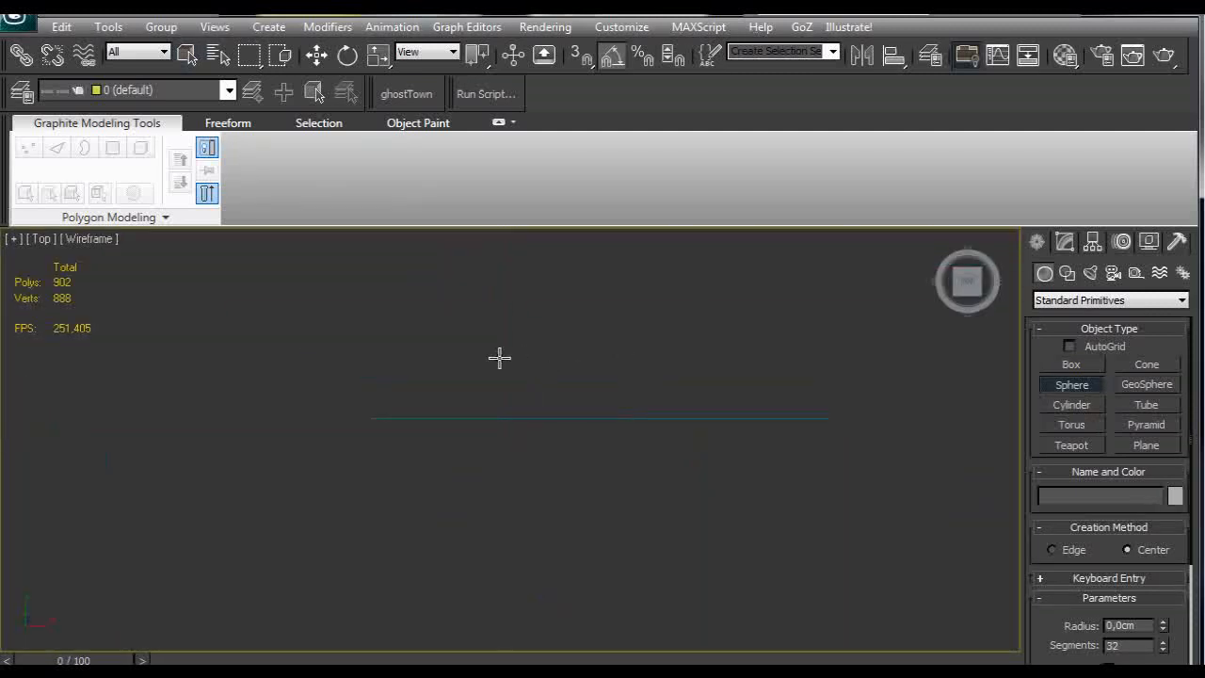
pyautogui.moveTo(498, 357); pyautogui.dragTo(527, 386)
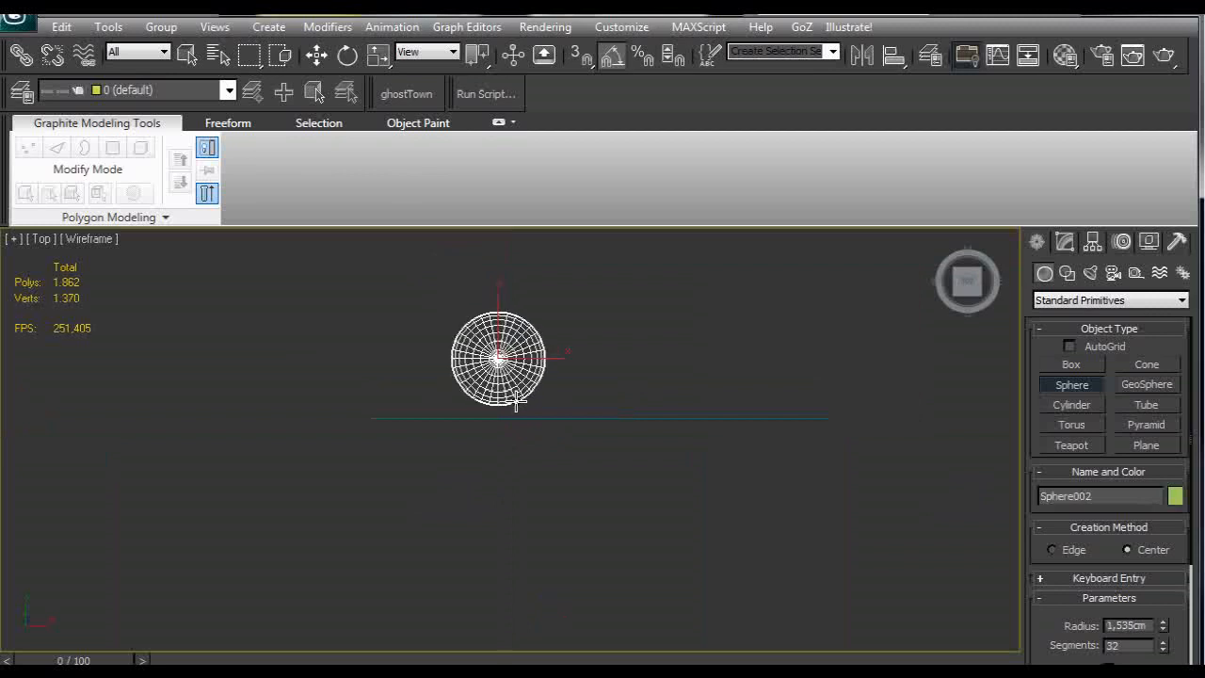
pyautogui.moveTo(975, 518)
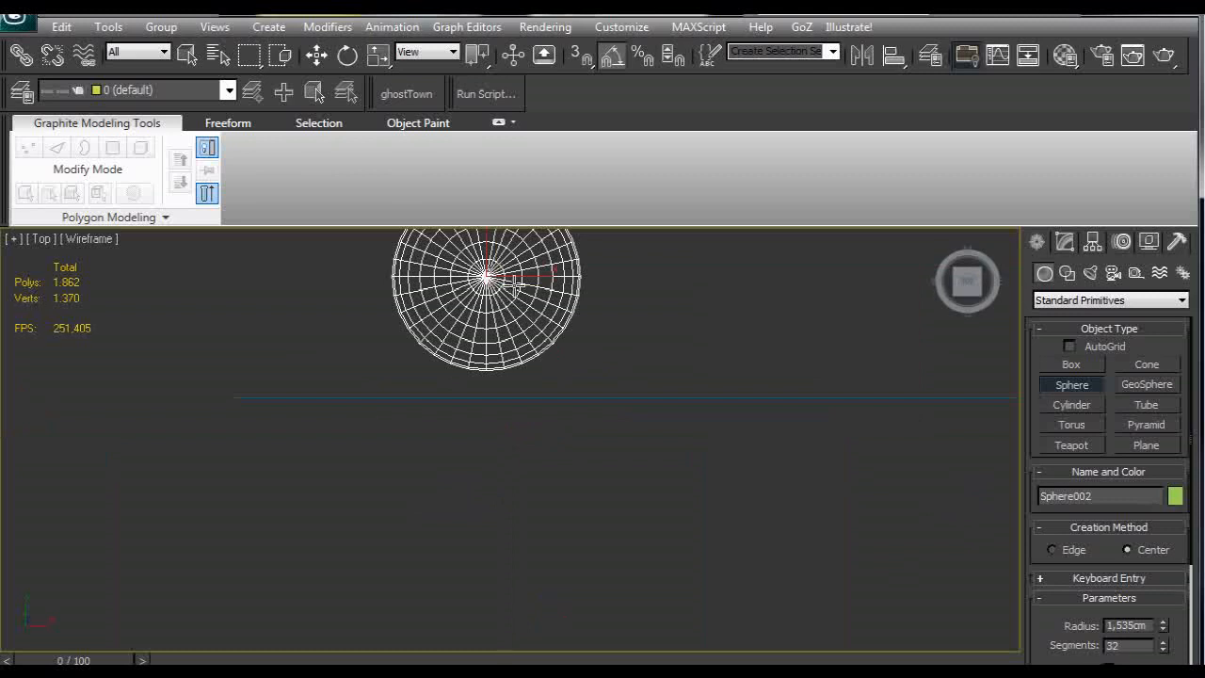
pyautogui.moveTo(758, 448)
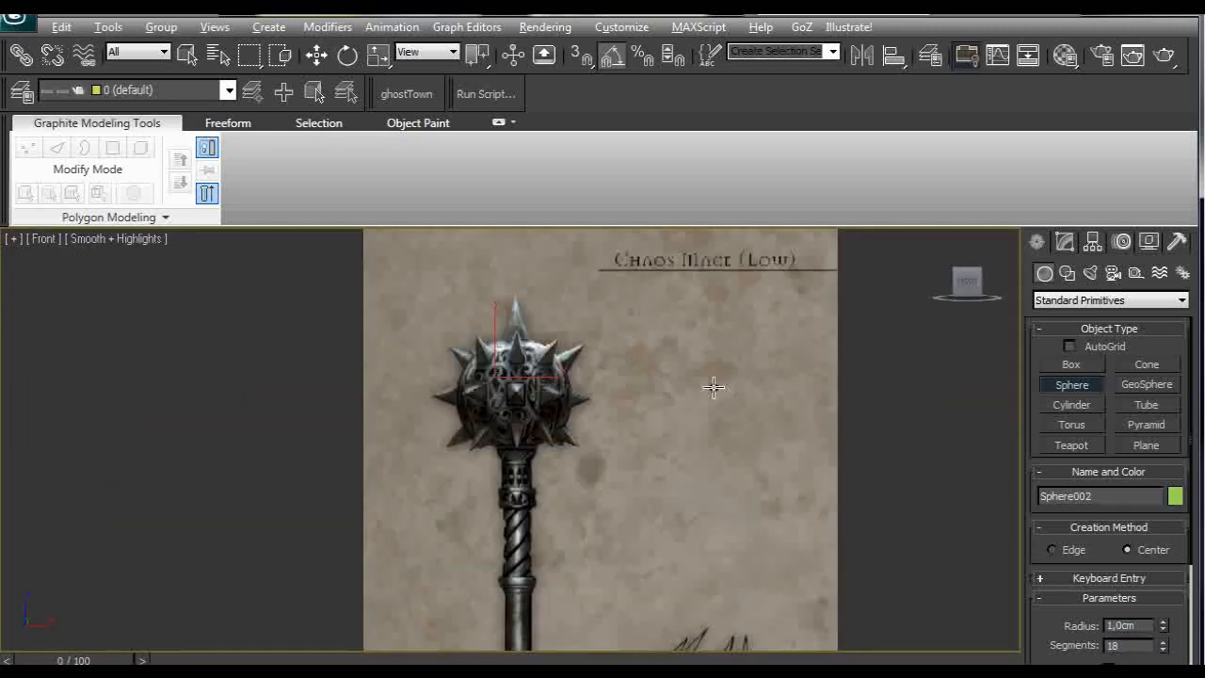
# Step: Move the sphere onto the reference mace head and enlarge its radius to 2.0 cm
pyautogui.press('Alt+w')
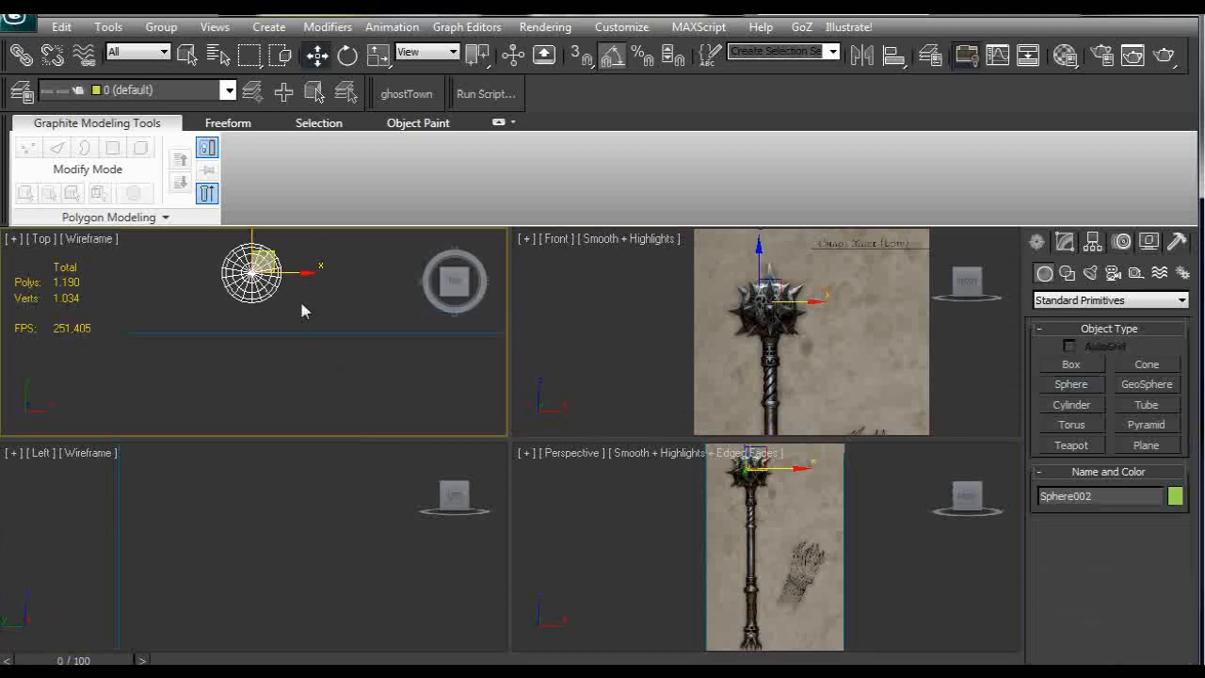
pyautogui.moveTo(252, 267); pyautogui.dragTo(252, 343)
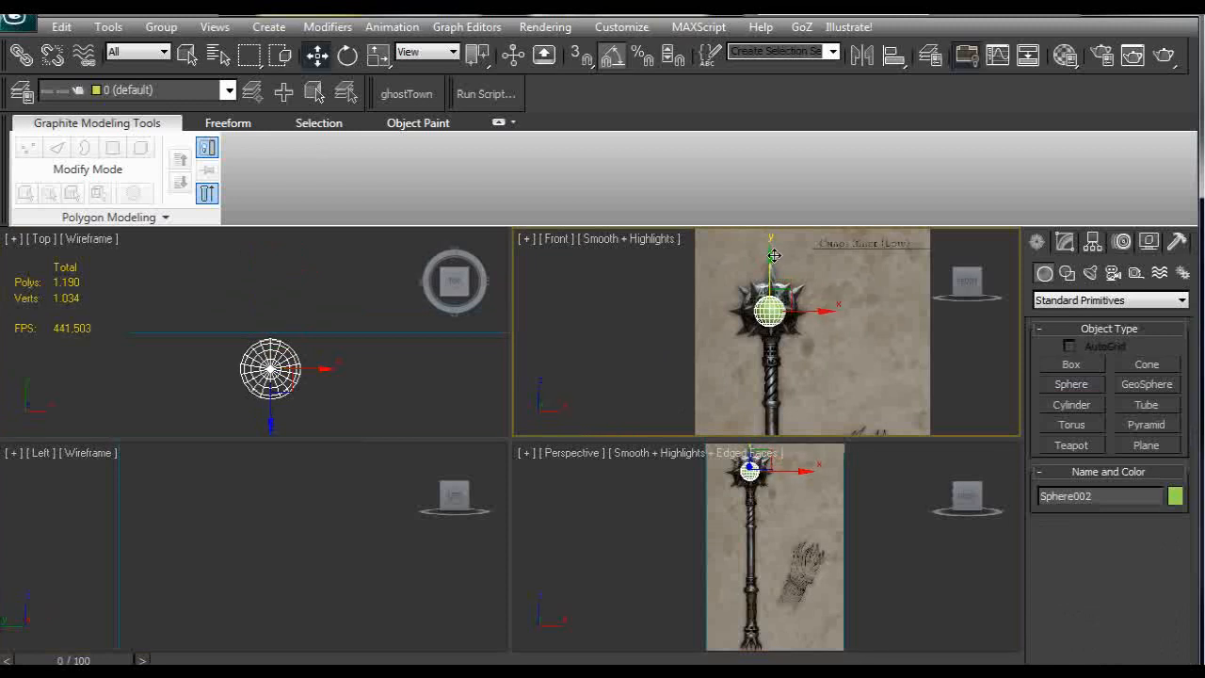
pyautogui.click(1063, 241)
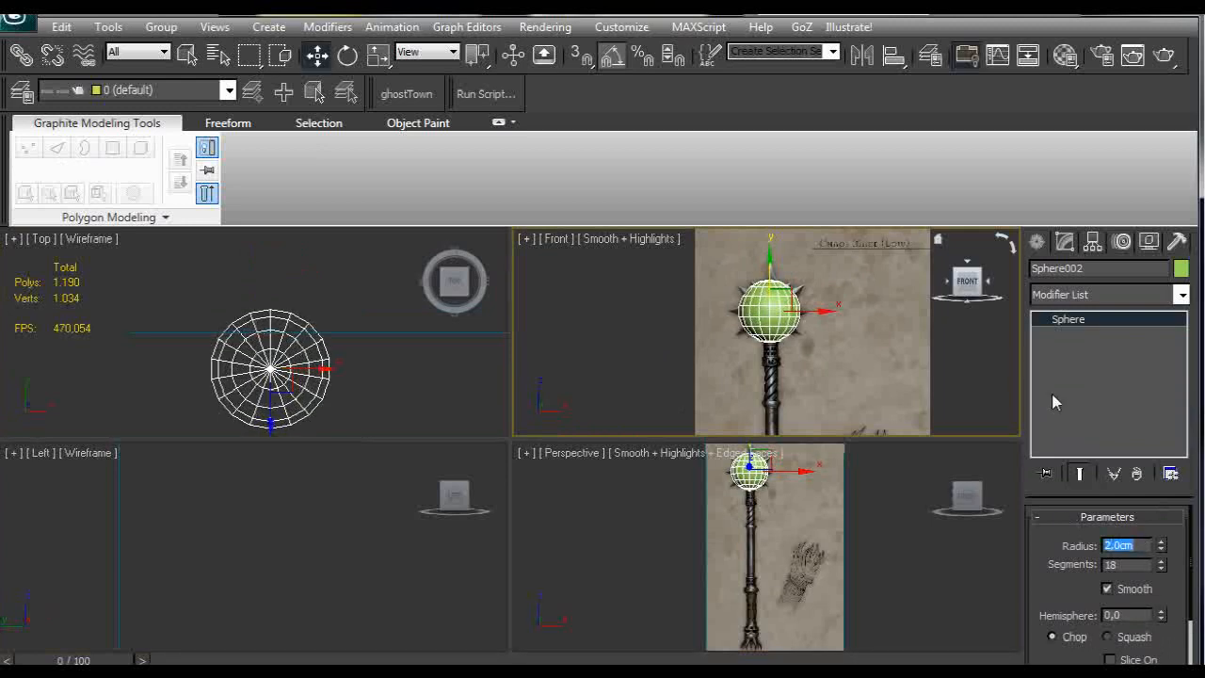
# Step: Change the sphere's object colour from green to blue
pyautogui.click(1182, 267)
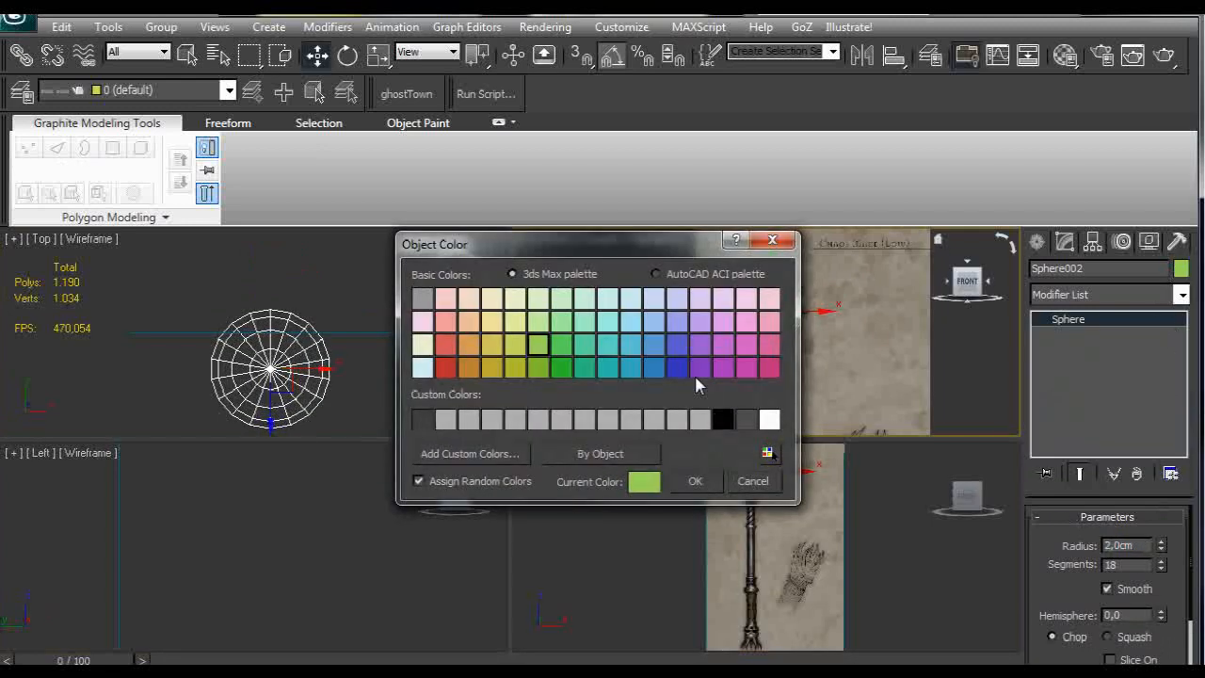
pyautogui.click(694, 482)
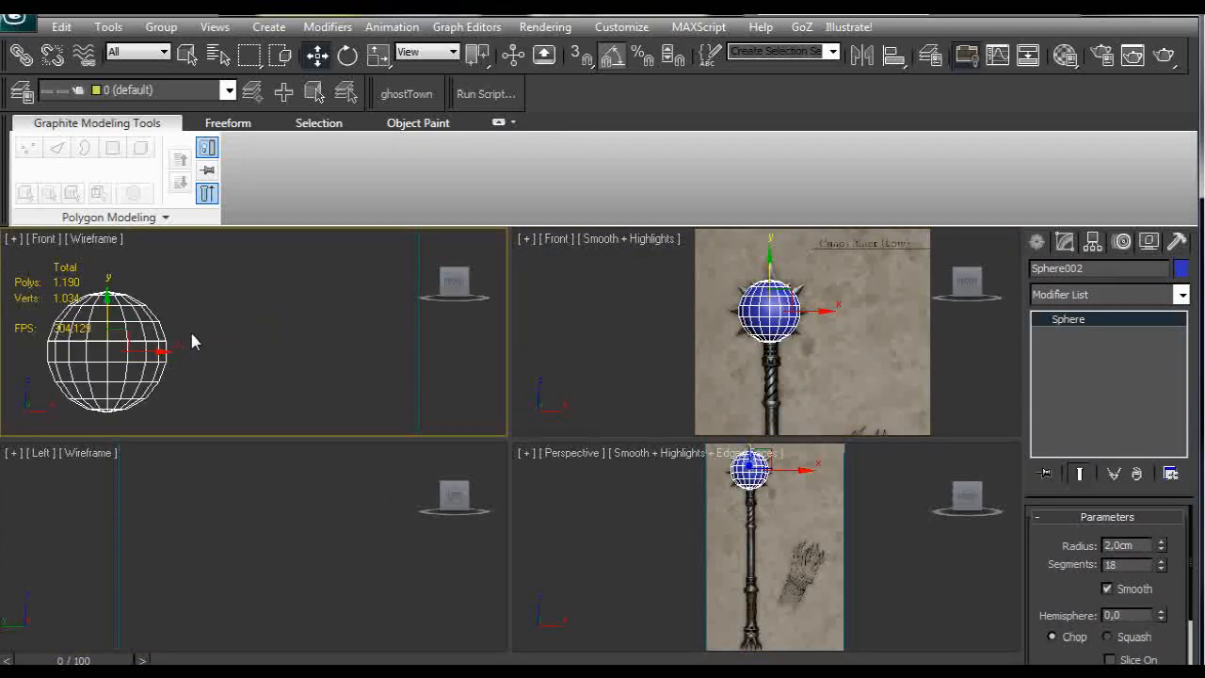
pyautogui.moveTo(222, 349)
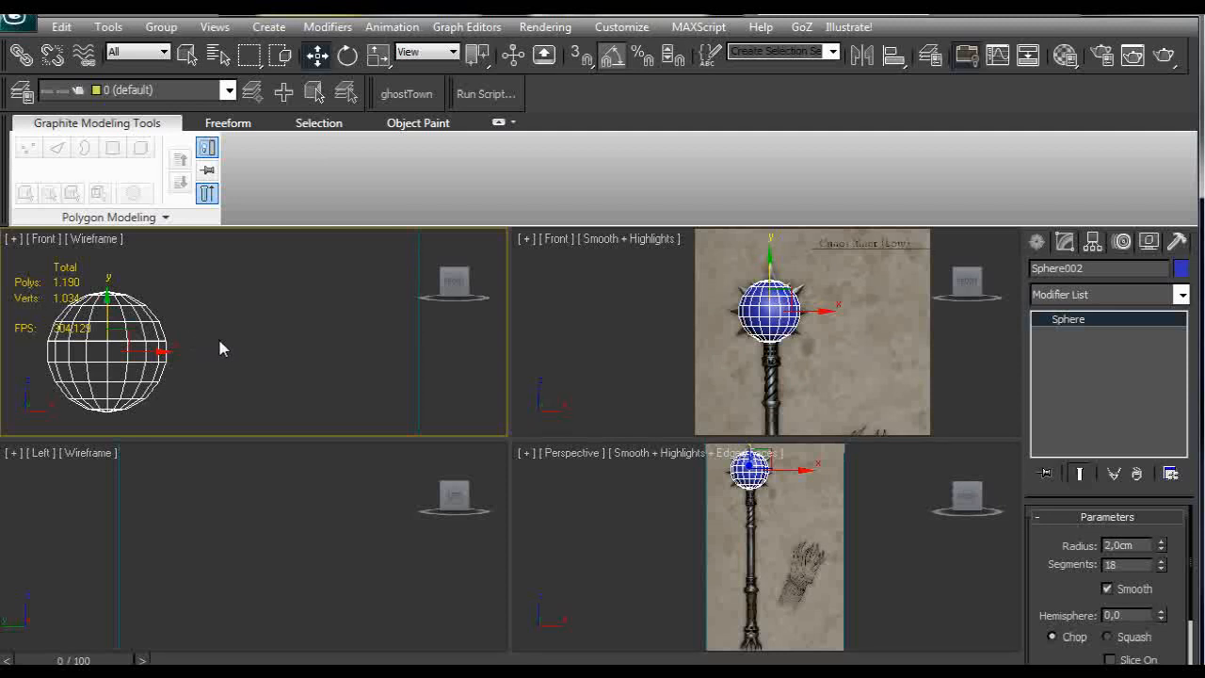
pyautogui.moveTo(110, 354); pyautogui.dragTo(267, 339)
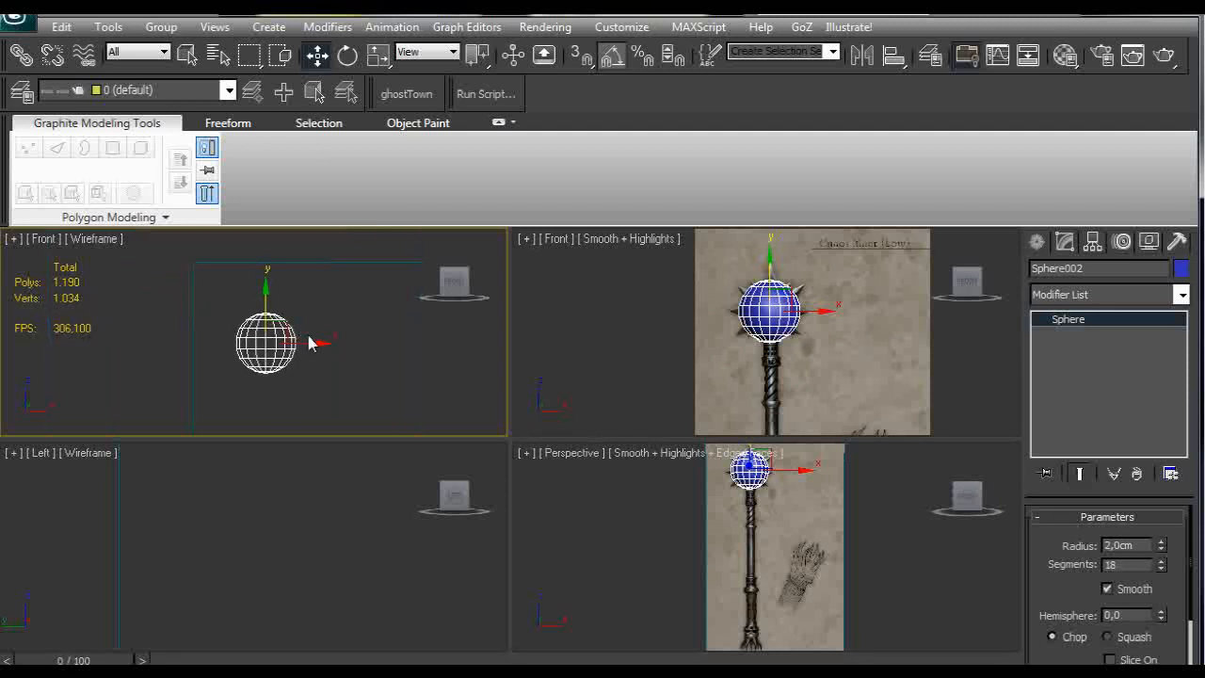
pyautogui.click(13, 237)
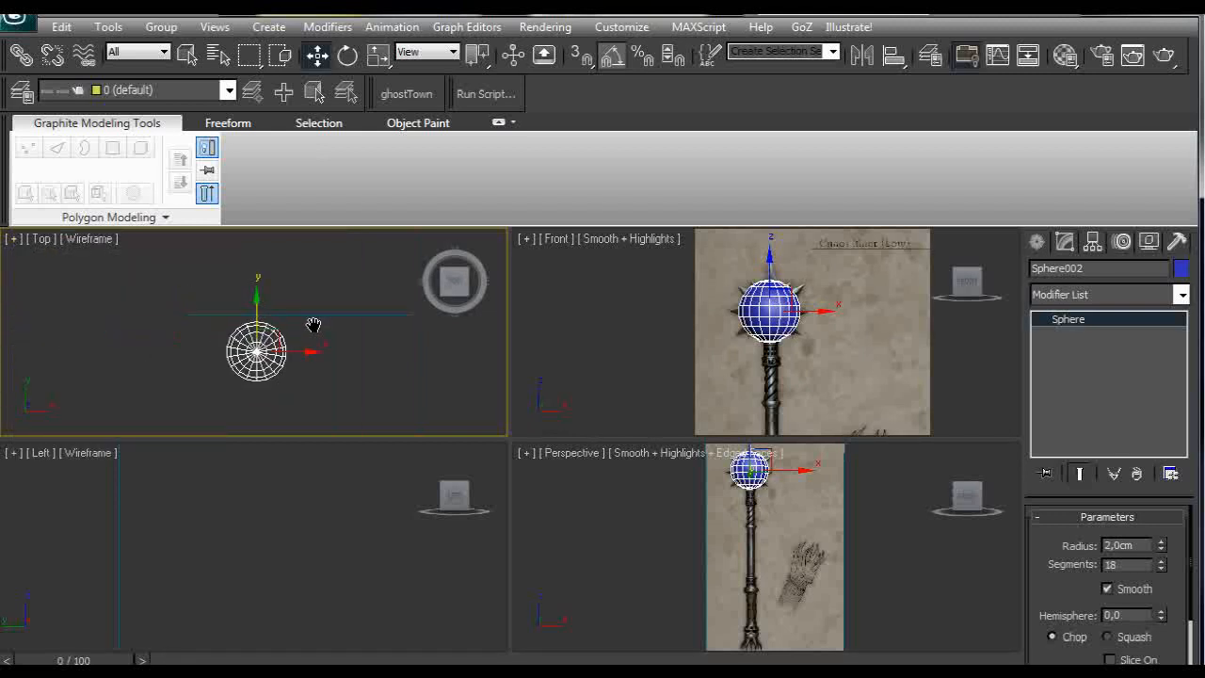
pyautogui.moveTo(651, 346)
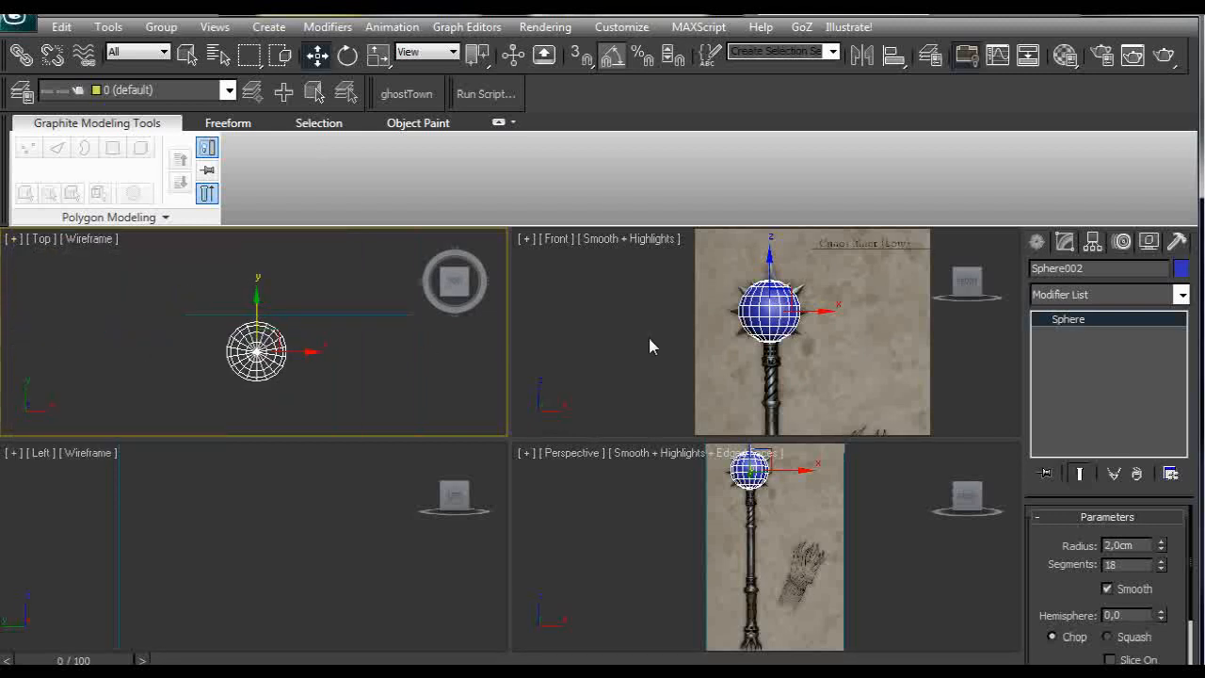
pyautogui.moveTo(909, 244)
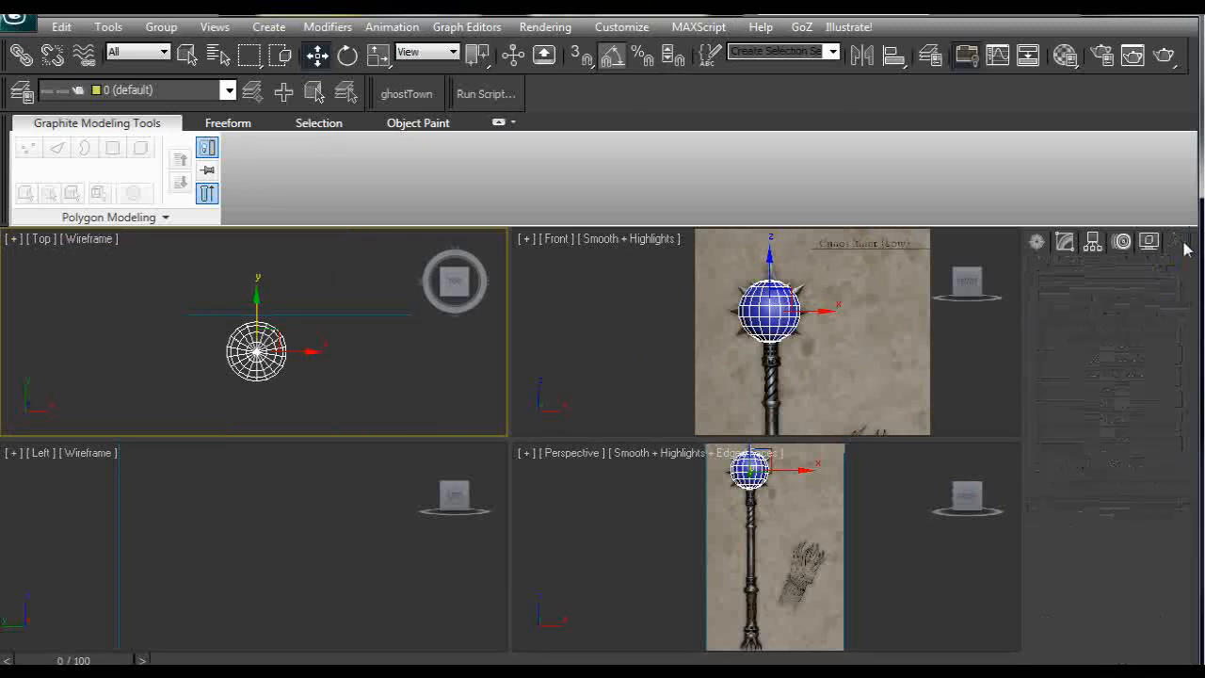
# Step: Launch the Polygon Count utility to monitor the sphere's and scene's polygon budget
pyautogui.click(1178, 241)
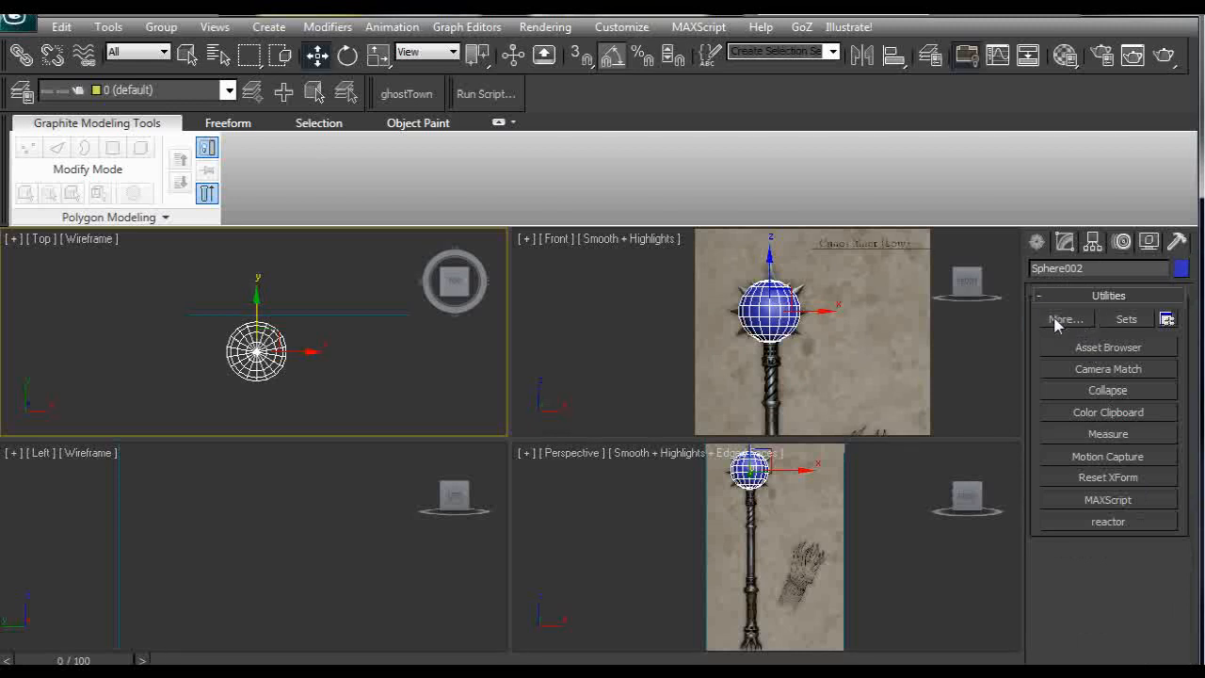
pyautogui.click(1065, 318)
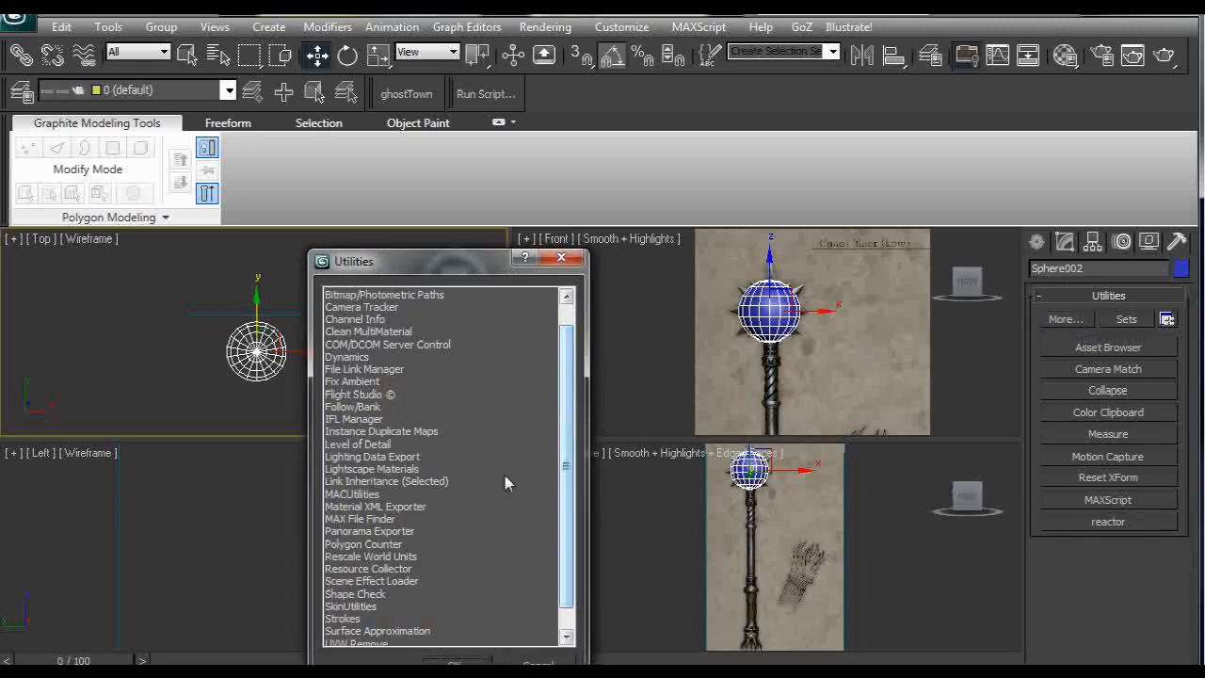
pyautogui.moveTo(407, 558)
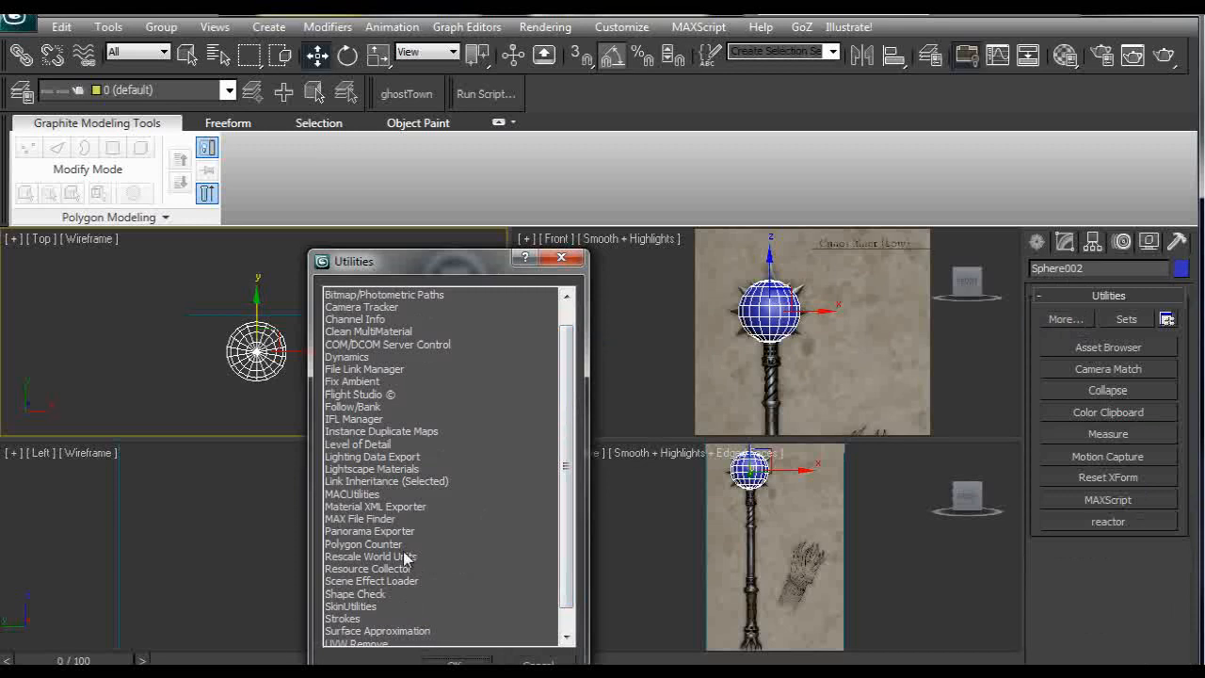
pyautogui.click(364, 544)
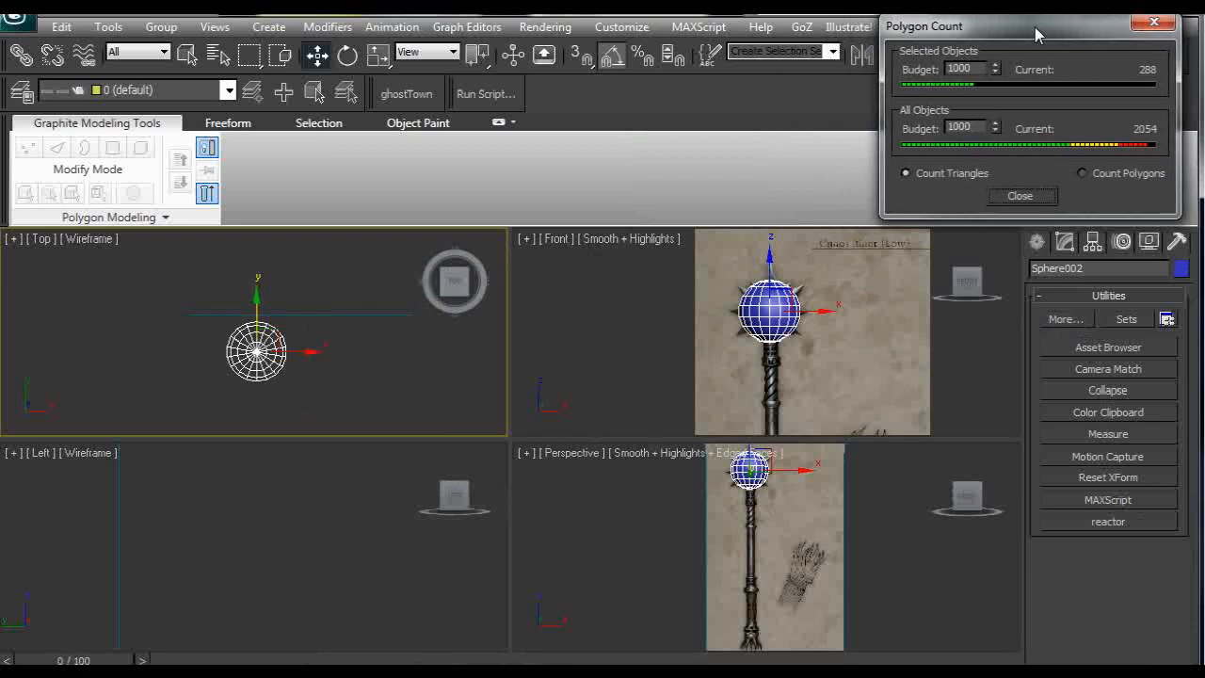
pyautogui.moveTo(998, 124)
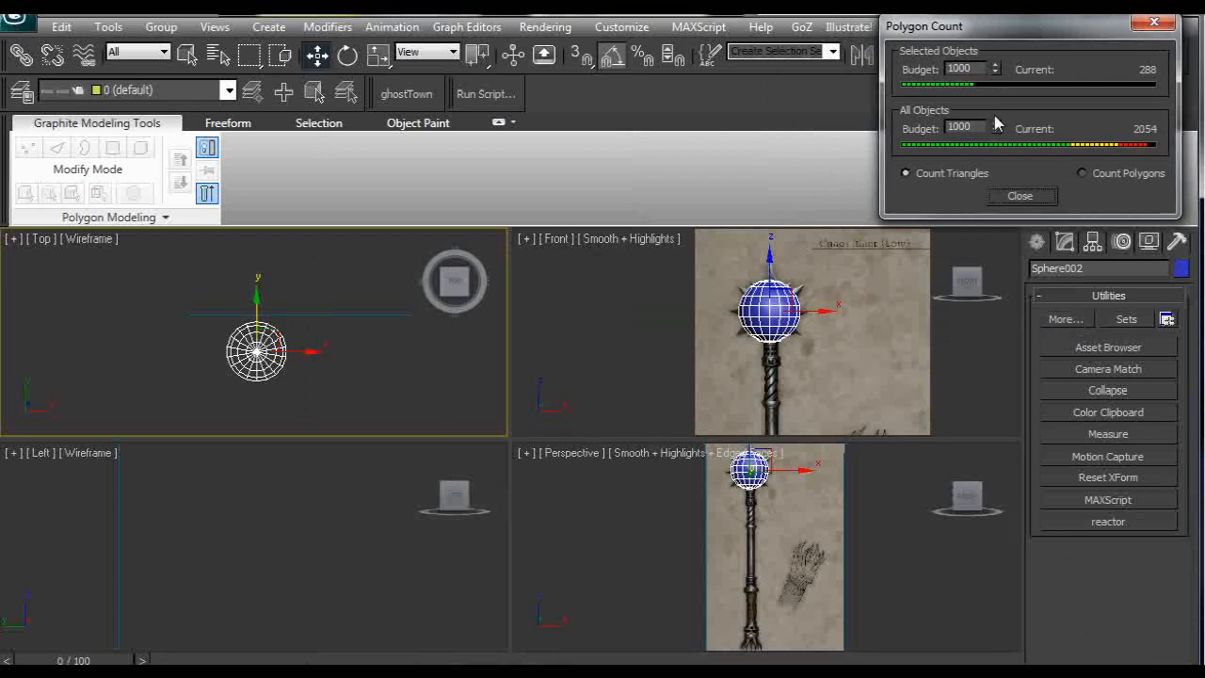
pyautogui.moveTo(1092, 207)
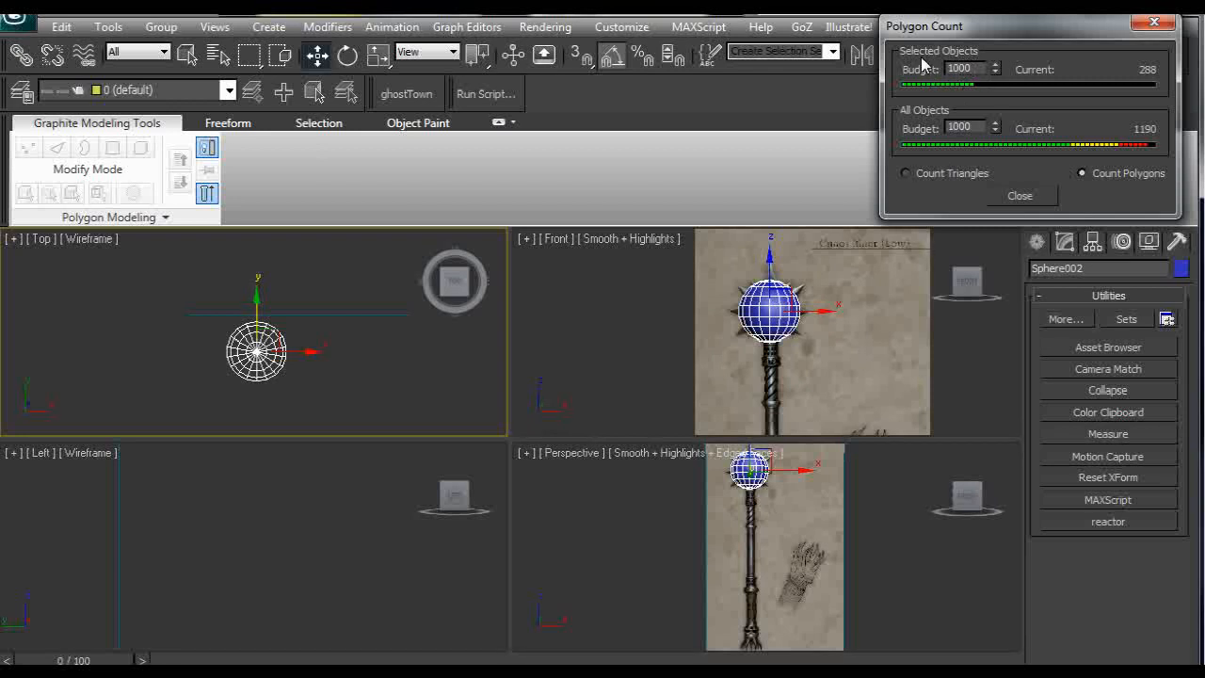
pyautogui.moveTo(1136, 88)
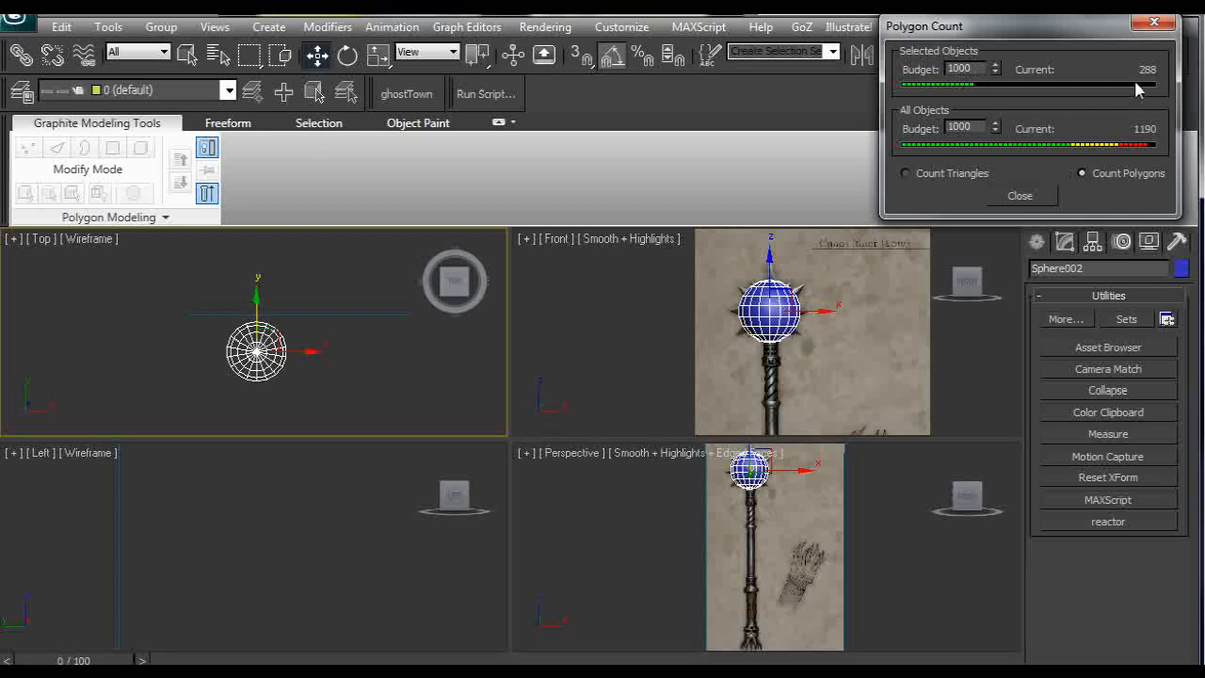
pyautogui.moveTo(986, 89)
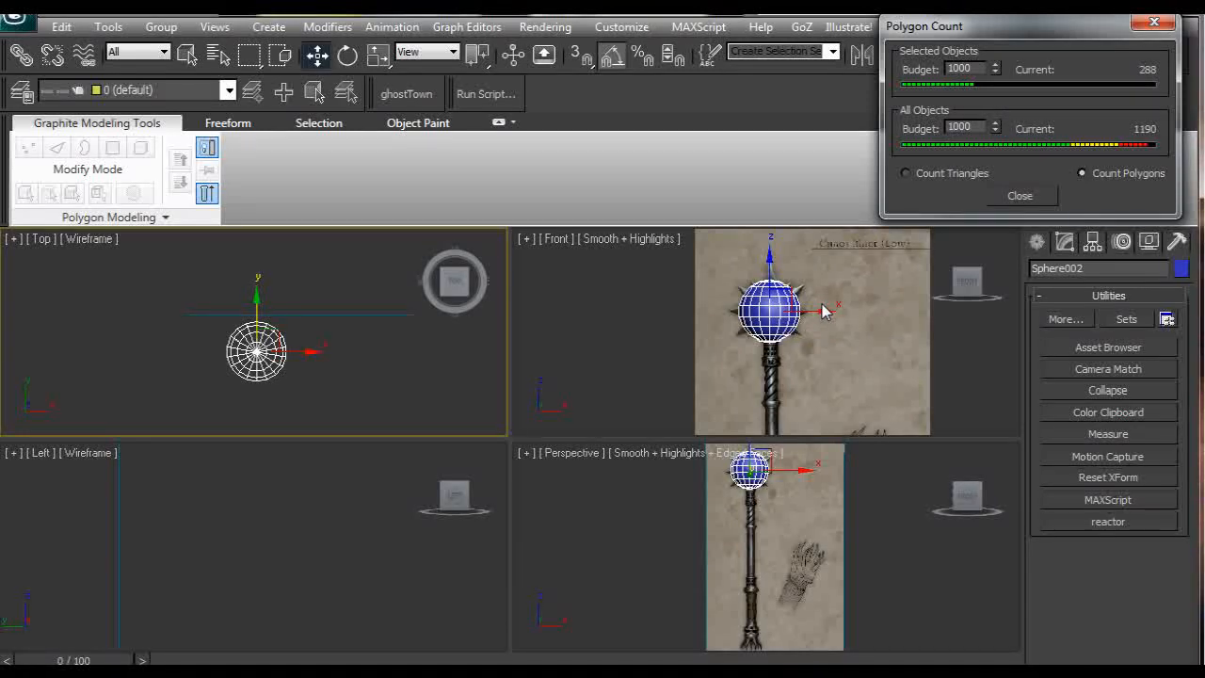
pyautogui.moveTo(1088, 131)
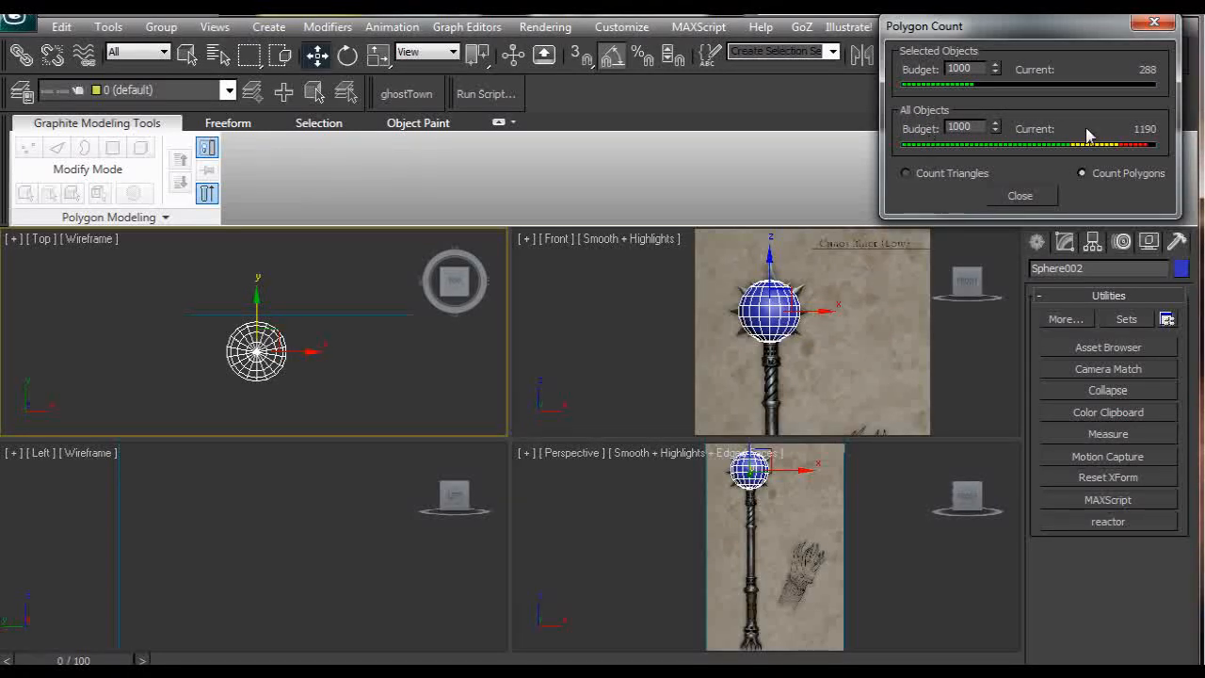
pyautogui.moveTo(1129, 151)
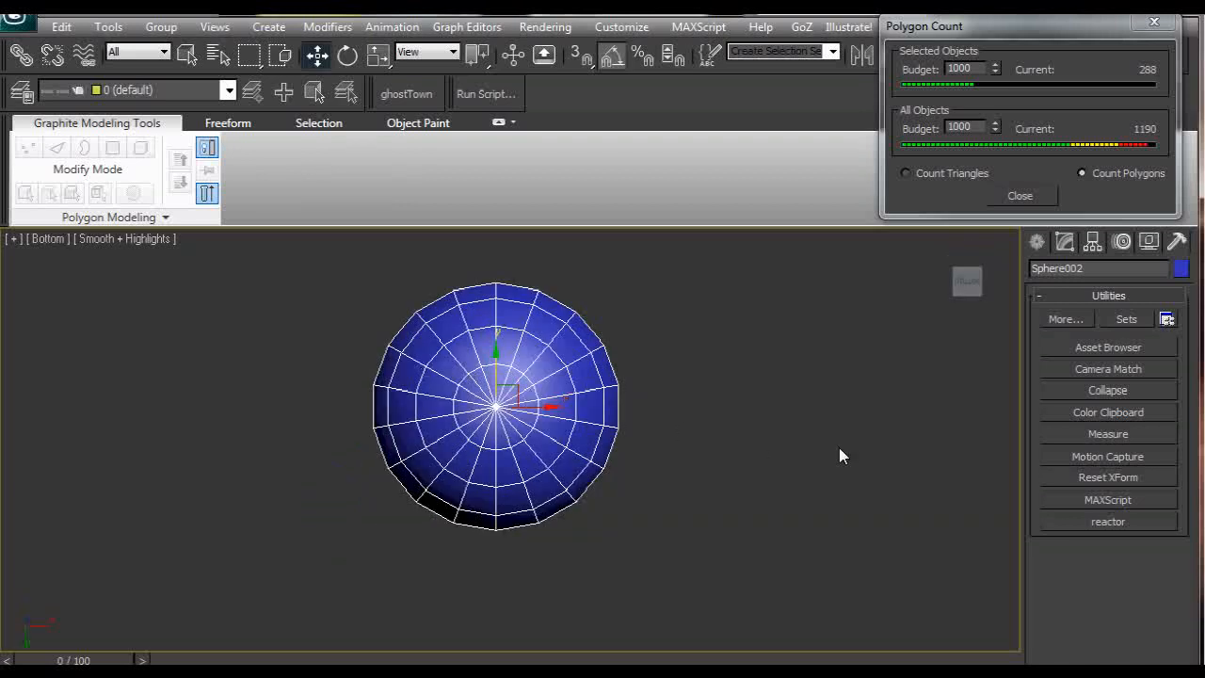
# Step: Convert the sphere to an Editable Poly, dropping its count to 162 polygons
pyautogui.click(1064, 241)
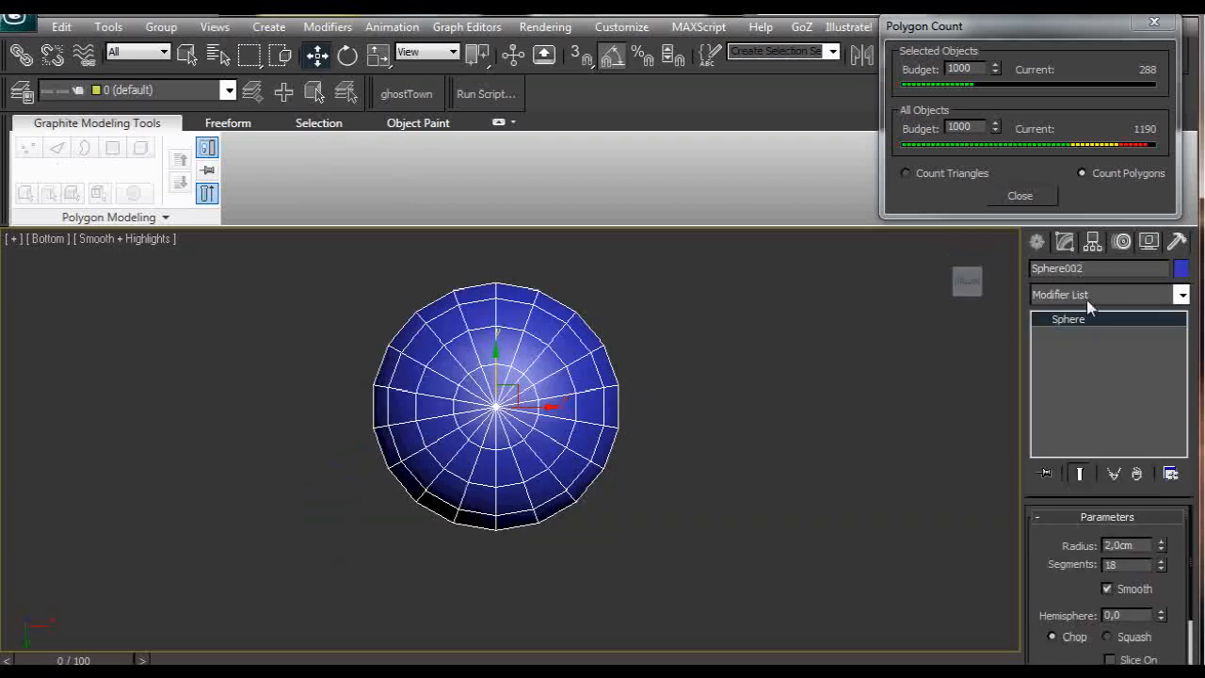
pyautogui.rightClick(1067, 318)
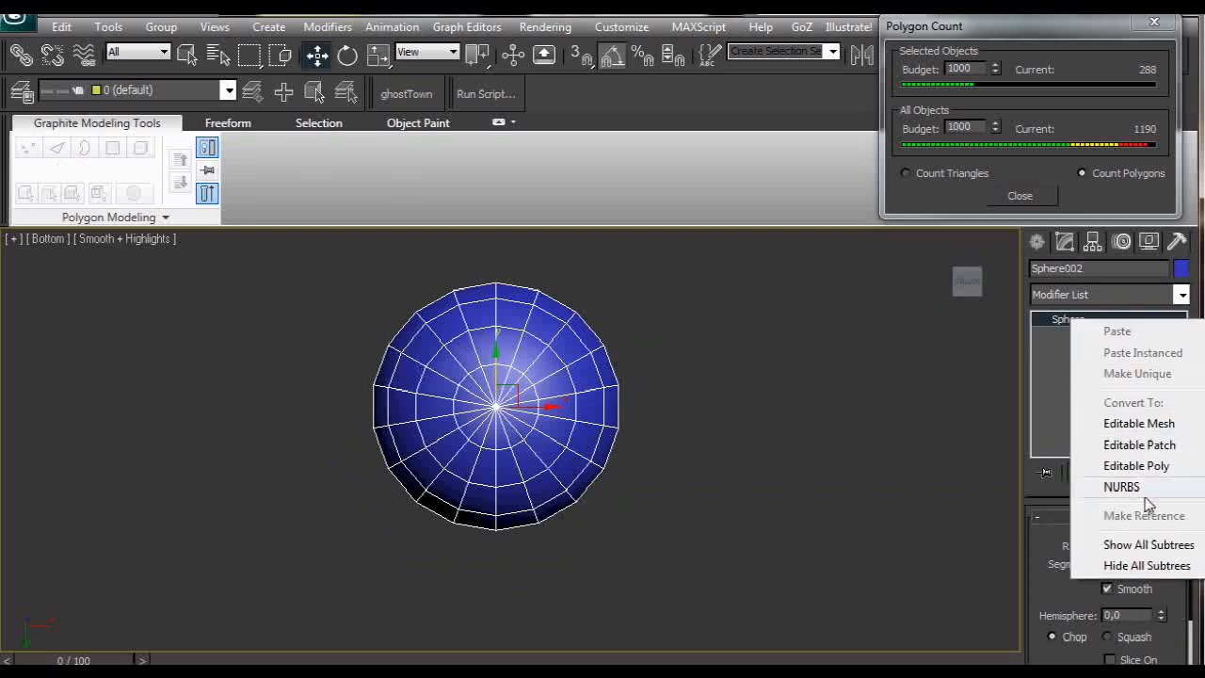
pyautogui.moveTo(1136, 467)
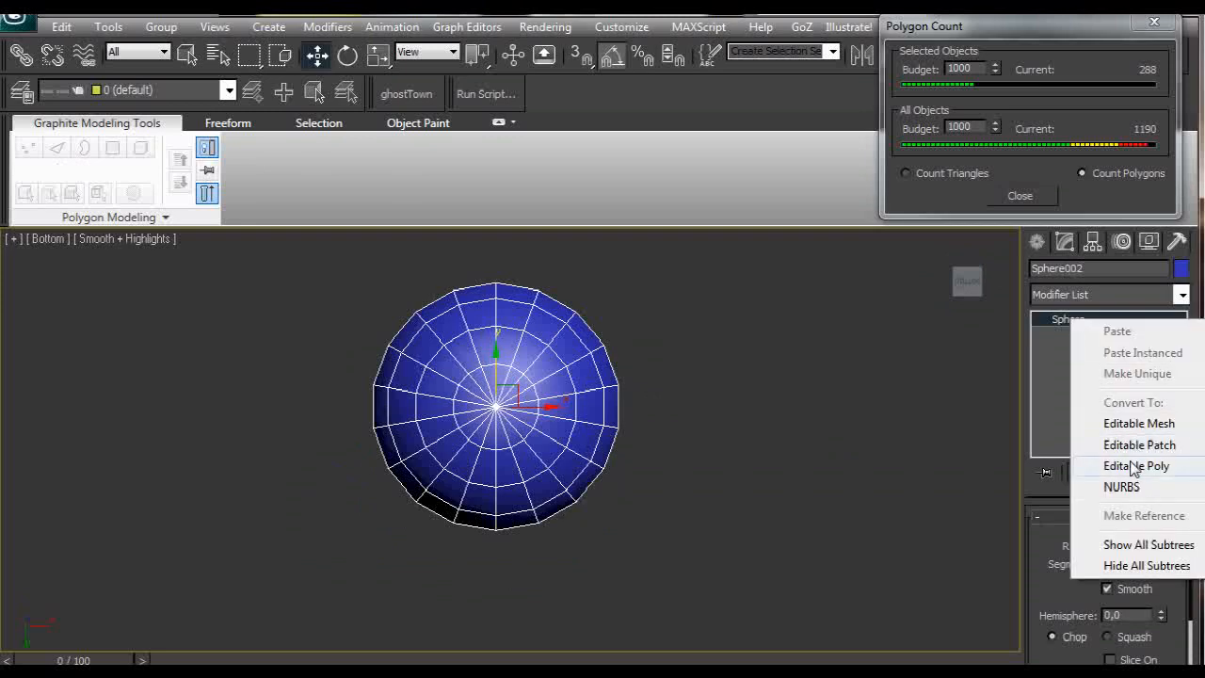
pyautogui.click(1135, 465)
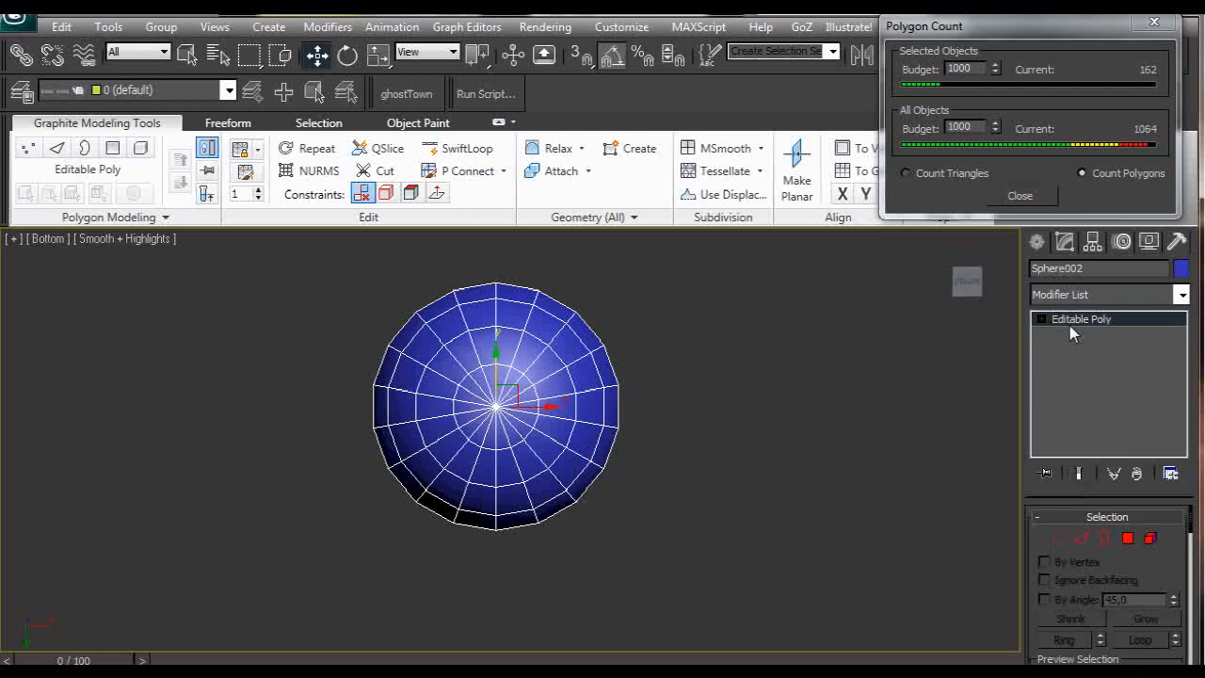
pyautogui.moveTo(1175, 553)
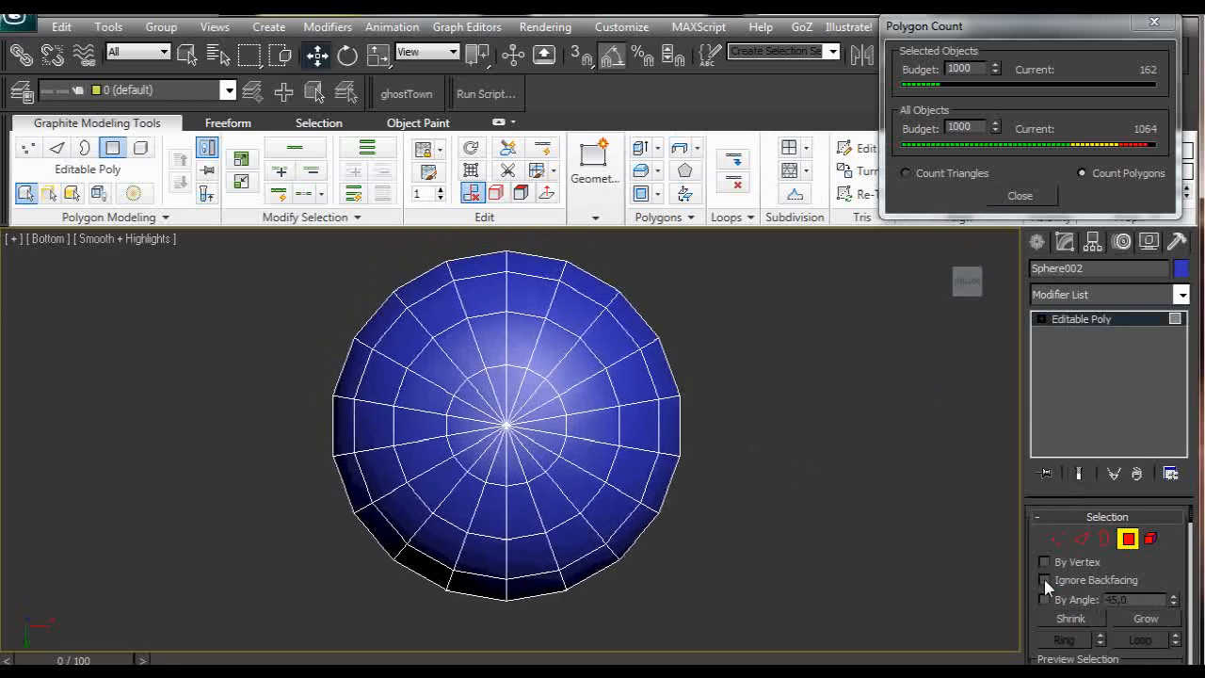
# Step: With Ignore Backfacing on, select and inset the bottom cap faces for the handle
pyautogui.click(1045, 580)
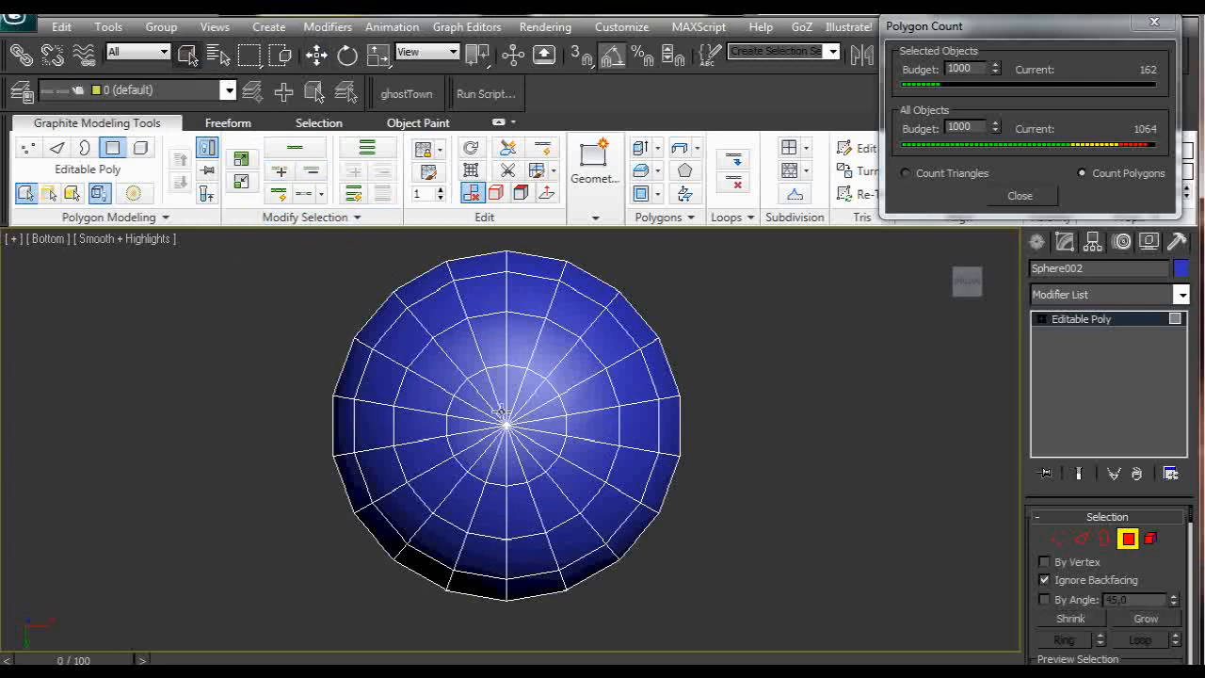
pyautogui.click(506, 422)
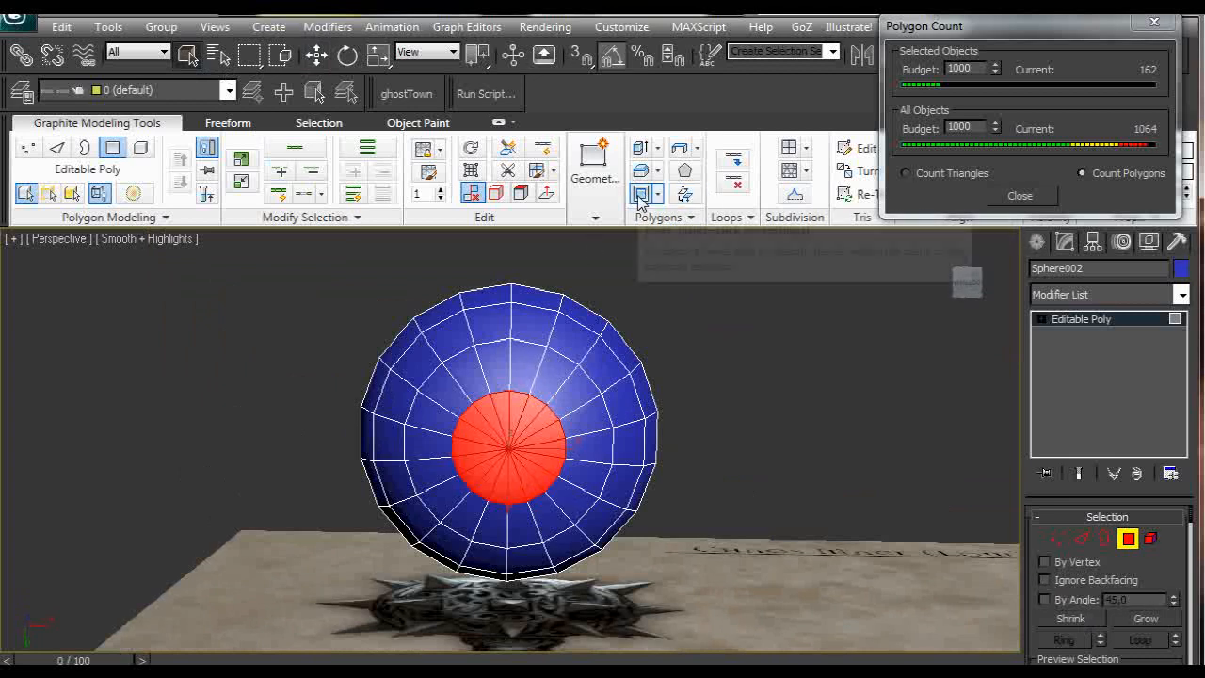
pyautogui.moveTo(640, 192)
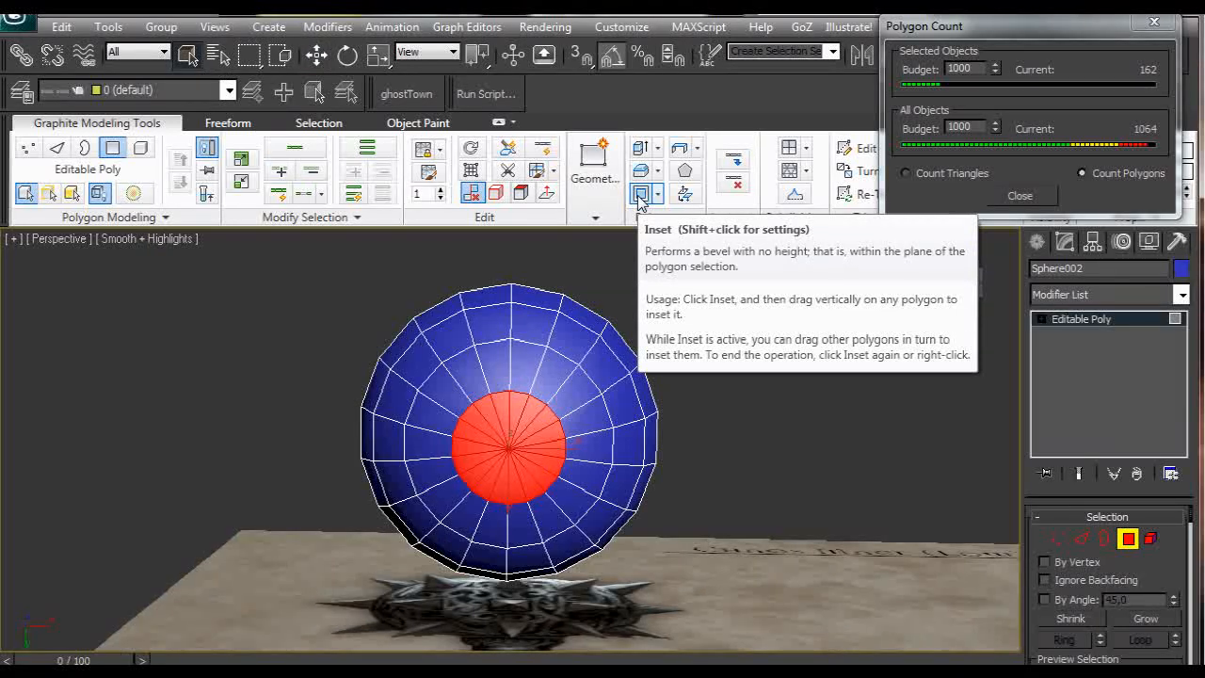
pyautogui.click(639, 193)
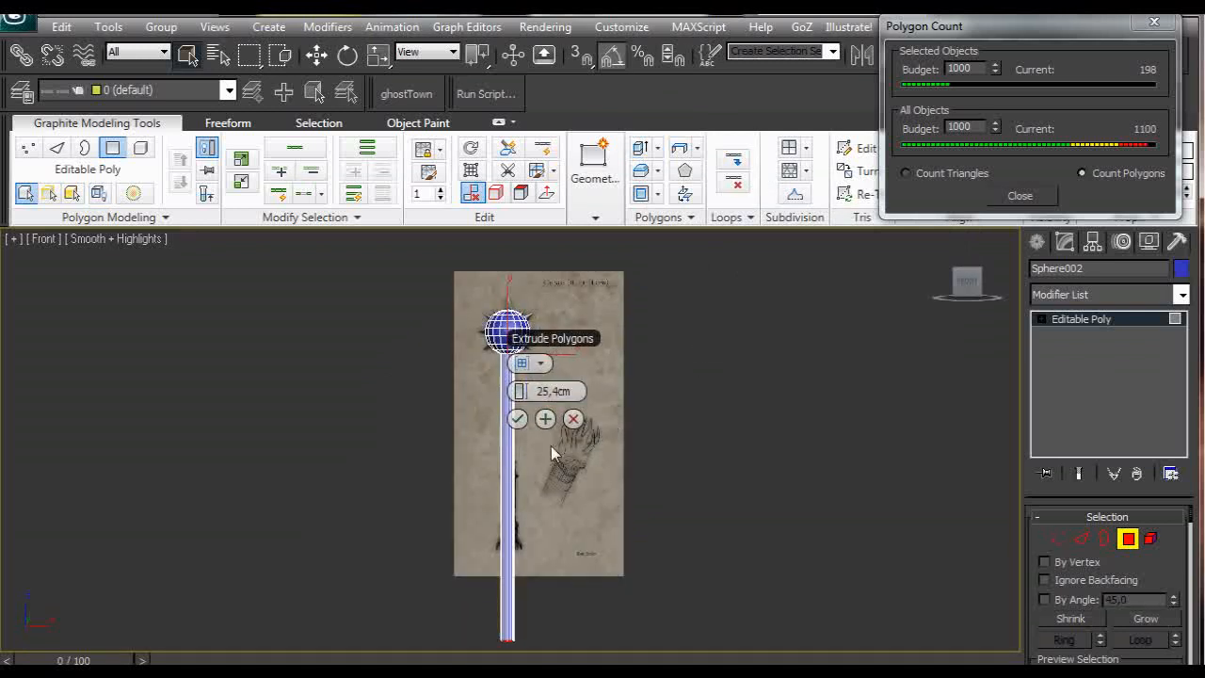
pyautogui.moveTo(550, 343)
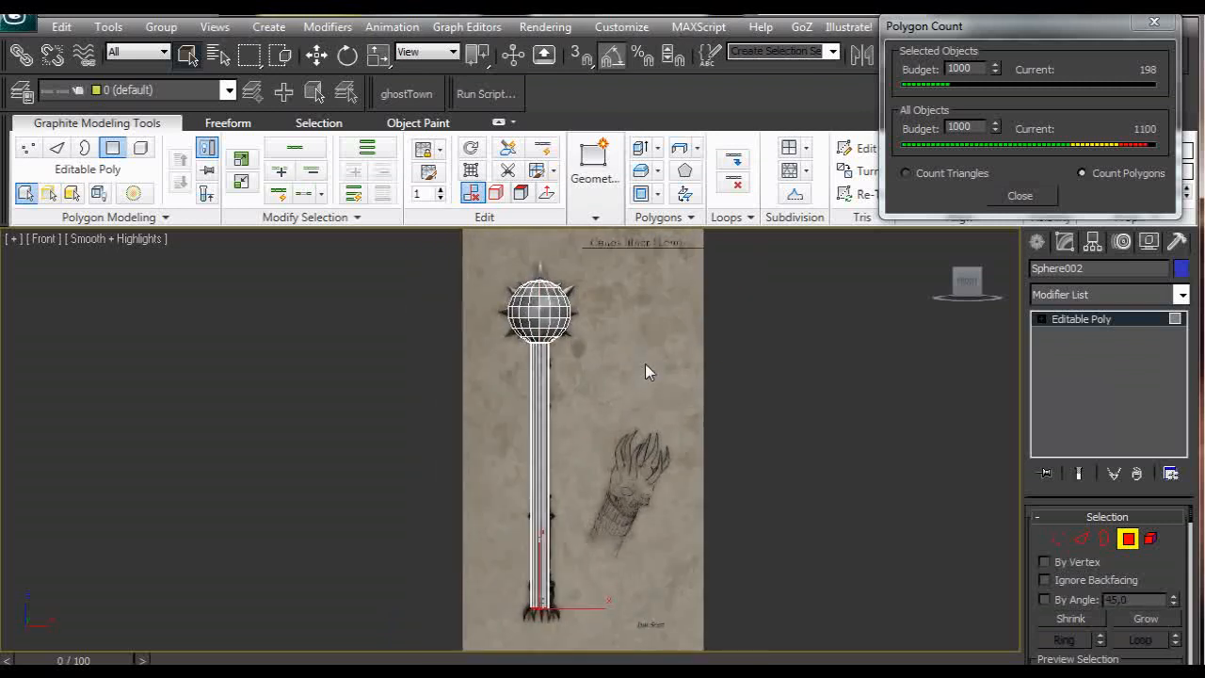
# Step: Select the top cap faces, inset them and bevel them up into a small nub
pyautogui.scroll(3)
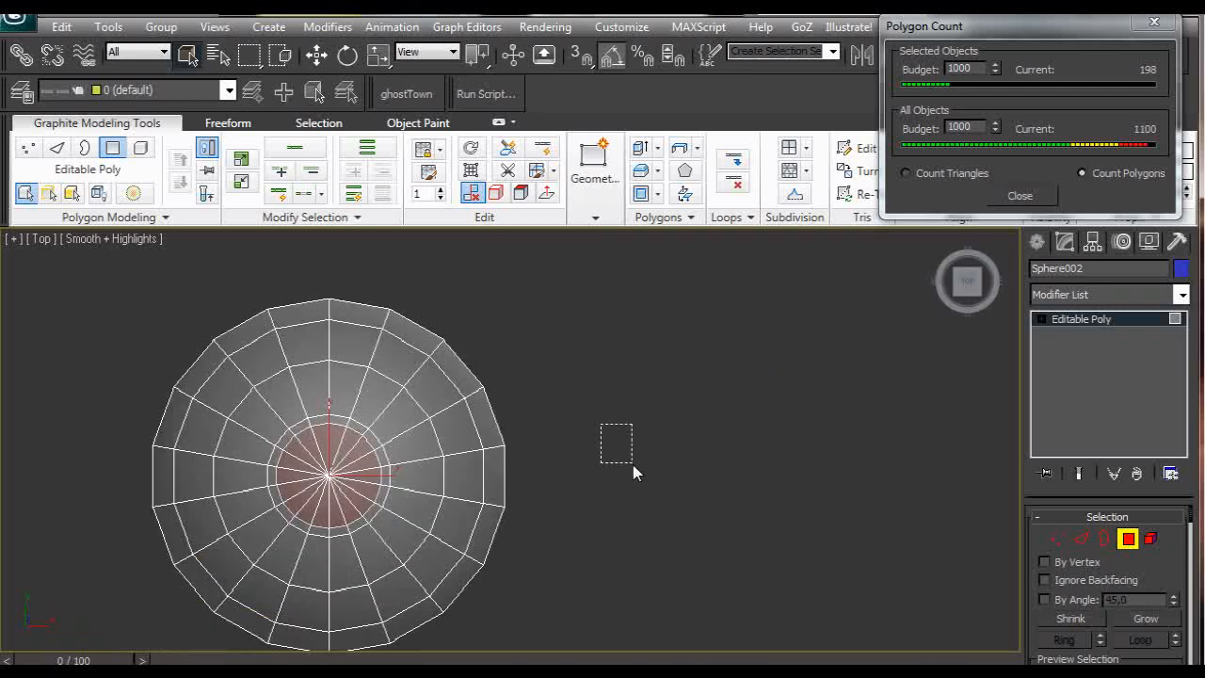
pyautogui.click(1045, 580)
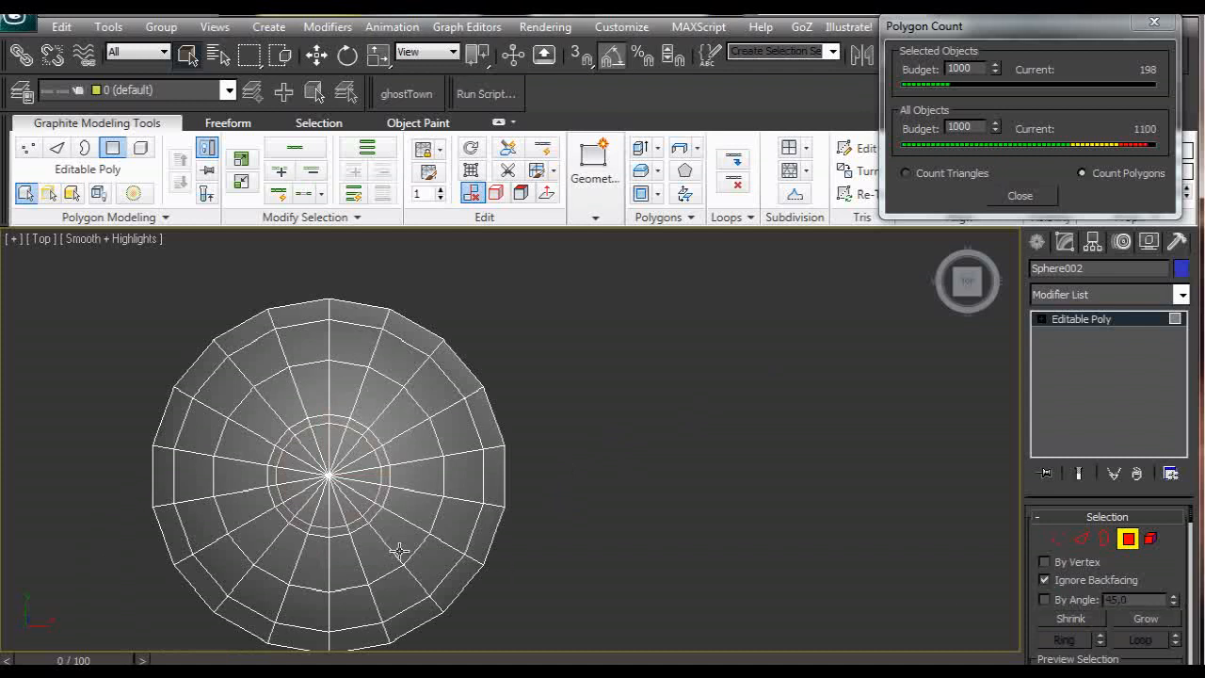
pyautogui.click(342, 489)
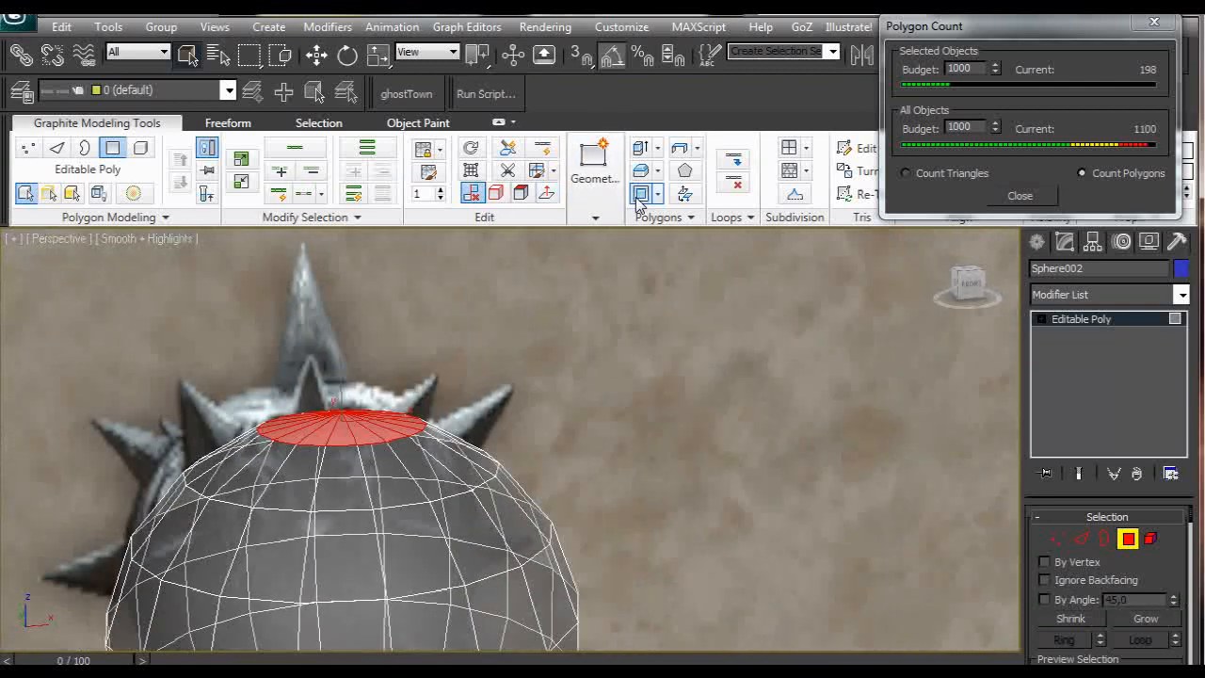
pyautogui.click(644, 192)
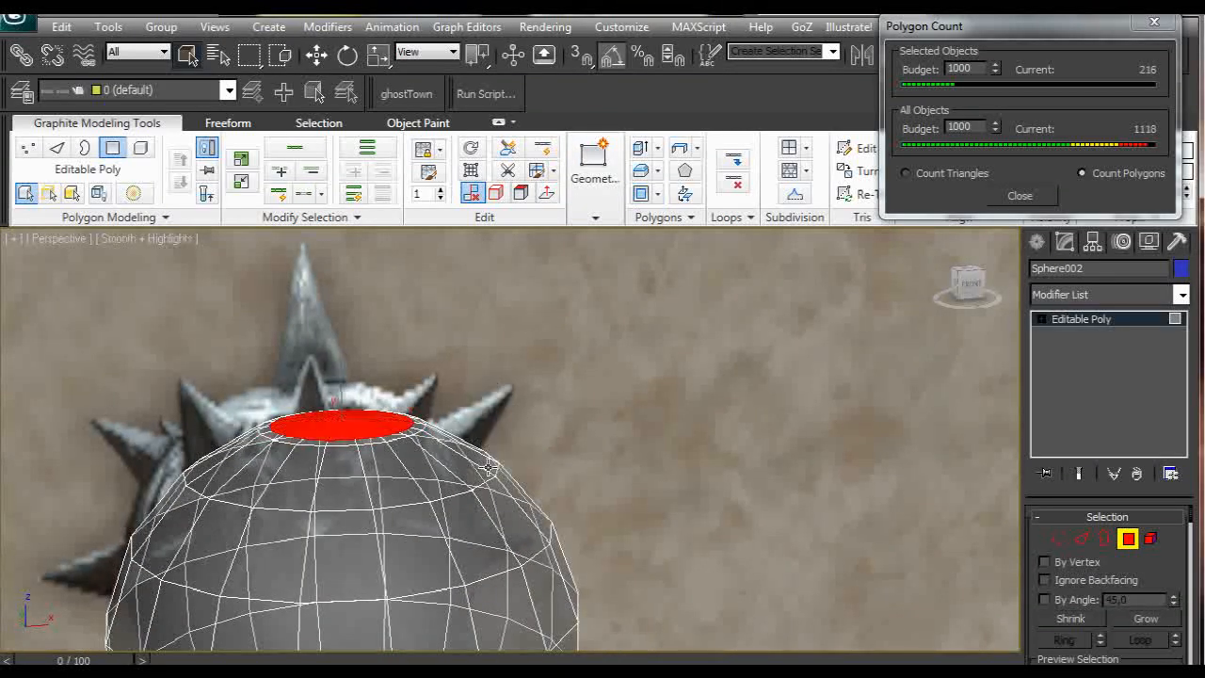
pyautogui.moveTo(644, 173)
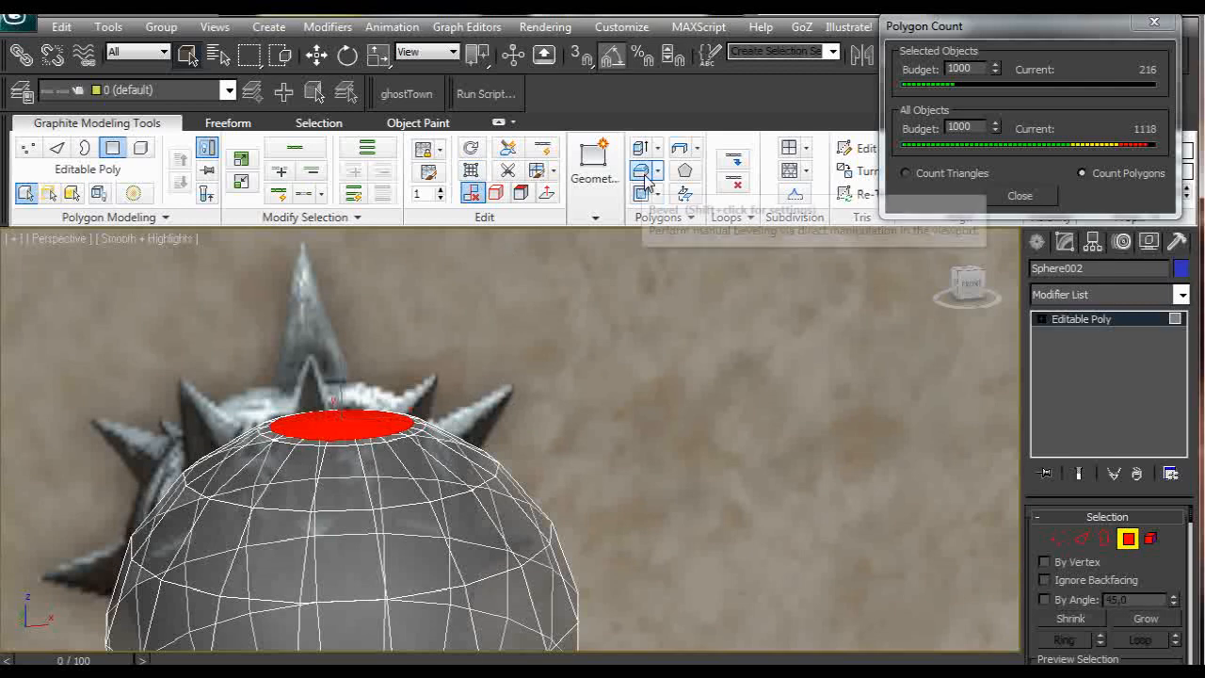
pyautogui.moveTo(643, 169)
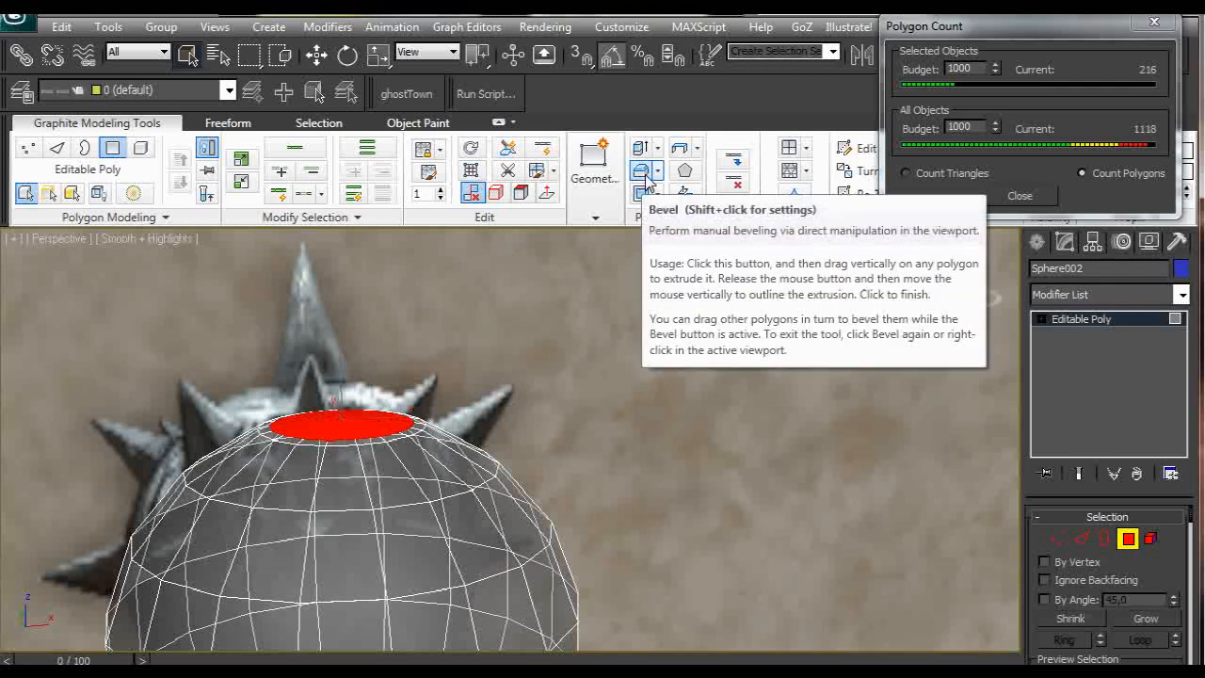
pyautogui.click(644, 173)
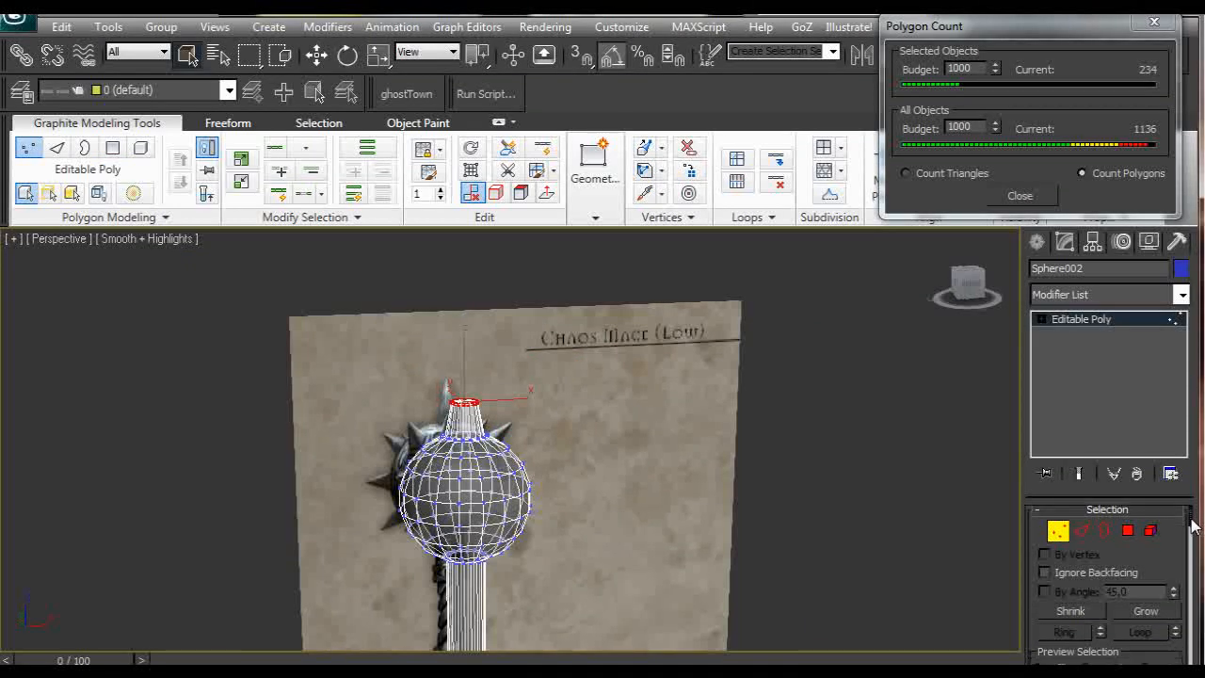
# Step: Weld the top nub's vertices into a single point, cutting the count to 216
pyautogui.scroll(-3)
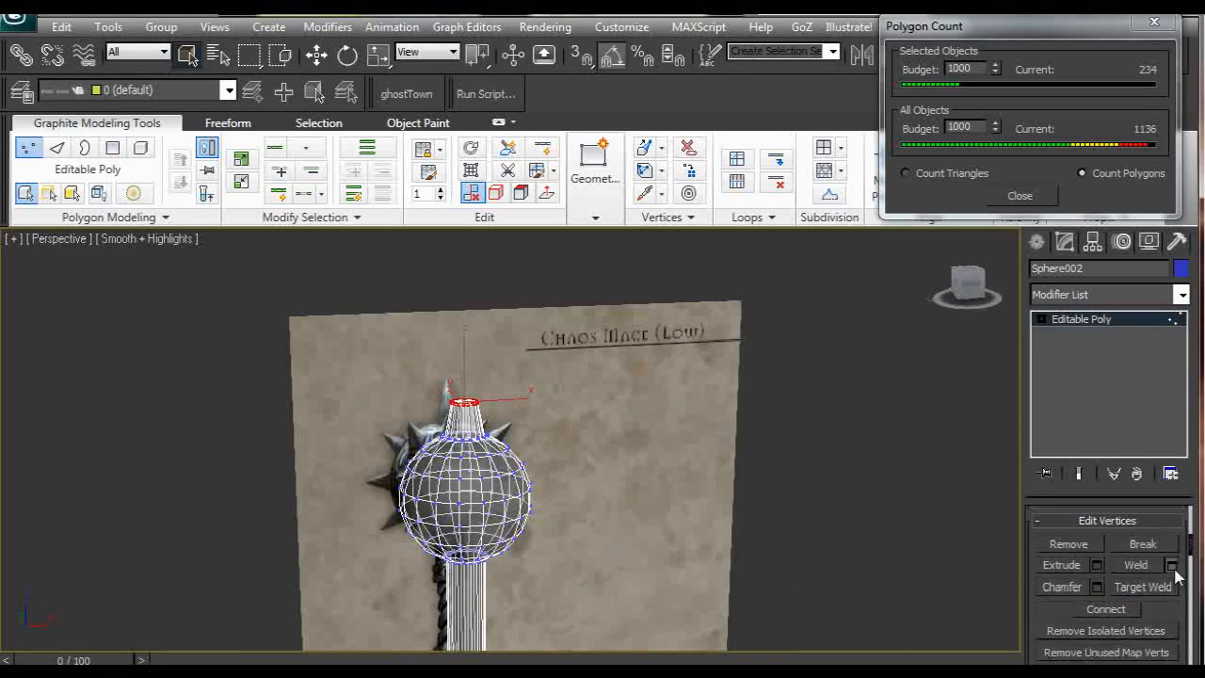
pyautogui.click(1171, 565)
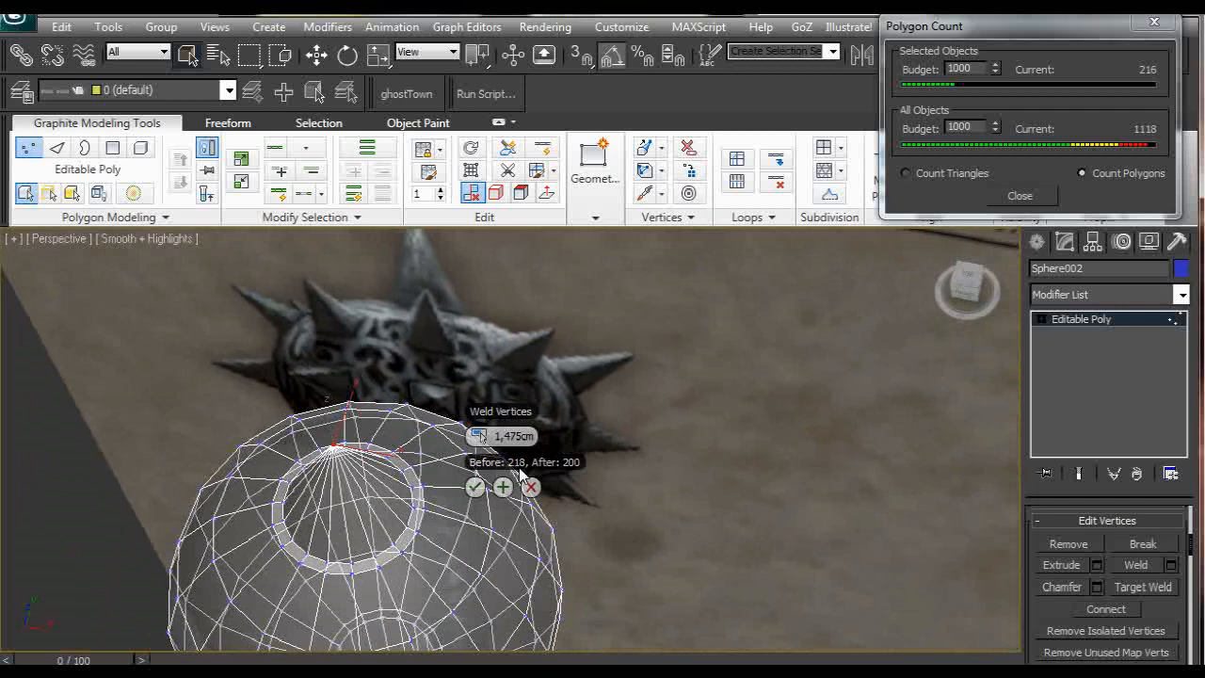
pyautogui.moveTo(568, 470)
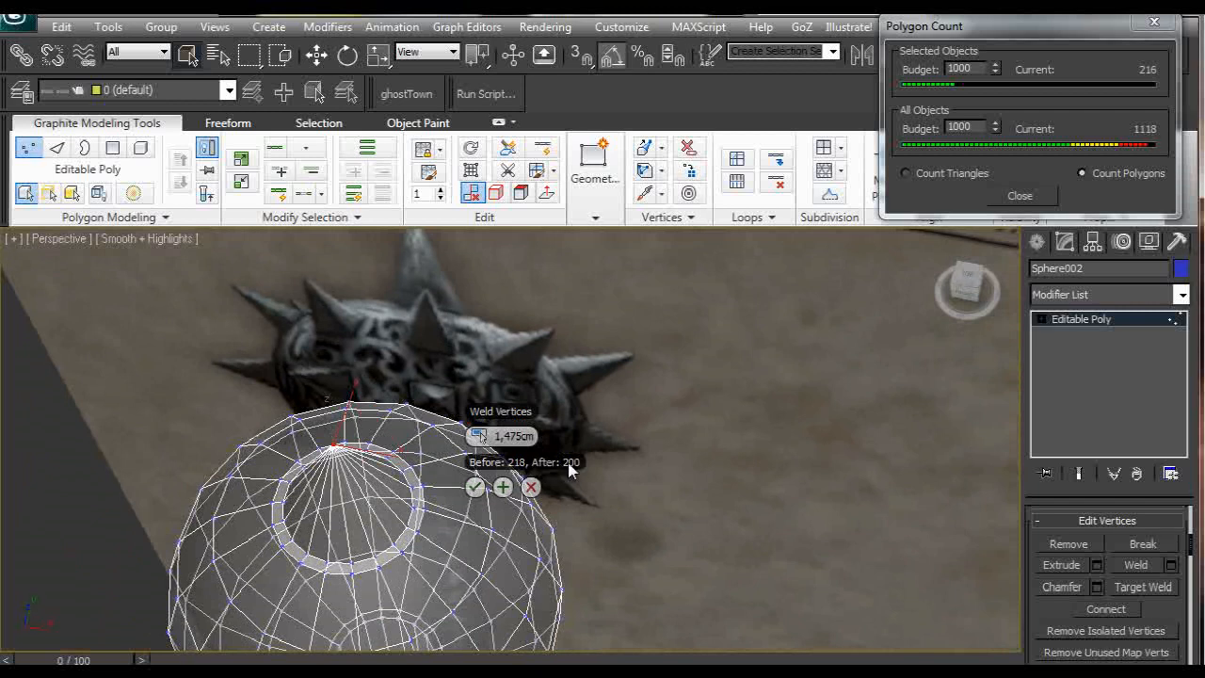
pyautogui.moveTo(474, 487)
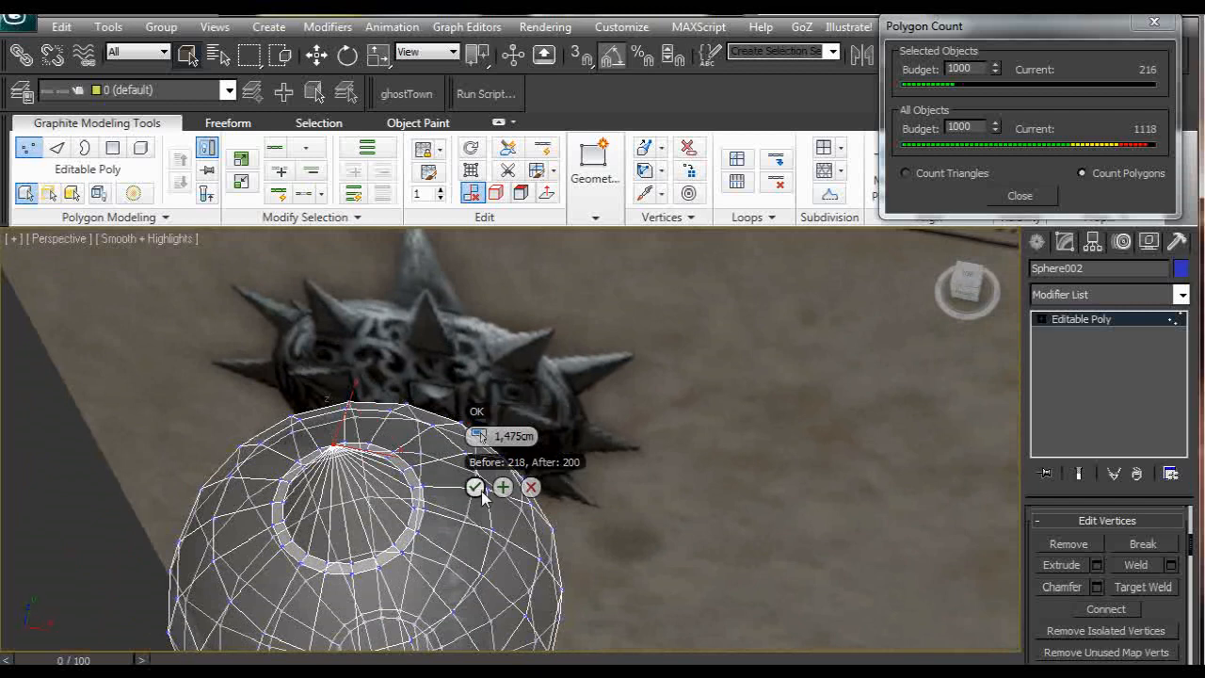
pyautogui.click(475, 486)
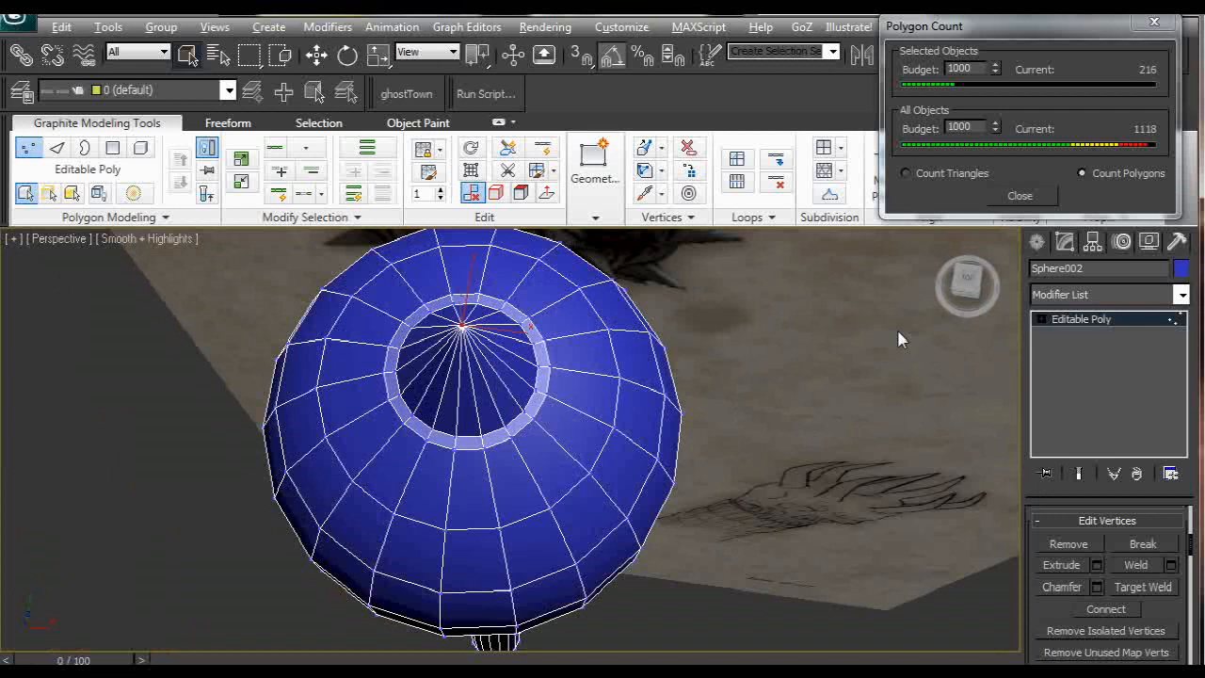
pyautogui.moveTo(929, 352)
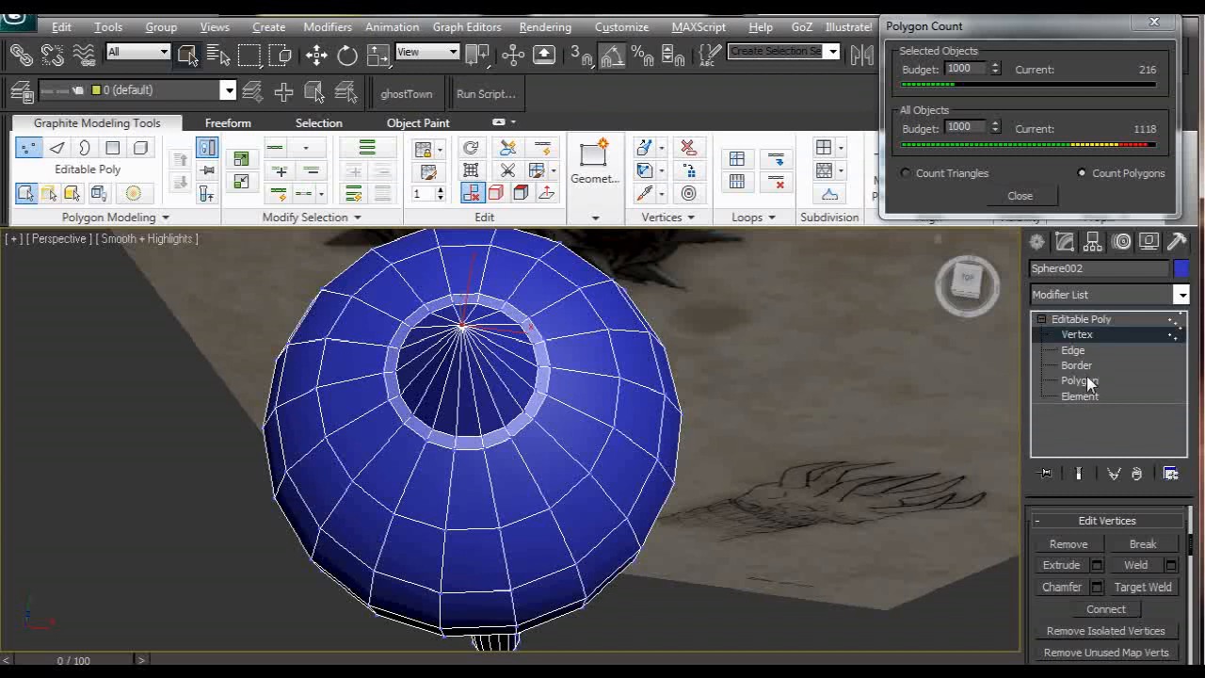
# Step: Select alternating faces around the whole sphere head in a checkerboard pattern
pyautogui.click(1080, 380)
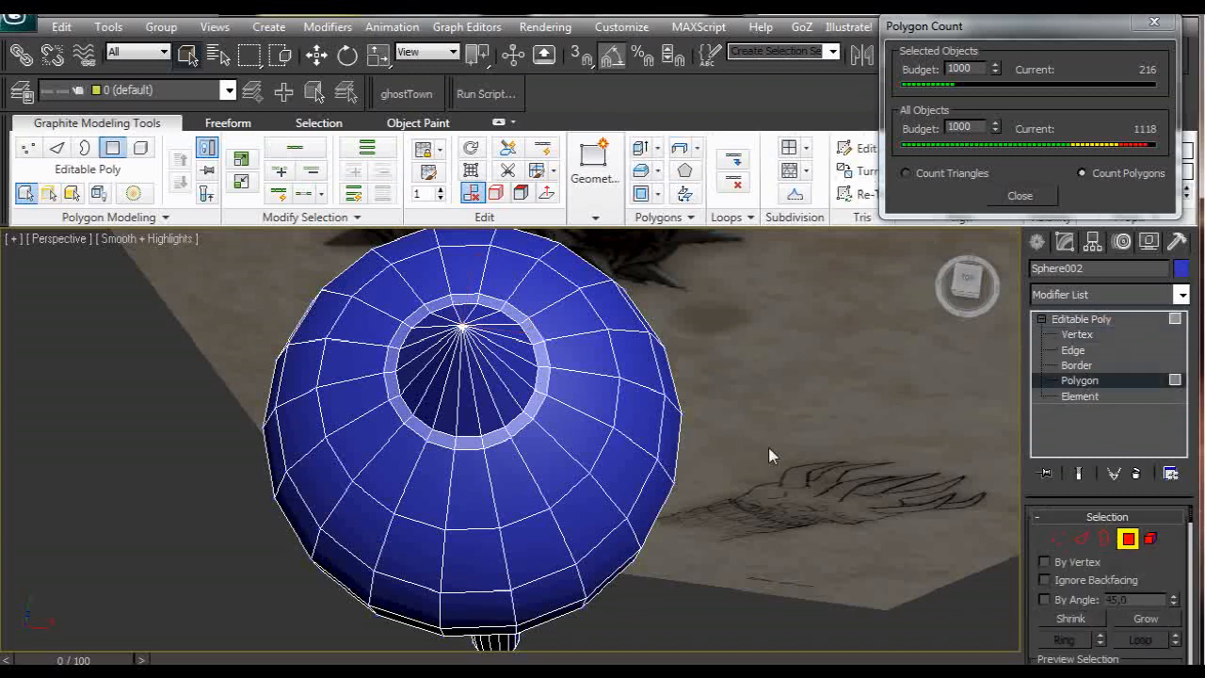
pyautogui.click(574, 425)
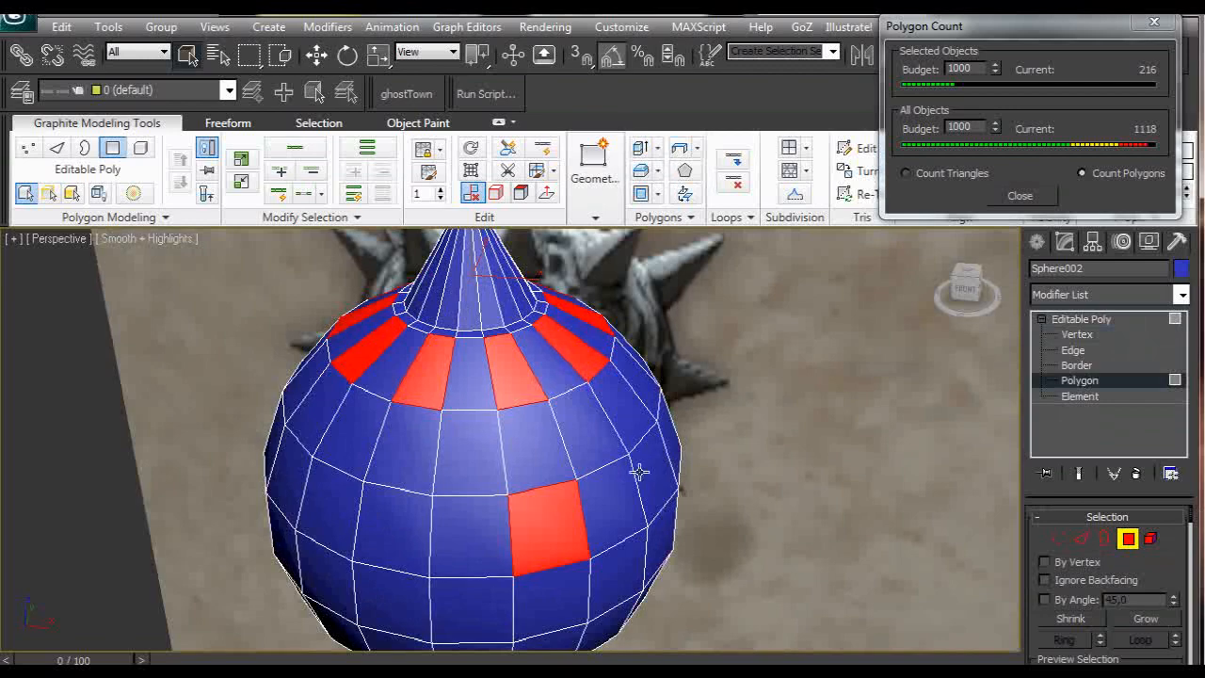
pyautogui.moveTo(640, 471); pyautogui.dragTo(725, 440)
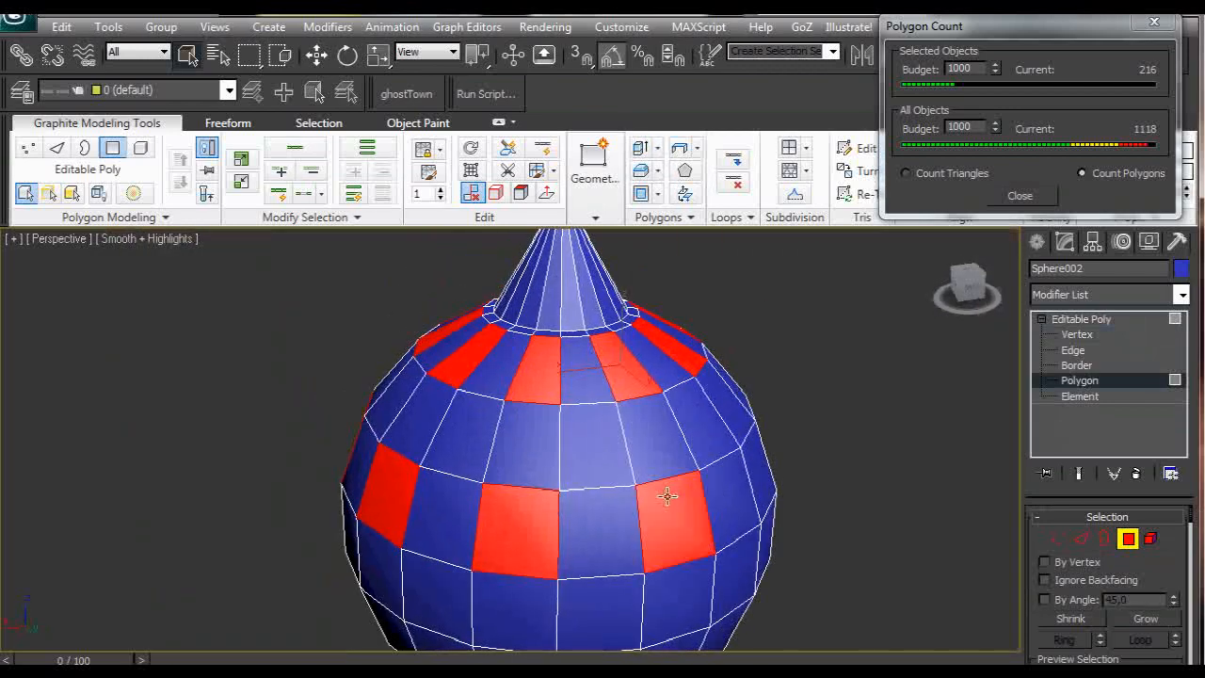
pyautogui.moveTo(668, 497); pyautogui.dragTo(563, 486)
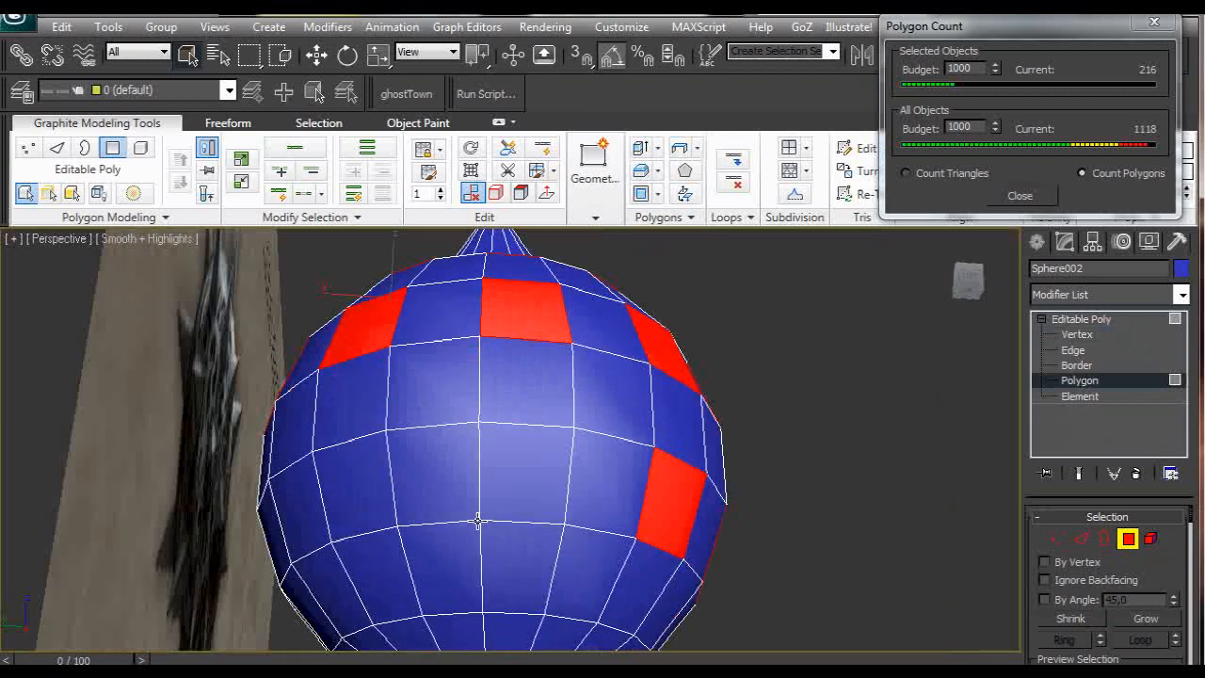
pyautogui.moveTo(478, 519); pyautogui.dragTo(519, 477)
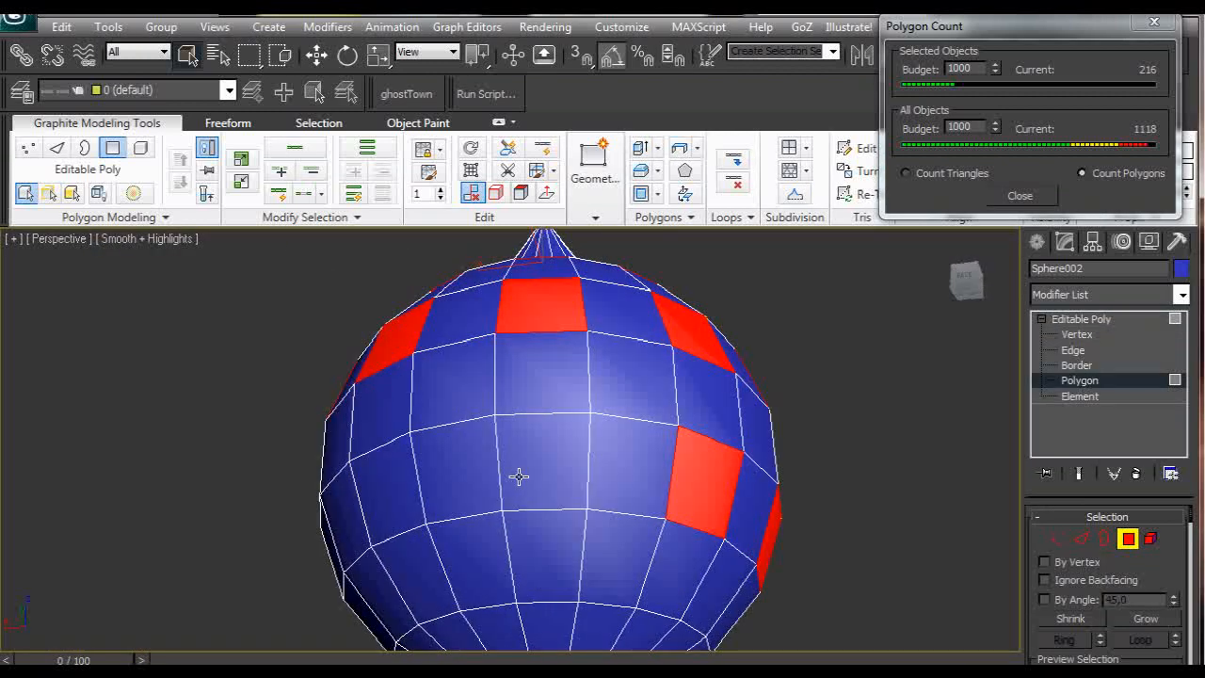
pyautogui.click(537, 461)
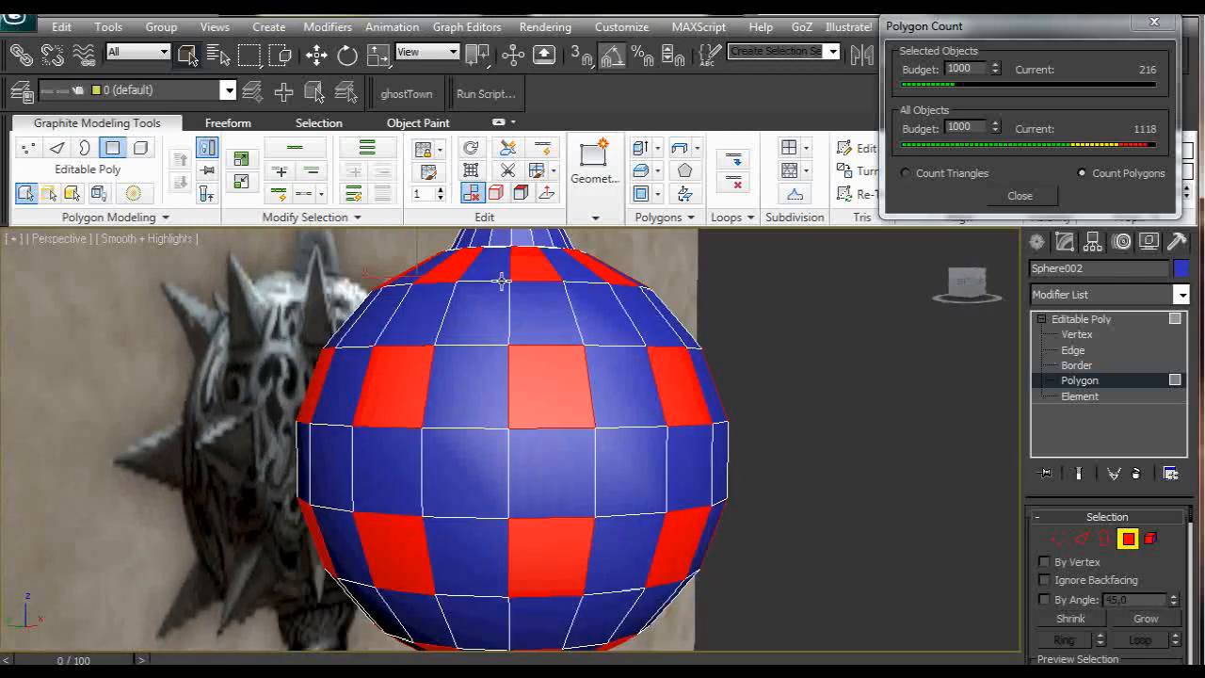
pyautogui.moveTo(789, 399)
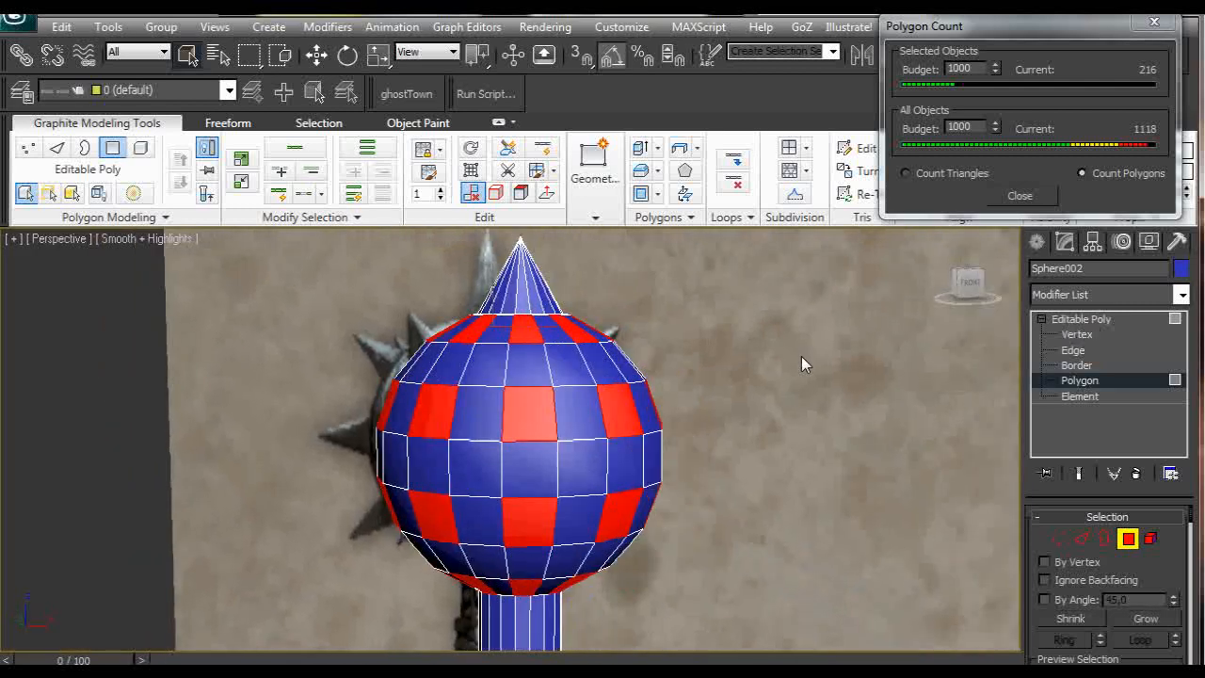
pyautogui.moveTo(753, 309)
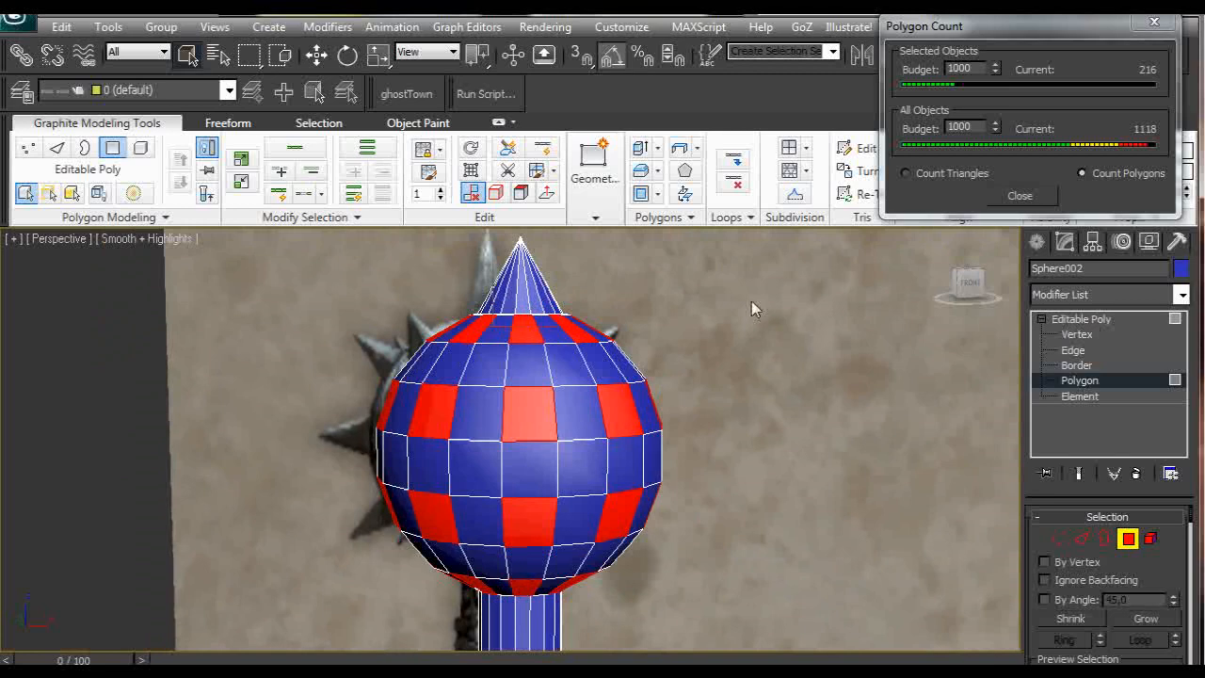
pyautogui.moveTo(643, 173)
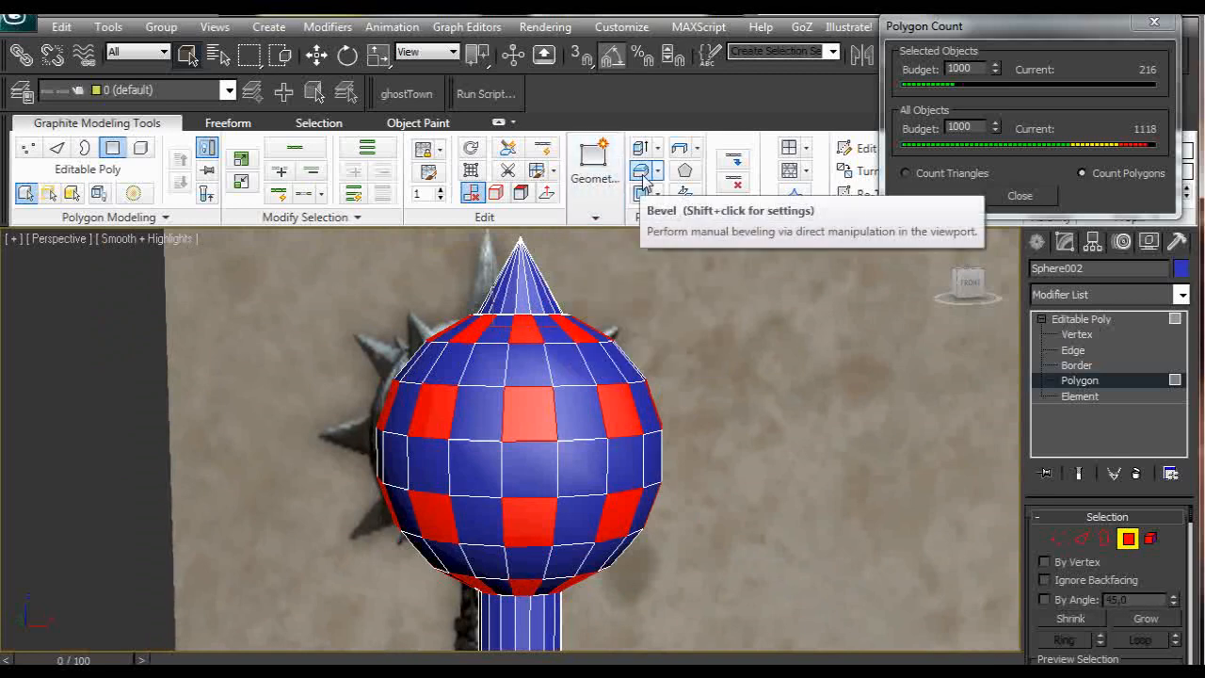
pyautogui.moveTo(644, 173)
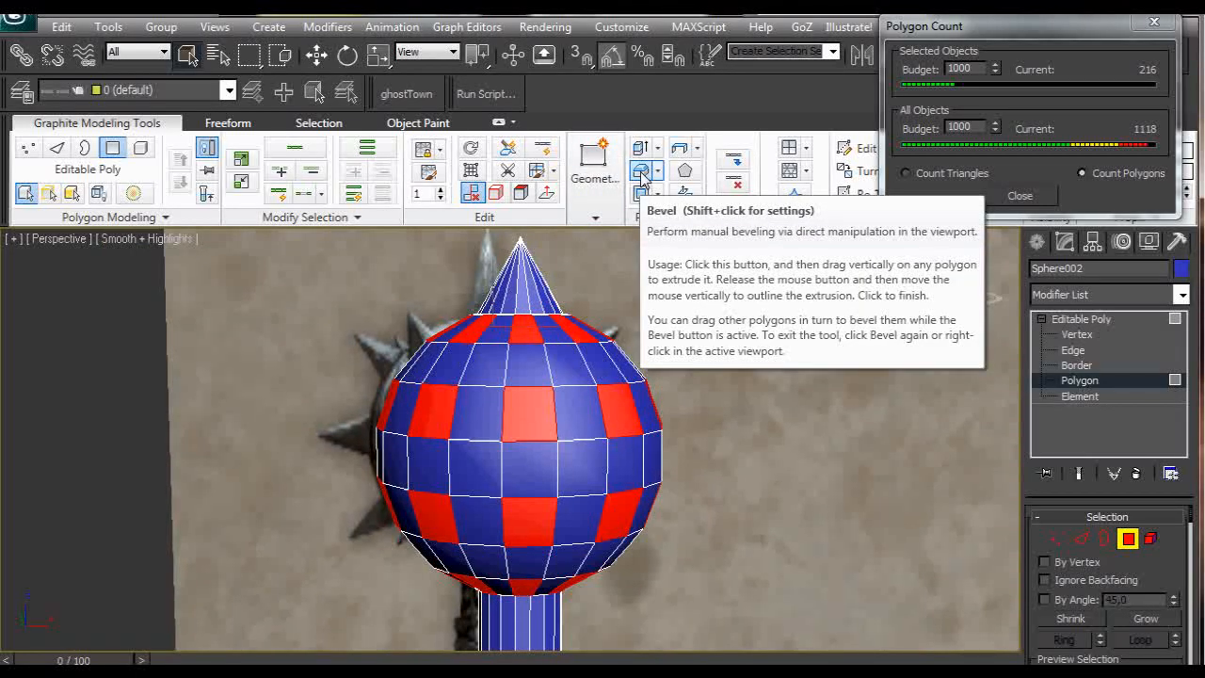
# Step: Bevel the checkerboard faces outward into tapered spikes, raising the count to 324
pyautogui.click(644, 171)
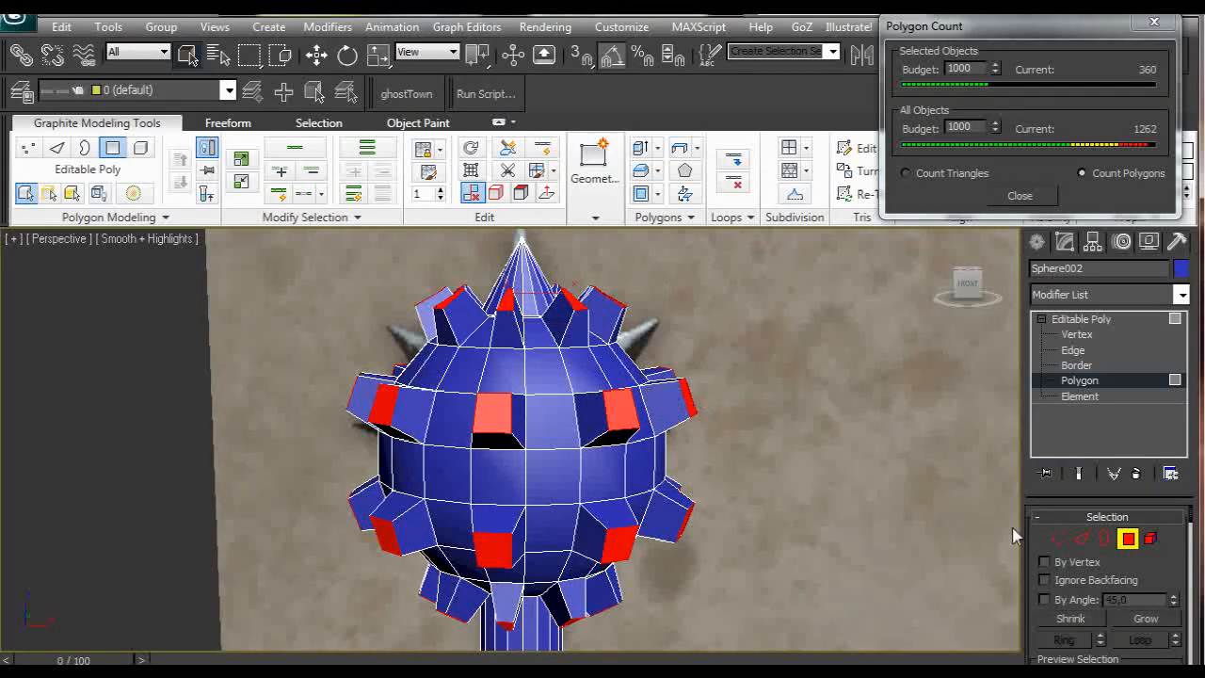
pyautogui.moveTo(1065, 550)
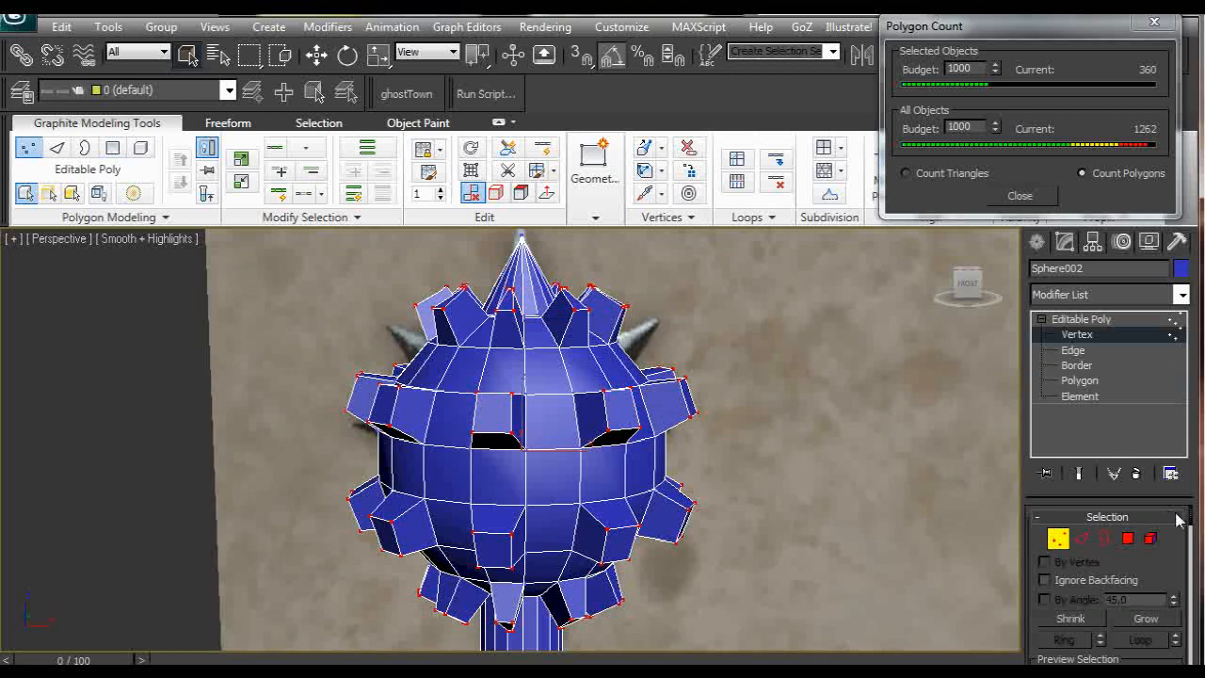
pyautogui.scroll(-3)
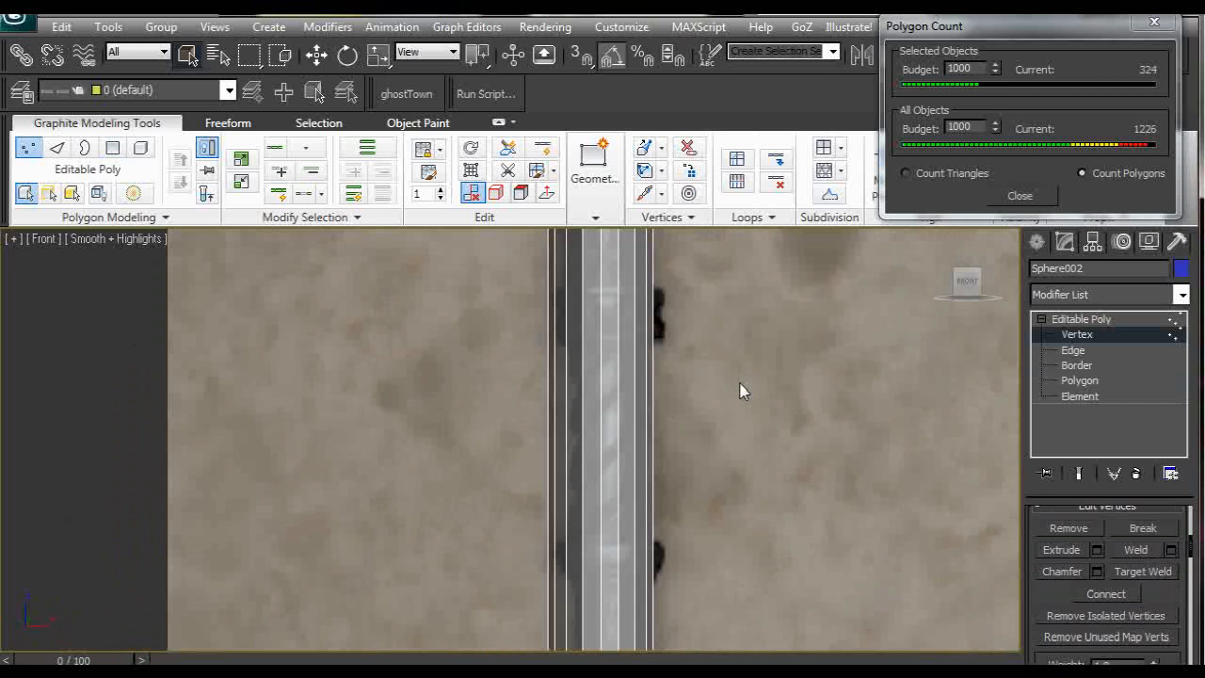
pyautogui.moveTo(1082, 367)
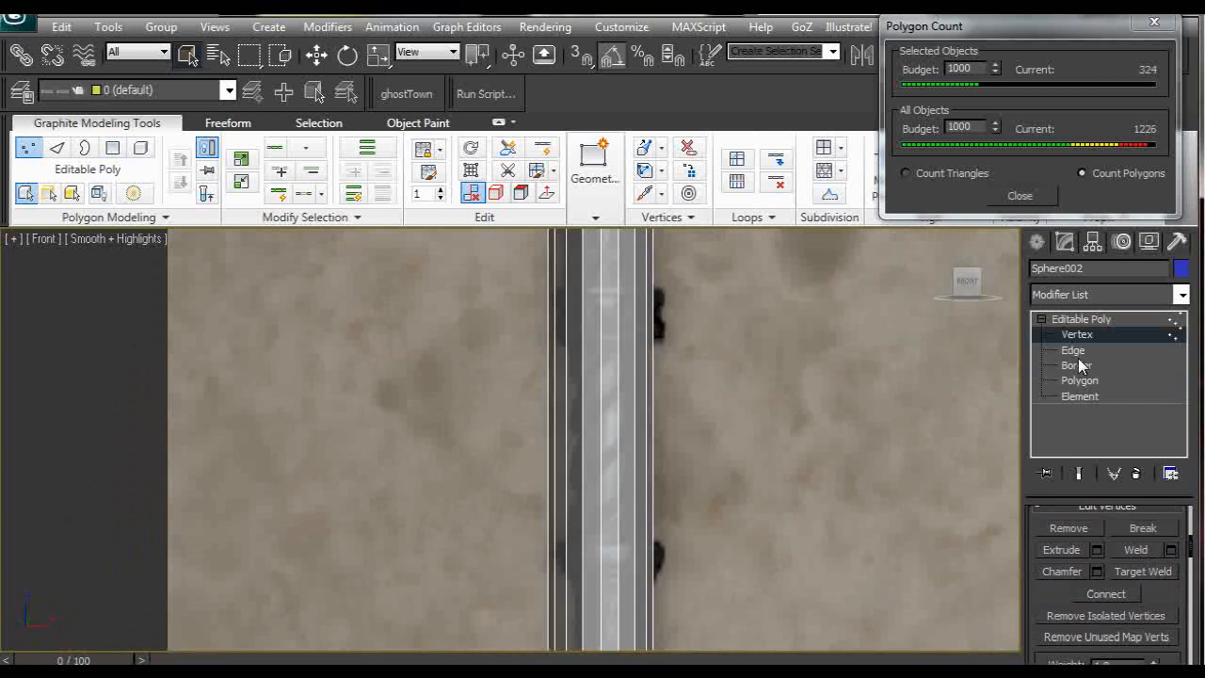
# Step: Connect handle edges to add horizontal edge loops marking the grip rings, then select the handle face bands
pyautogui.click(1073, 348)
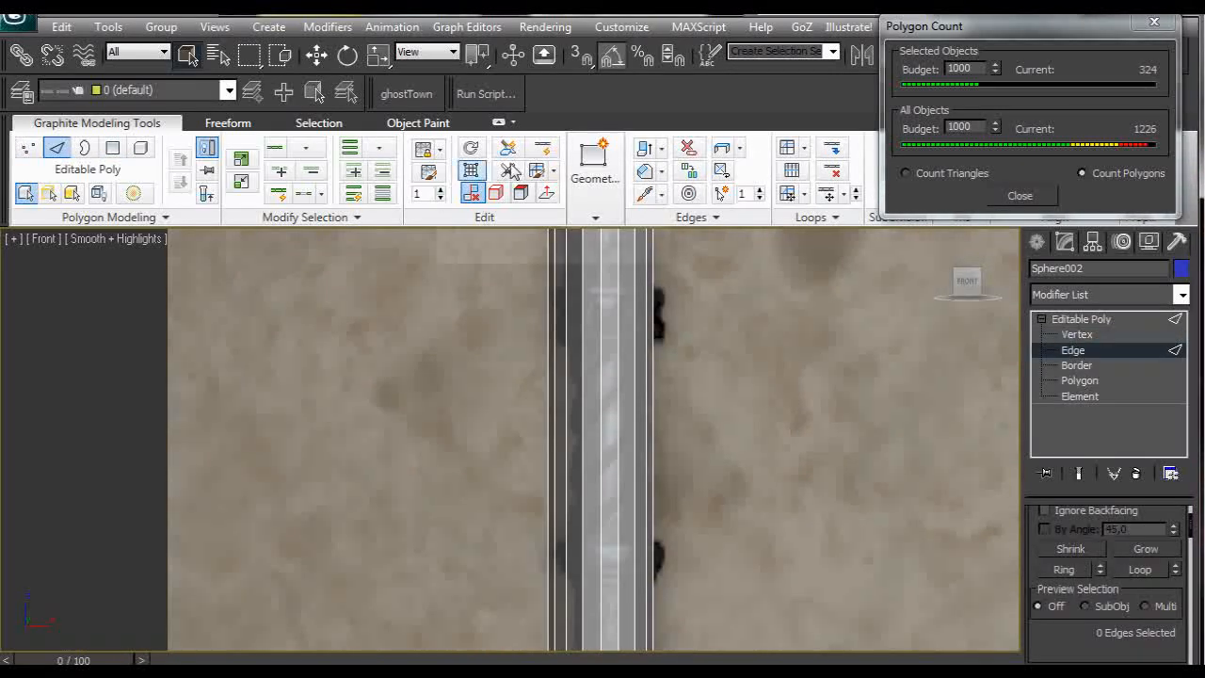
pyautogui.moveTo(542, 146)
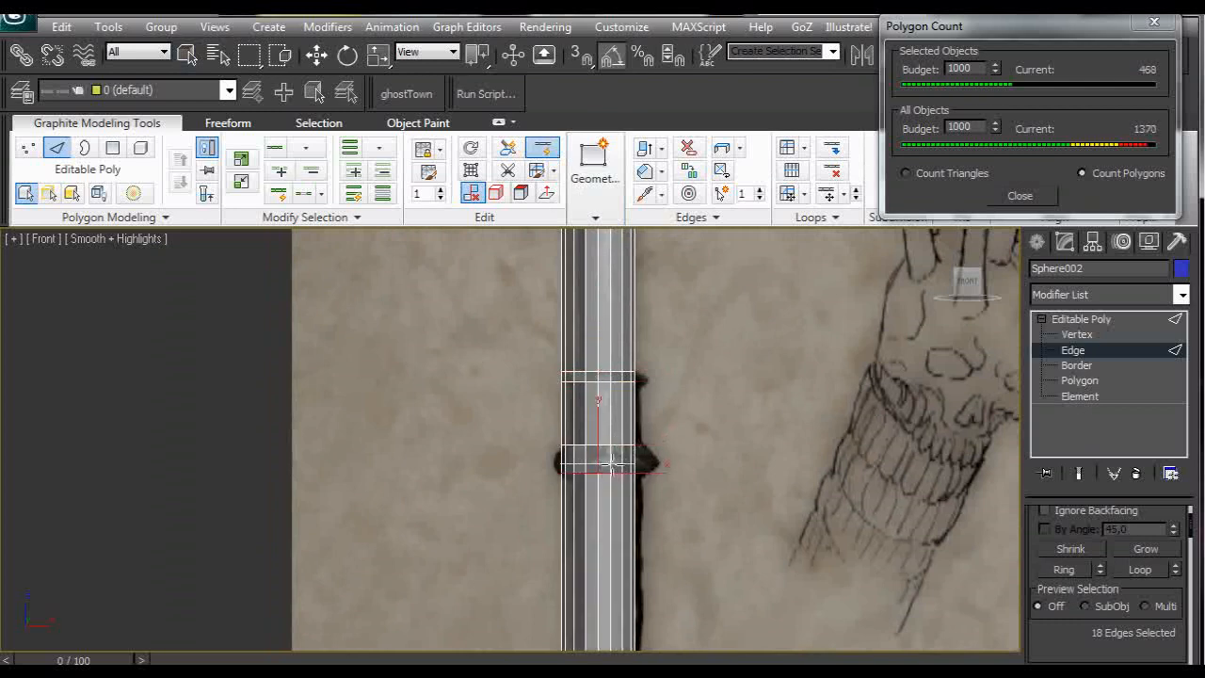
pyautogui.click(719, 434)
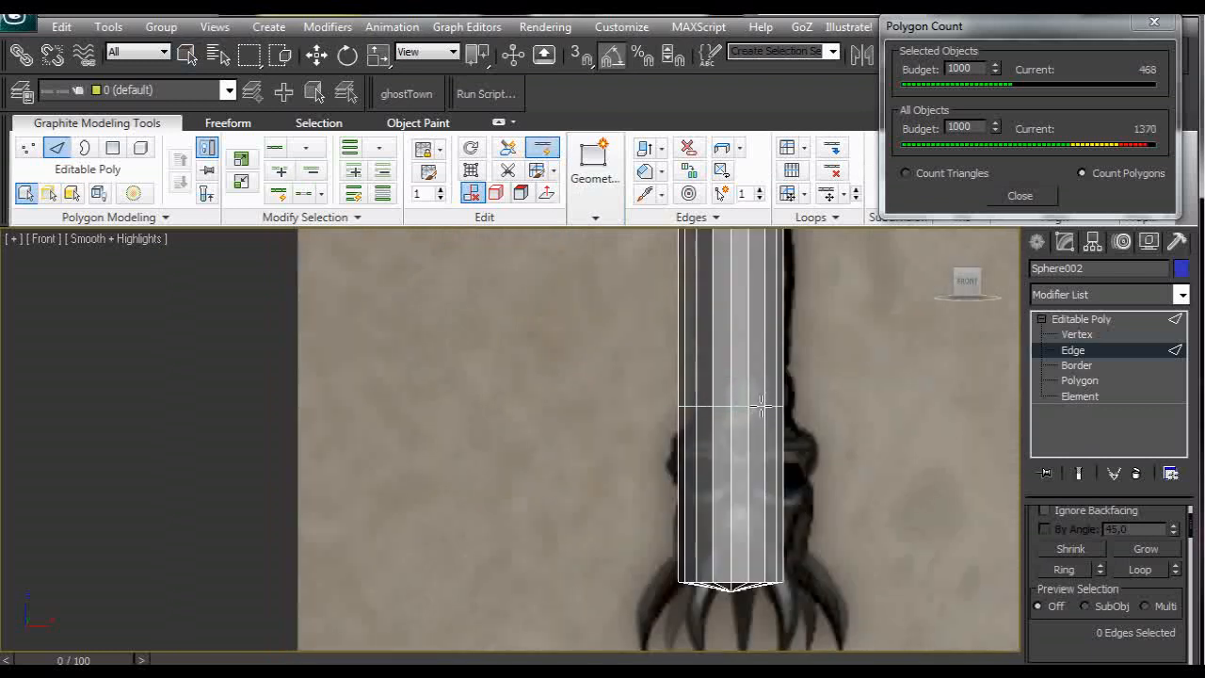
pyautogui.click(781, 479)
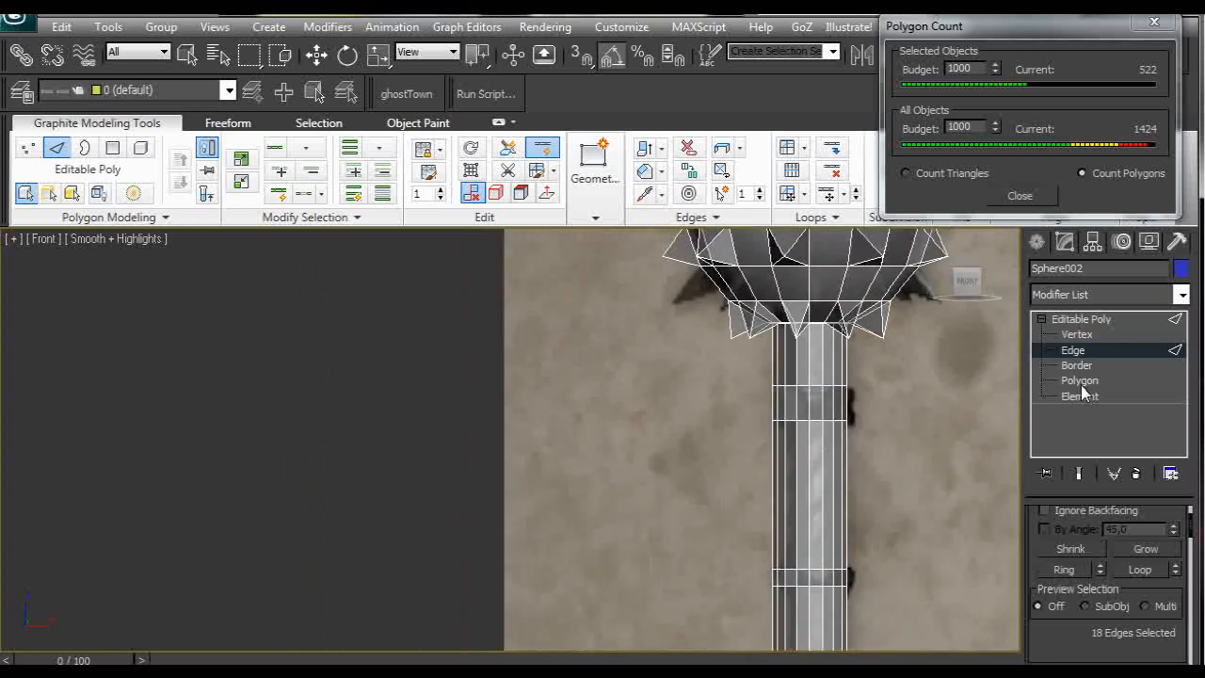
pyautogui.click(1081, 380)
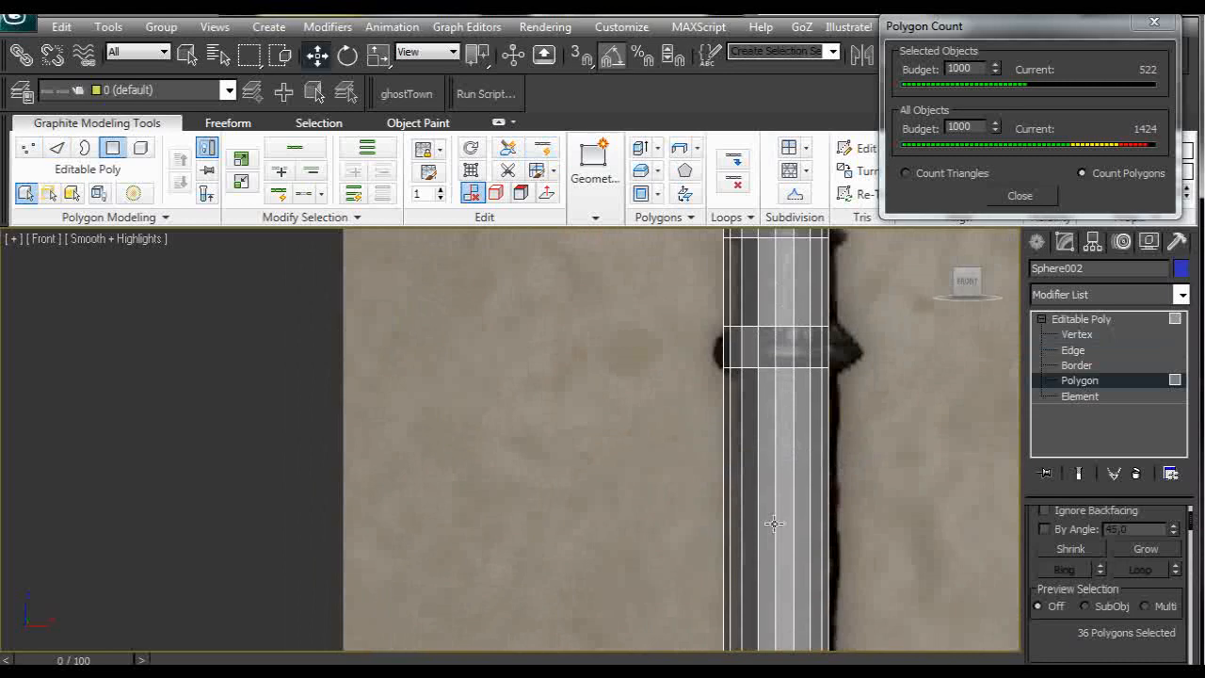
# Step: Extrude the selected handle face bands by Local Normal with a small height into two raised grip rings
pyautogui.moveTo(772, 523); pyautogui.dragTo(791, 441)
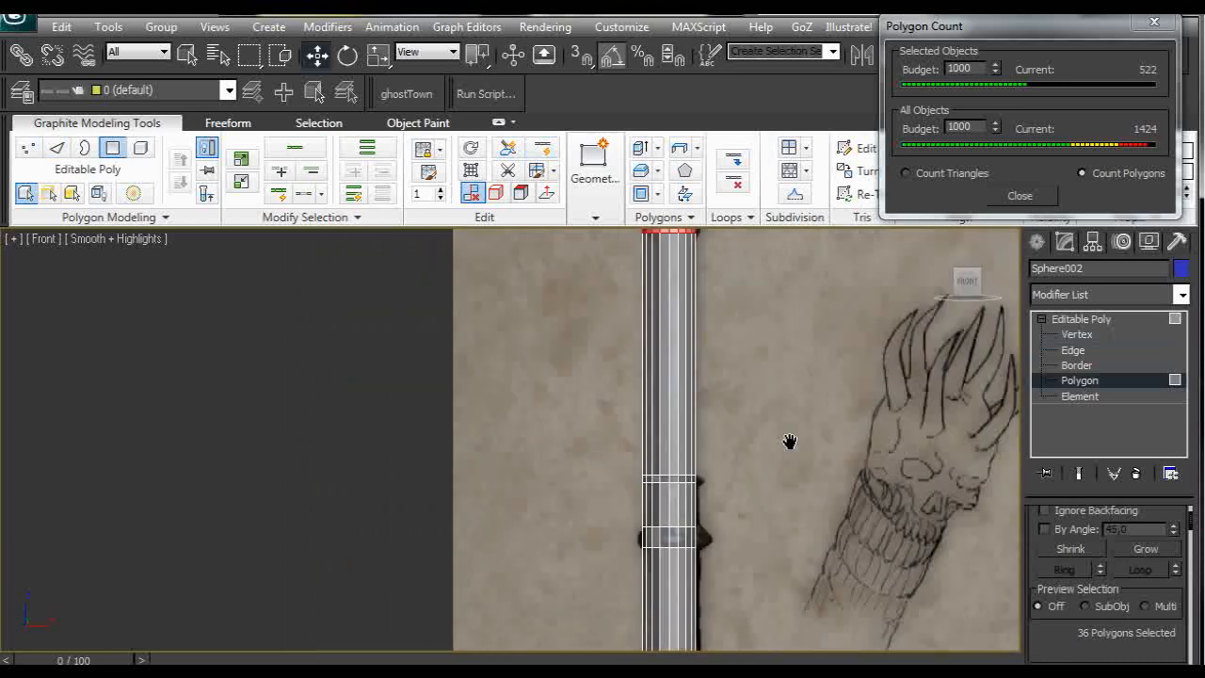
pyautogui.click(643, 147)
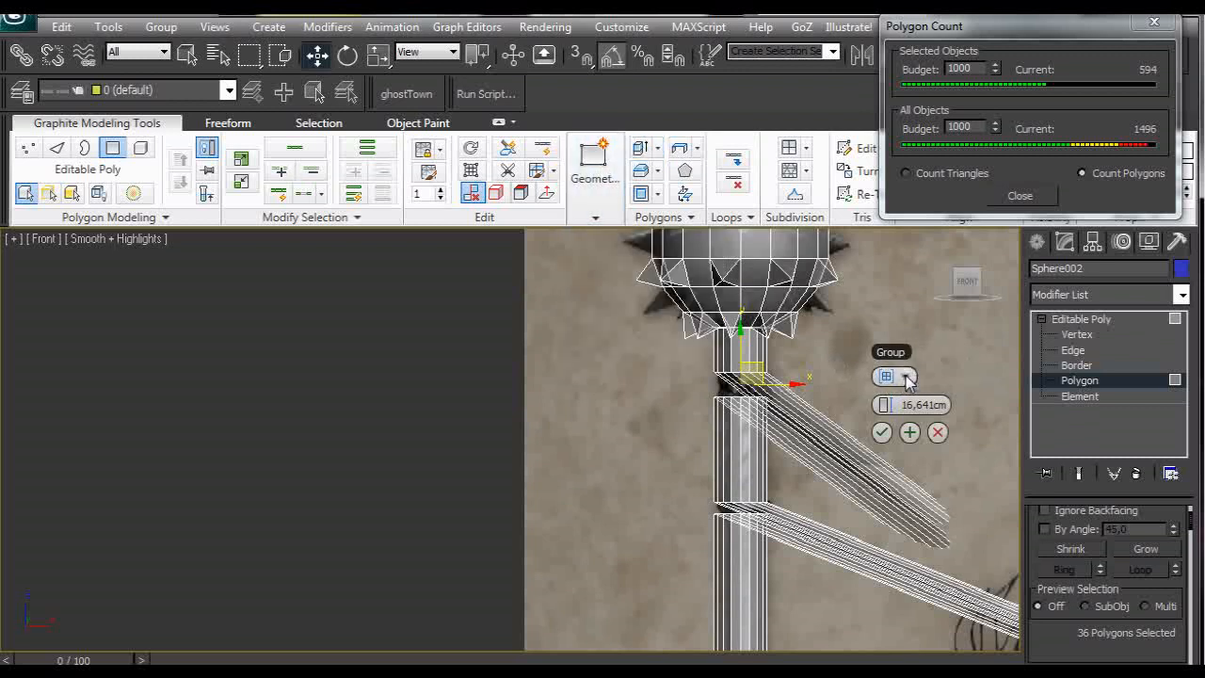
pyautogui.click(909, 376)
pyautogui.write('0,3')
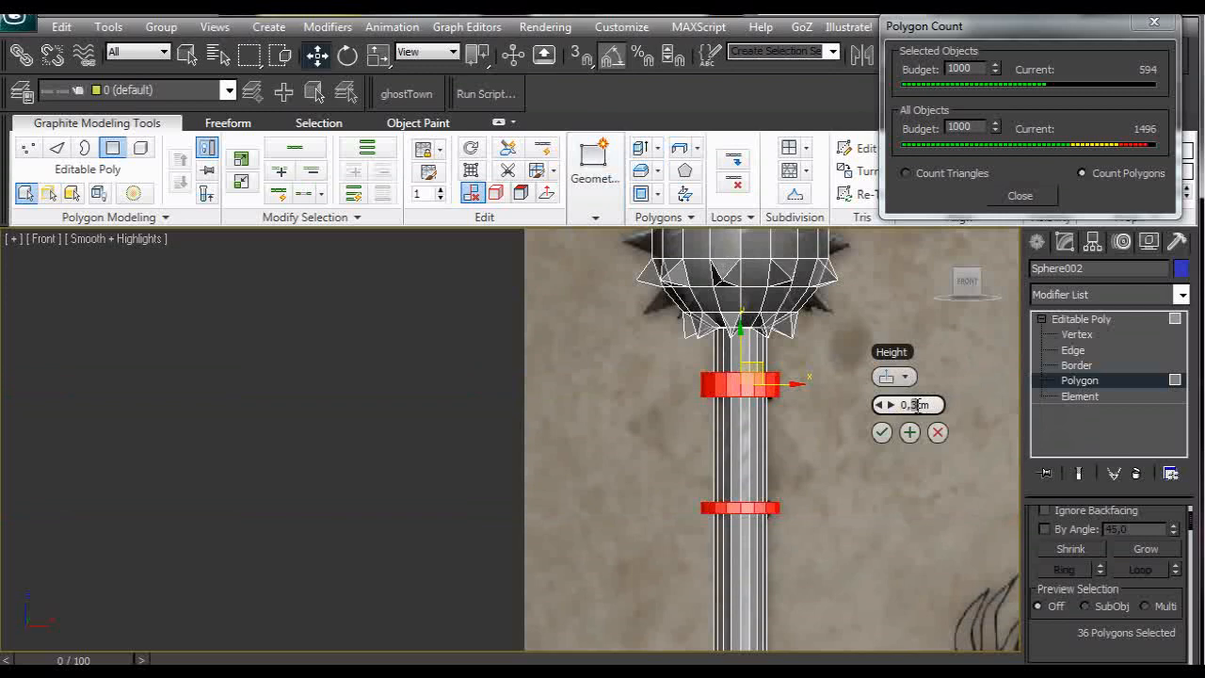
pyautogui.click(881, 431)
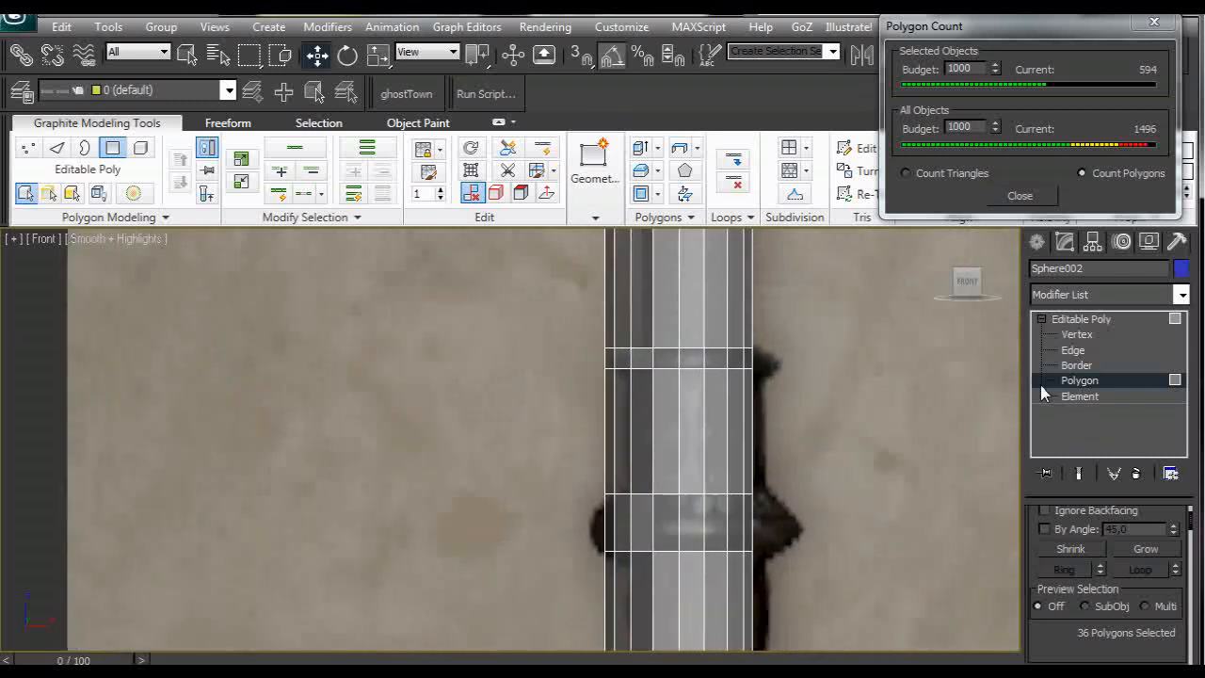
pyautogui.click(1073, 348)
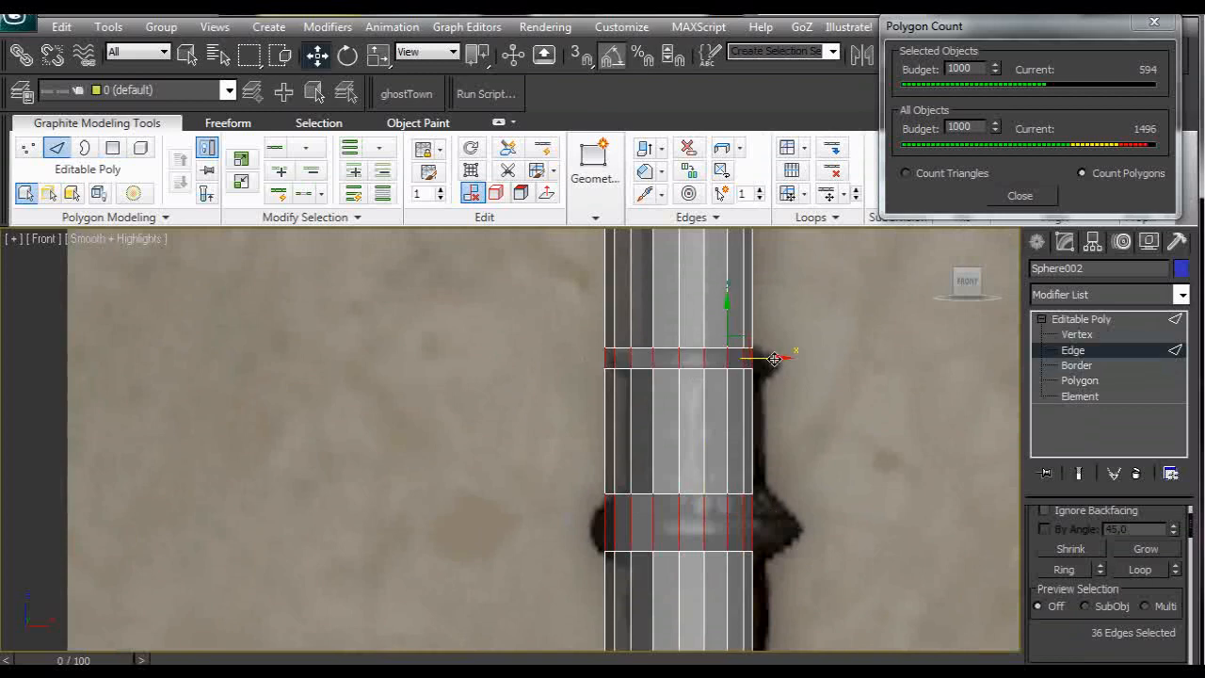
# Step: Connect the grip edge rings with 1 segment to add a loop around each grip ring
pyautogui.click(790, 147)
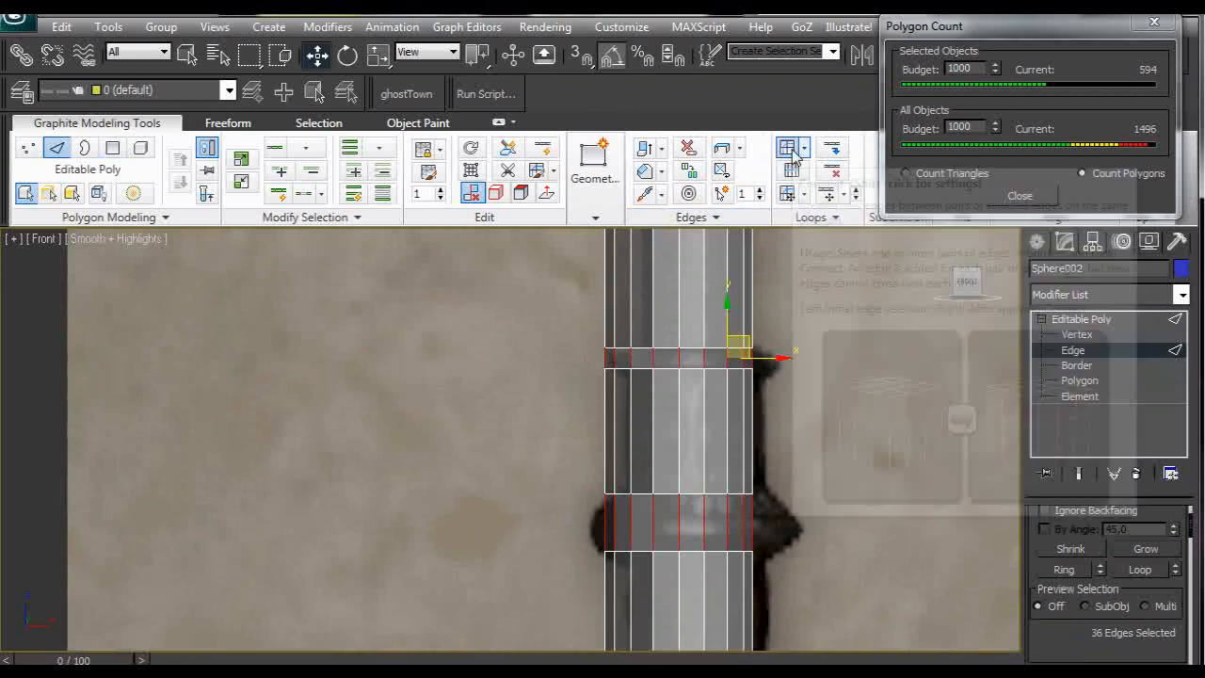
pyautogui.click(794, 147)
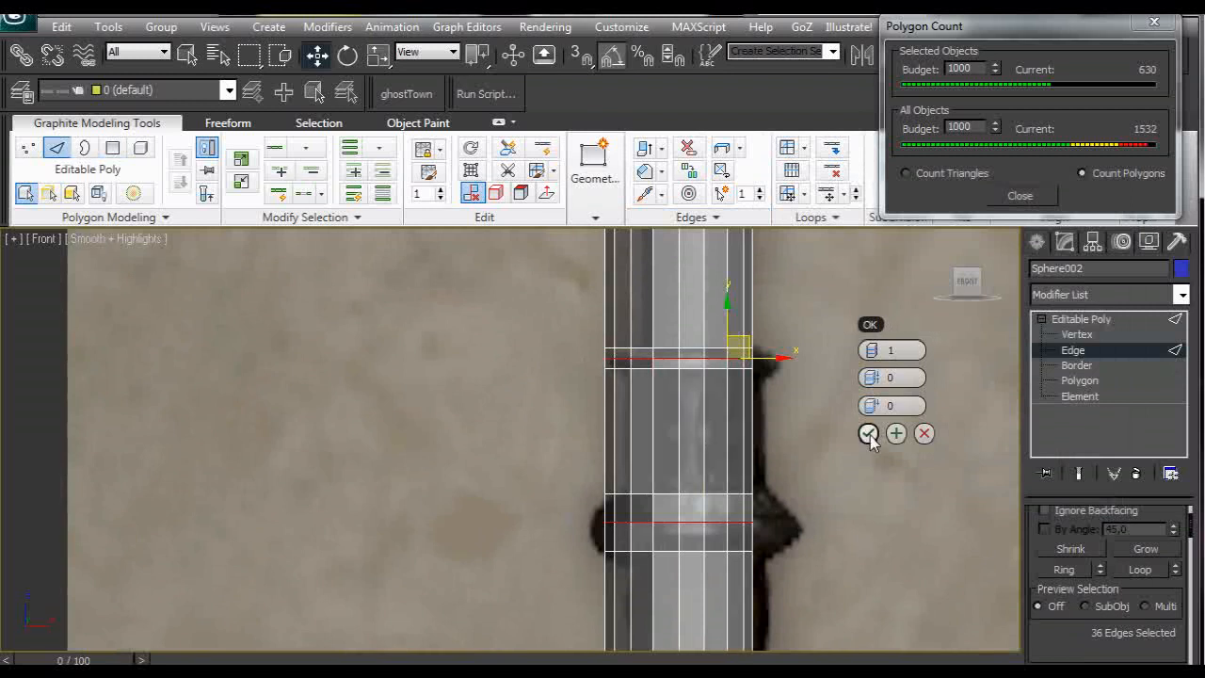
pyautogui.click(866, 433)
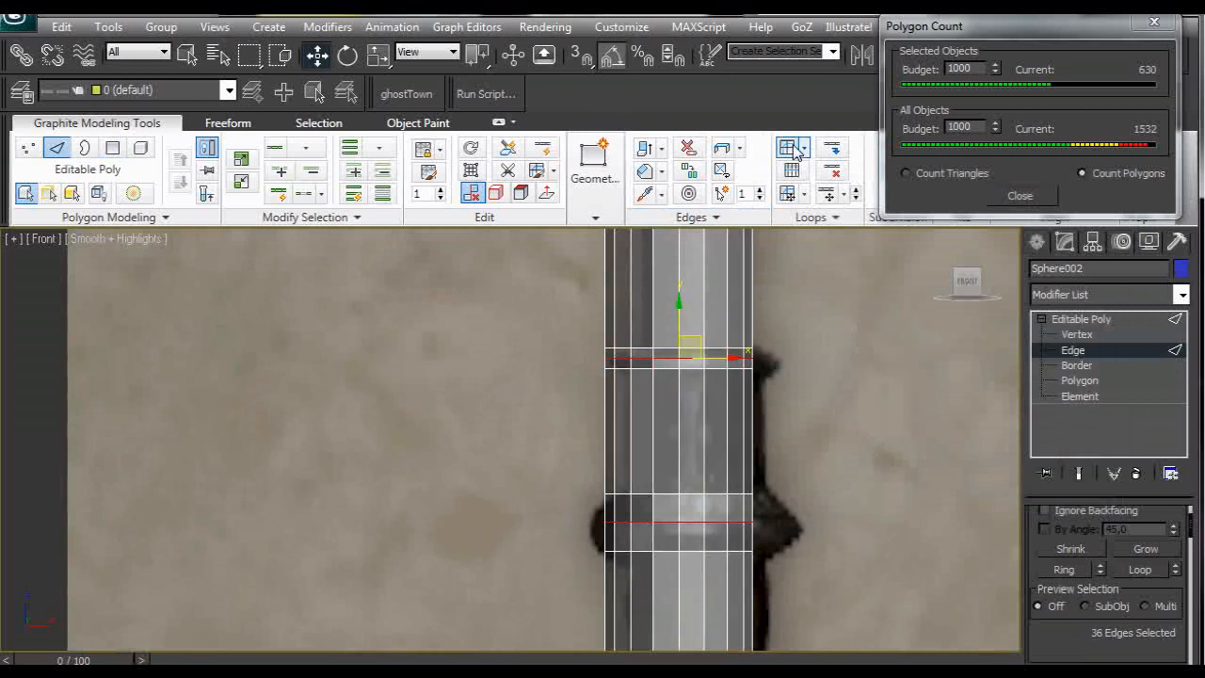
pyautogui.moveTo(647, 549)
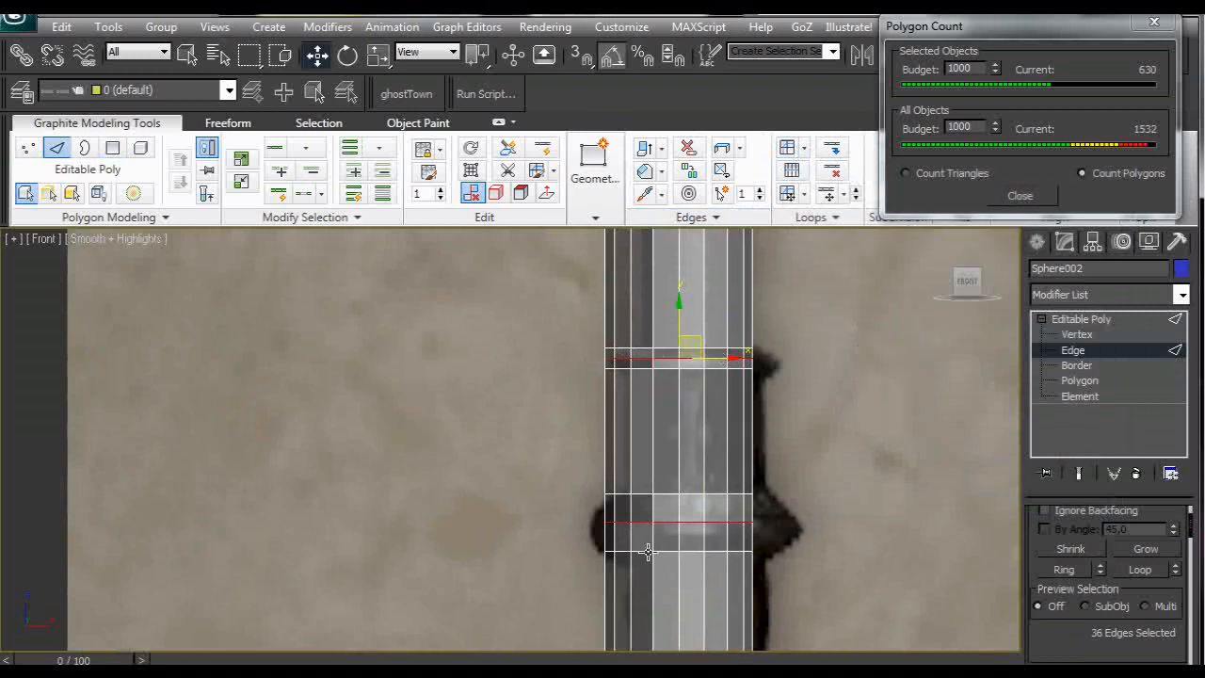
pyautogui.moveTo(687, 342); pyautogui.dragTo(687, 512)
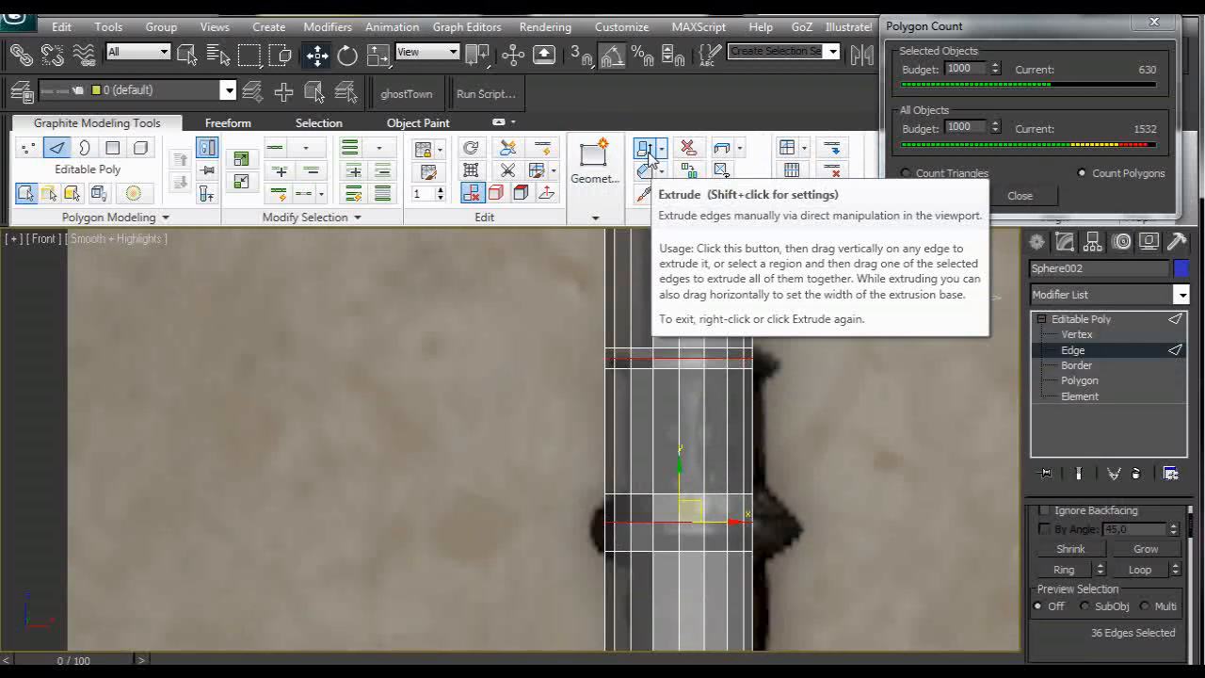
# Step: Extrude and add edge loops at the handle's bottom to shape two flared ridges
pyautogui.click(647, 149)
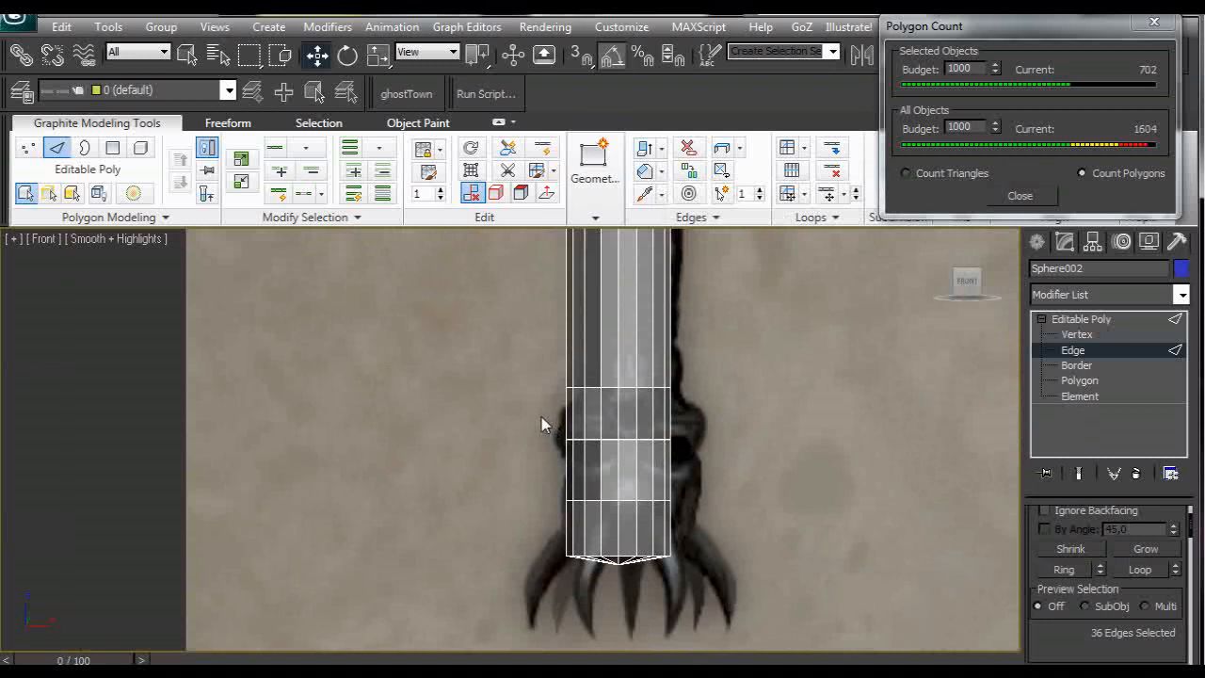
pyautogui.click(617, 411)
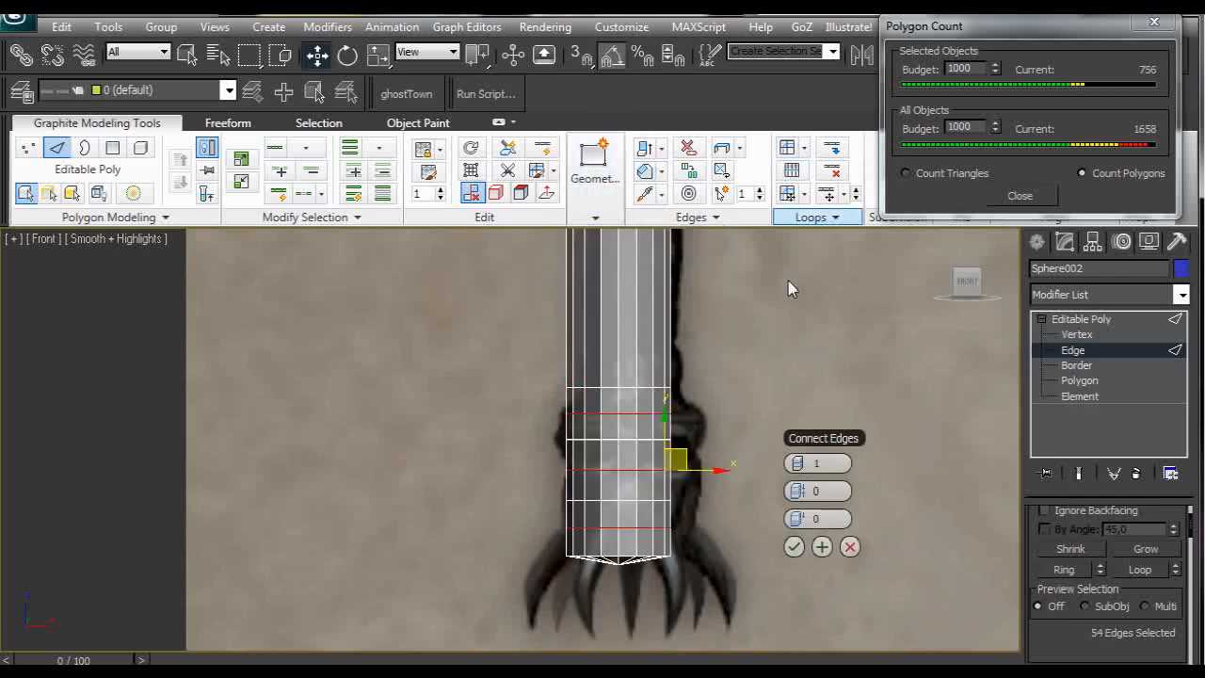
pyautogui.click(644, 151)
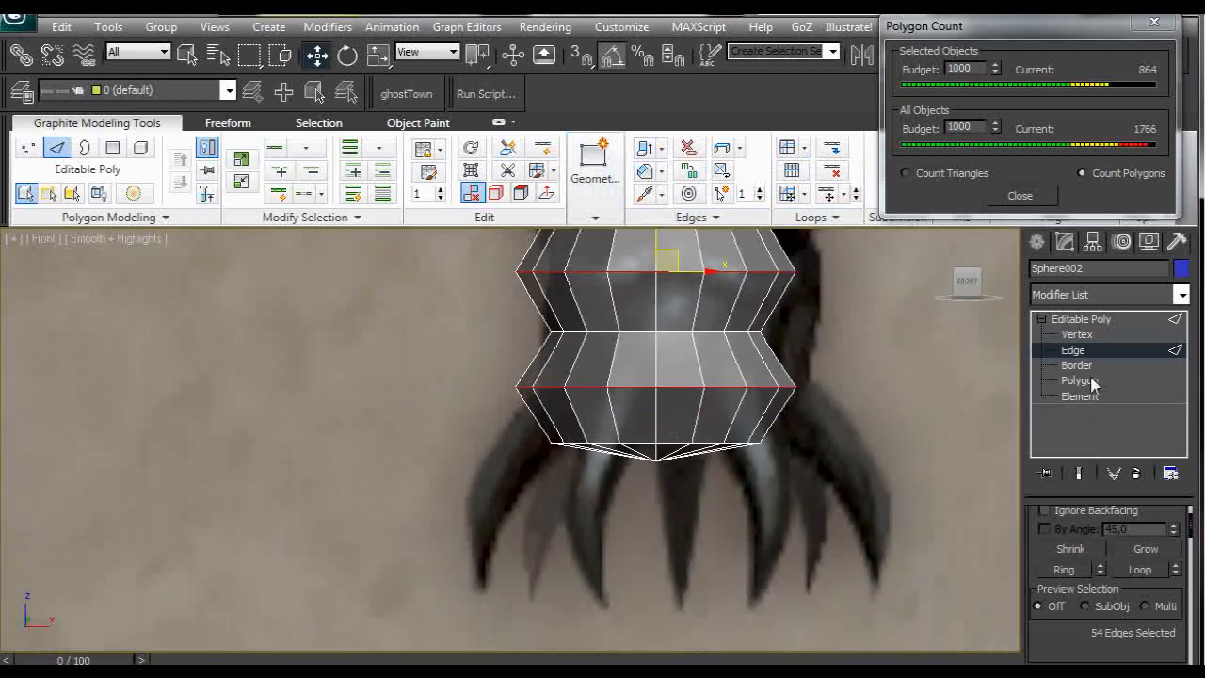
# Step: Bevel the bottom ring faces outward into nine flaring prongs, then bevel the prong end faces again
pyautogui.click(1078, 380)
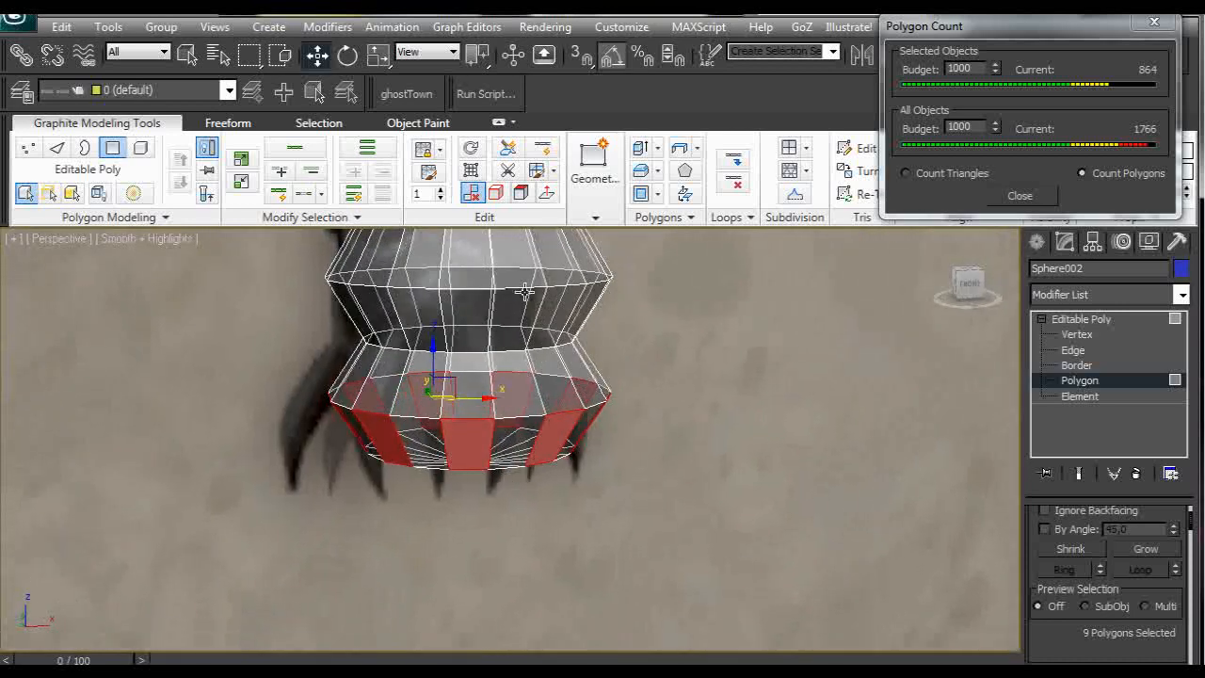
pyautogui.moveTo(644, 146)
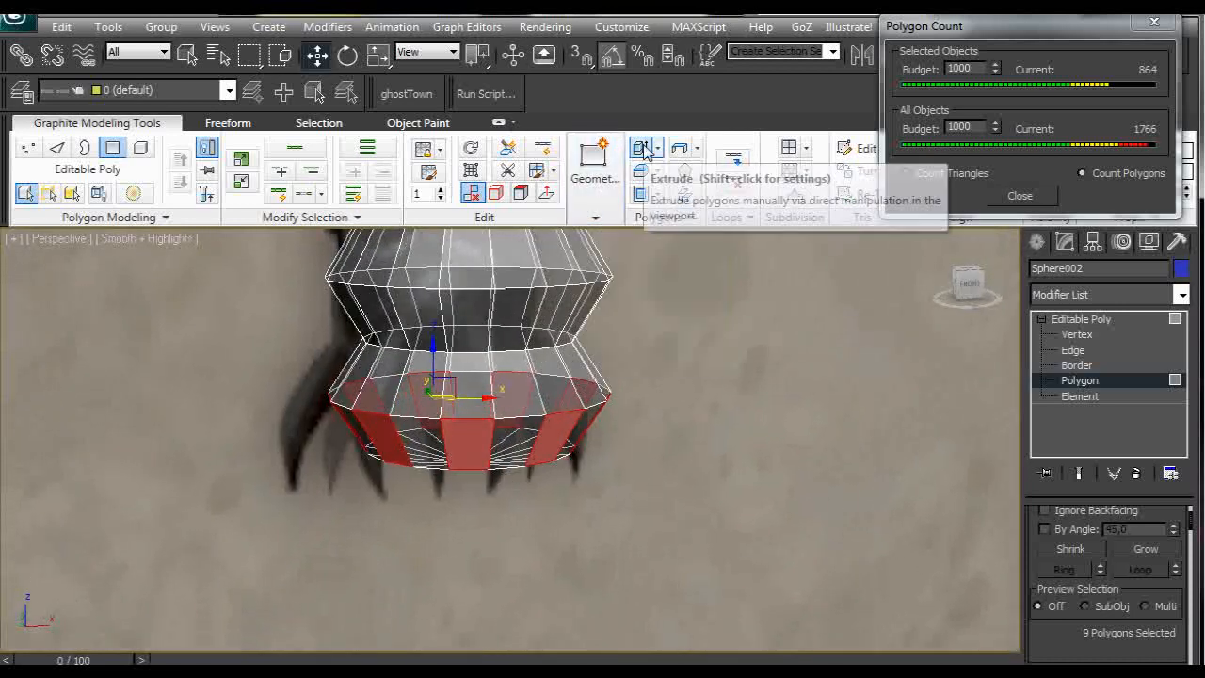
pyautogui.moveTo(644, 173)
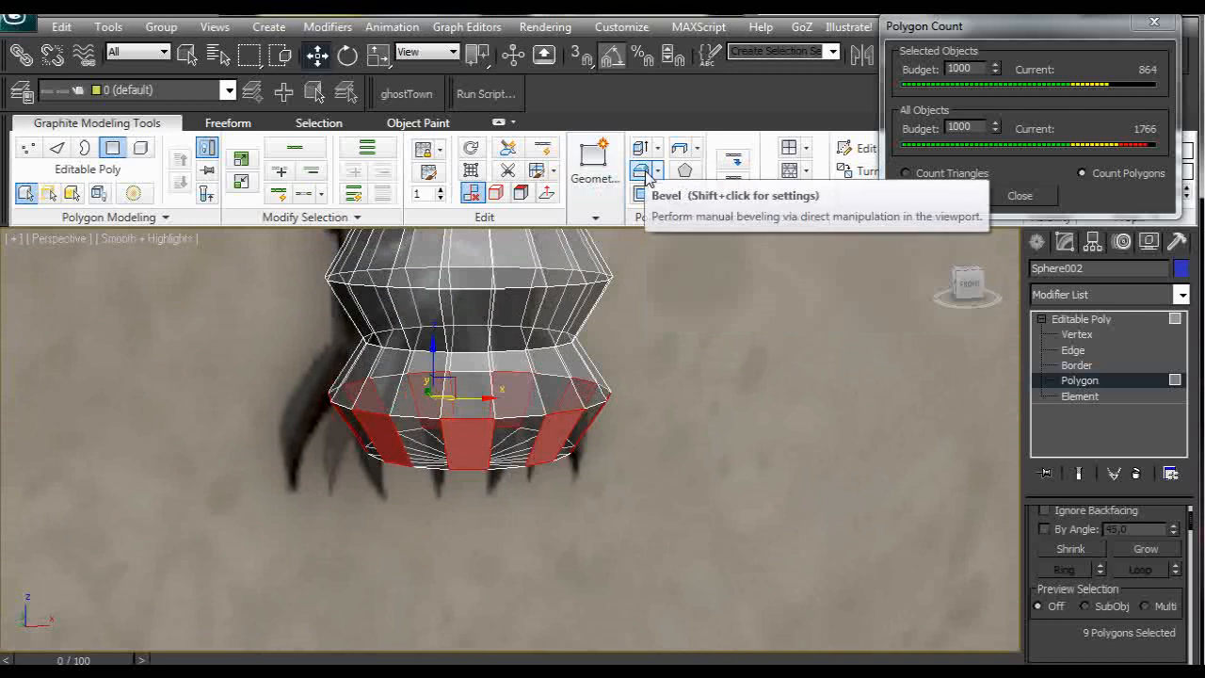
pyautogui.moveTo(643, 177)
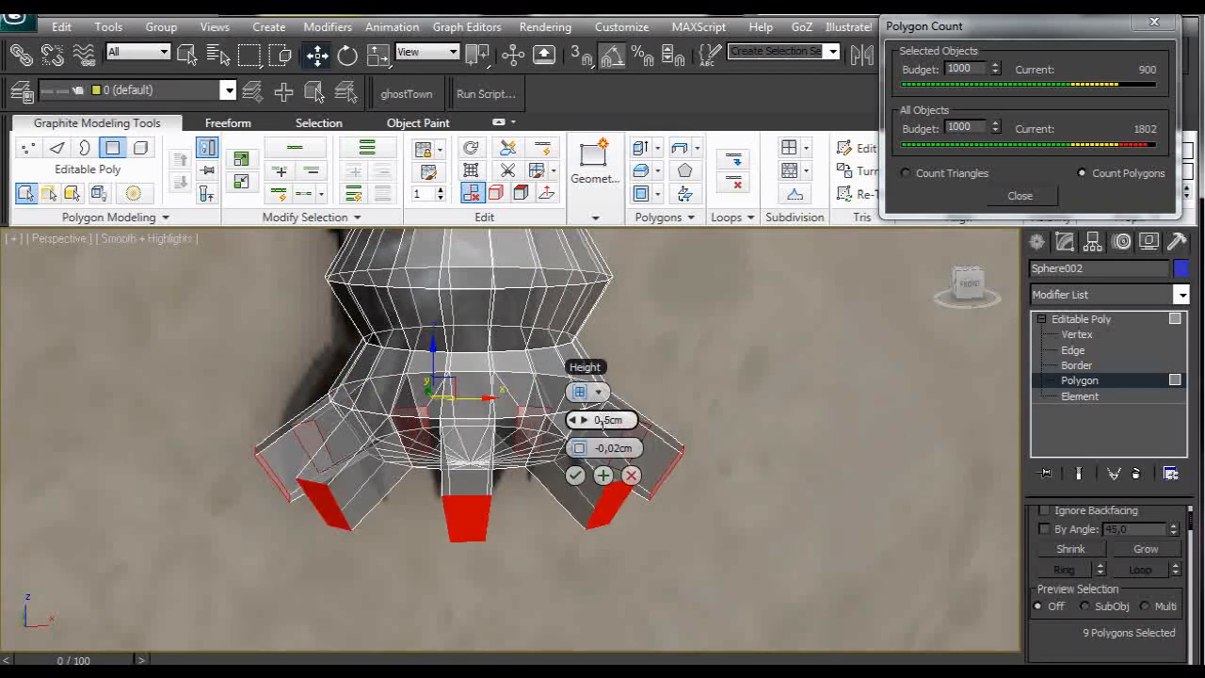
pyautogui.click(576, 474)
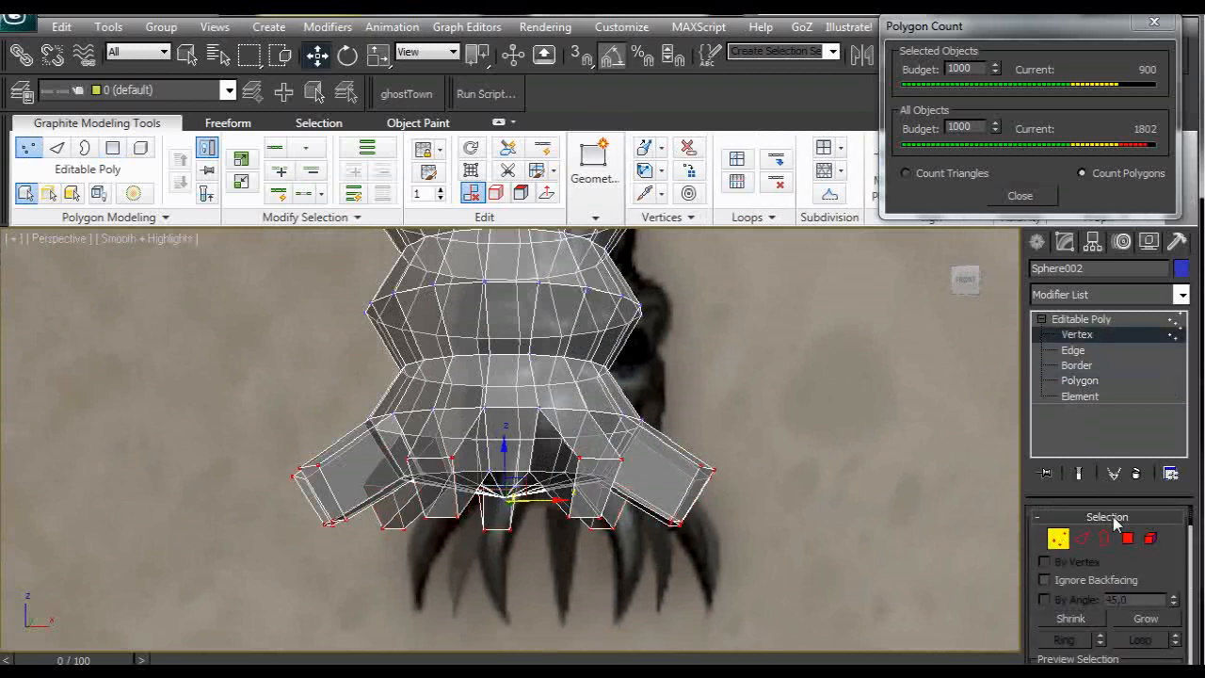
pyautogui.scroll(-3)
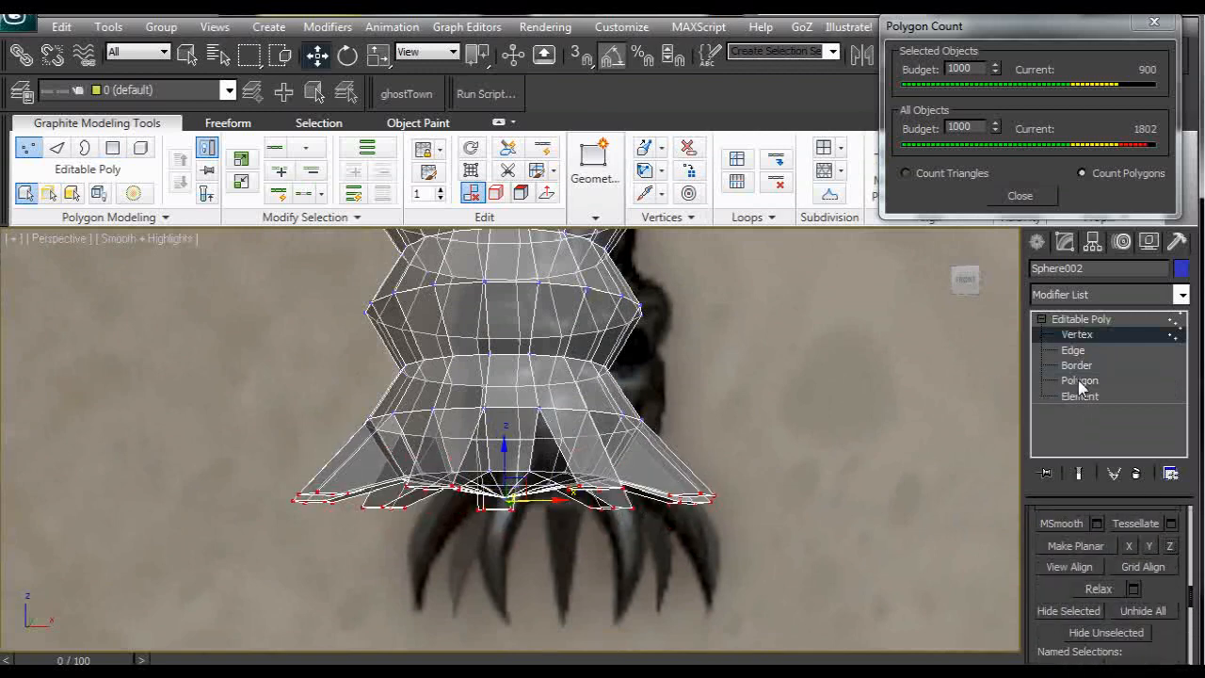
pyautogui.click(1079, 380)
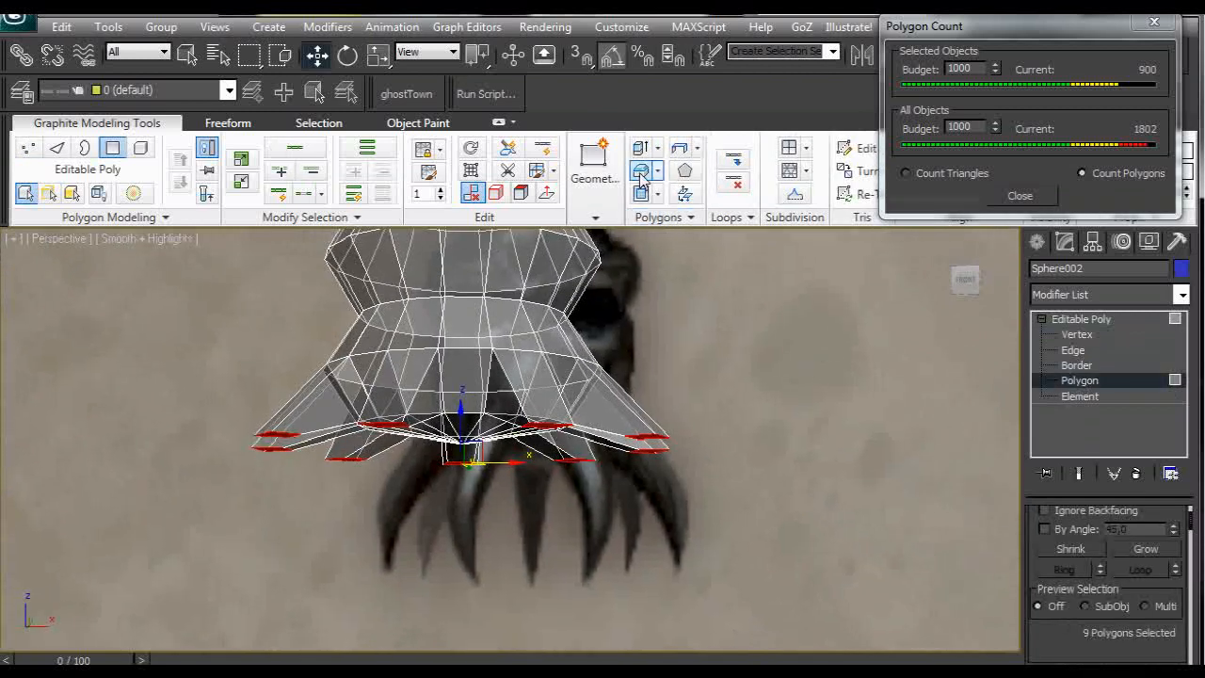
pyautogui.click(640, 169)
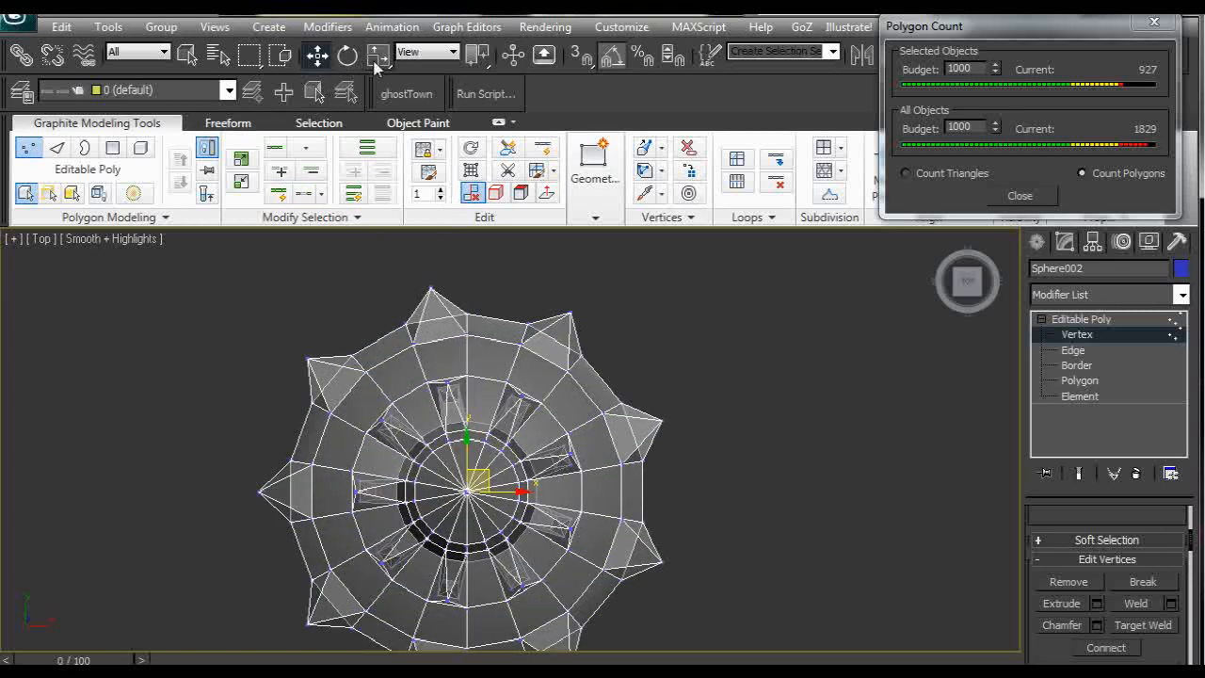
# Step: Move and scale the pommel flange vertices from the Top view into an even nine-pointed star
pyautogui.click(377, 53)
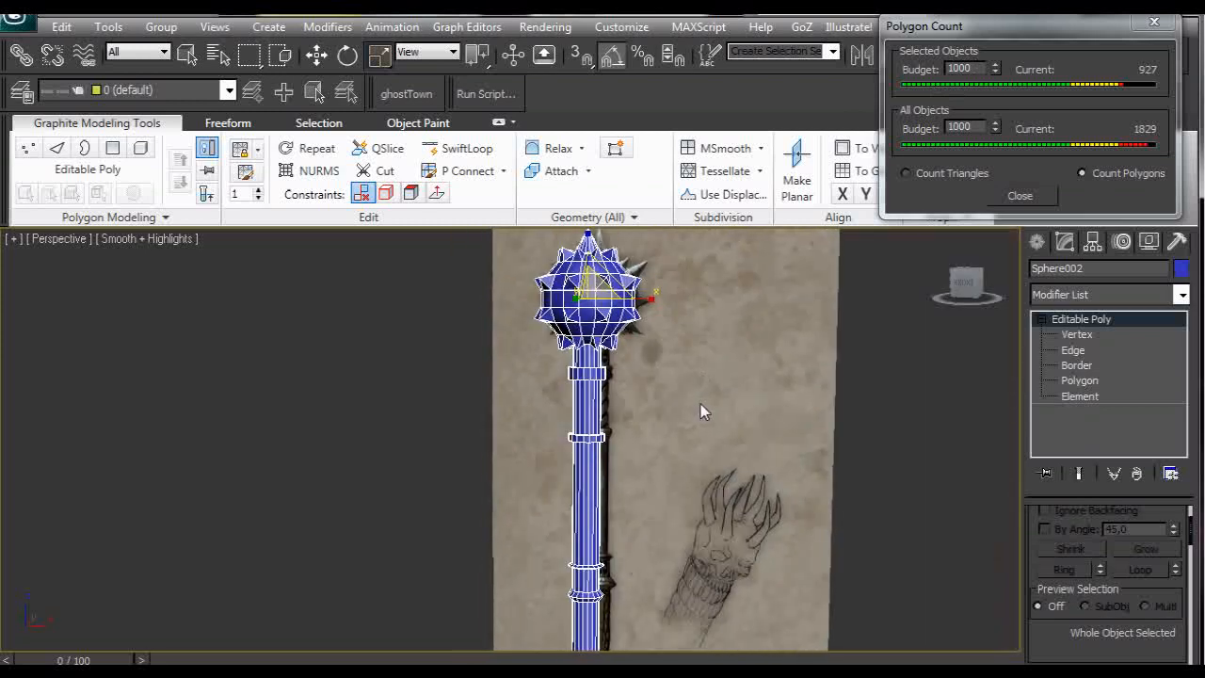
pyautogui.moveTo(640, 414)
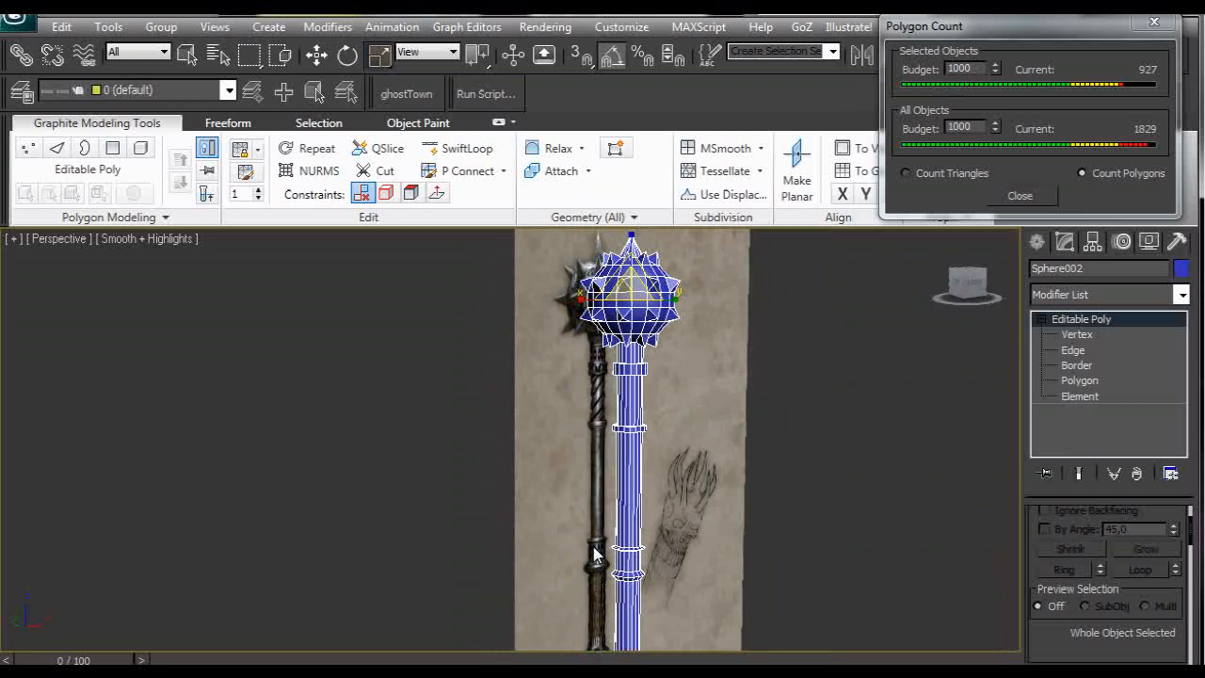
pyautogui.moveTo(764, 377)
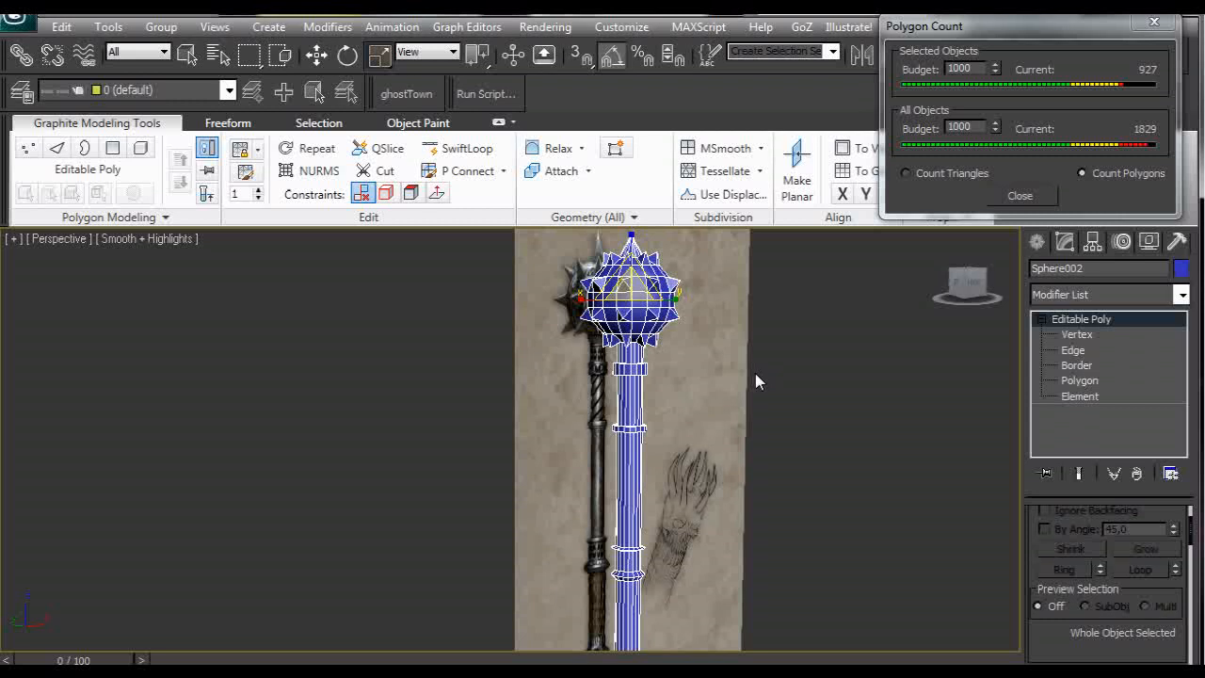
pyautogui.moveTo(762, 380)
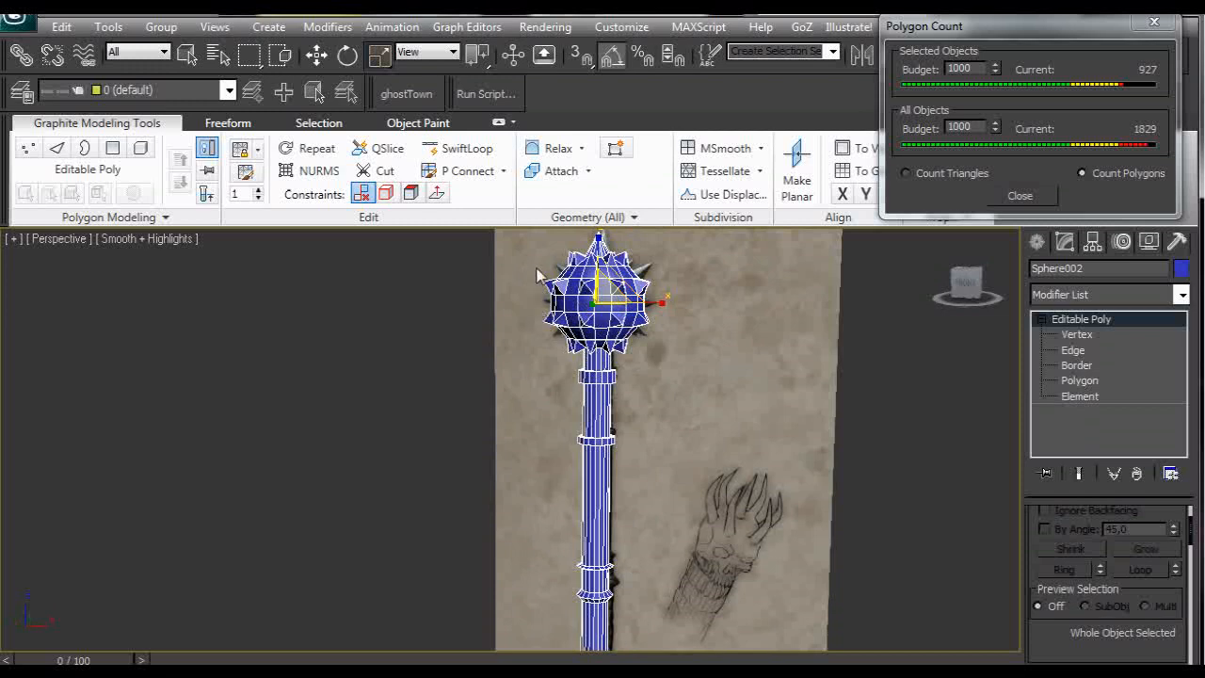
pyautogui.moveTo(640, 452)
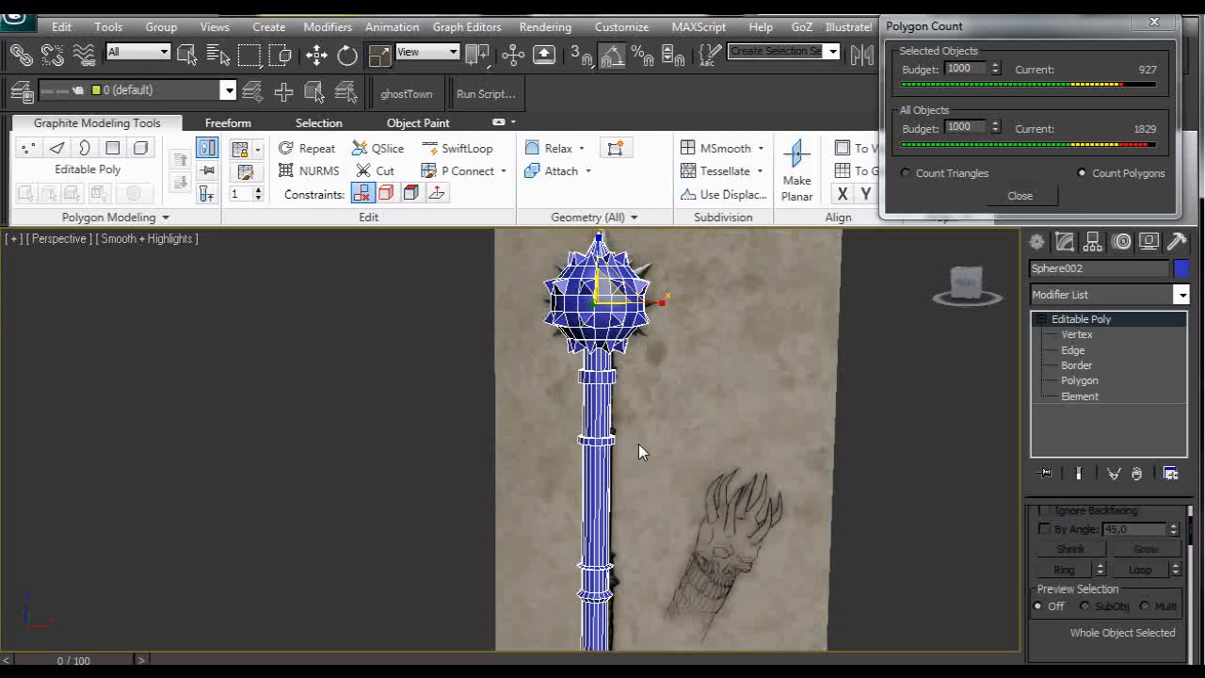